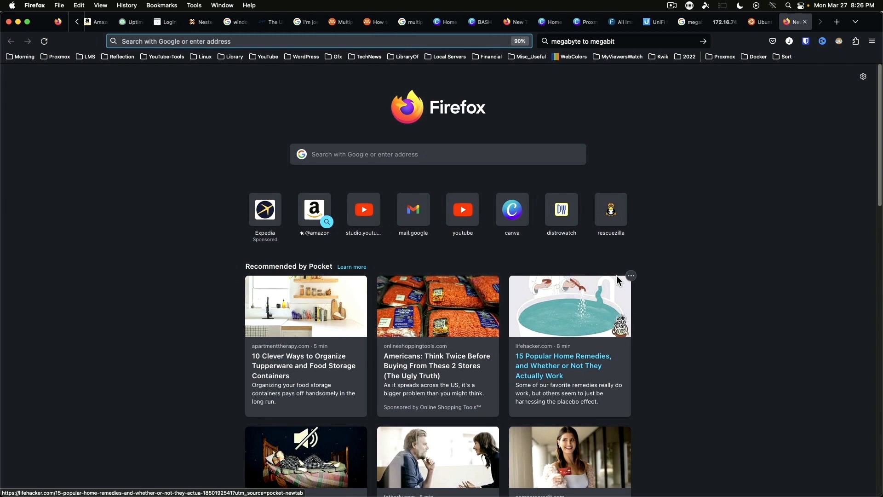
- Navigate to the Porteus Kiosk site's download page from the address bar
text(porteus)
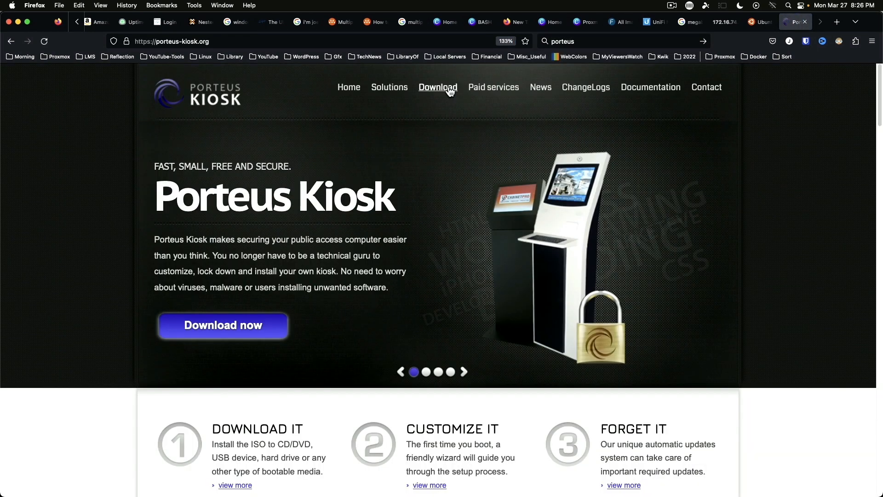
click(438, 88)
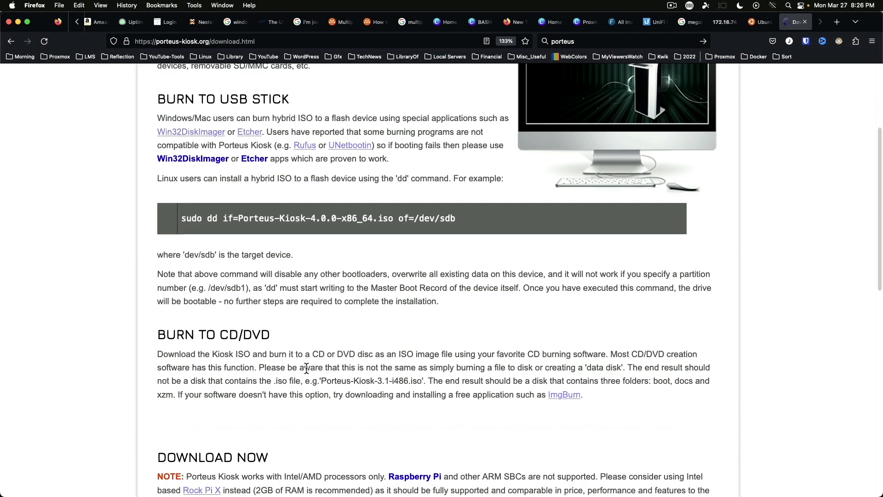
scroll(down, 3)
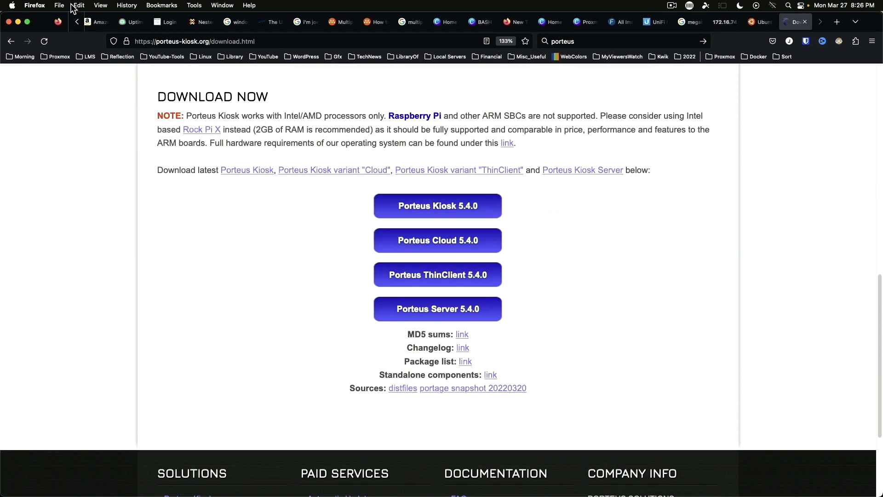
mouse_move(45, 41)
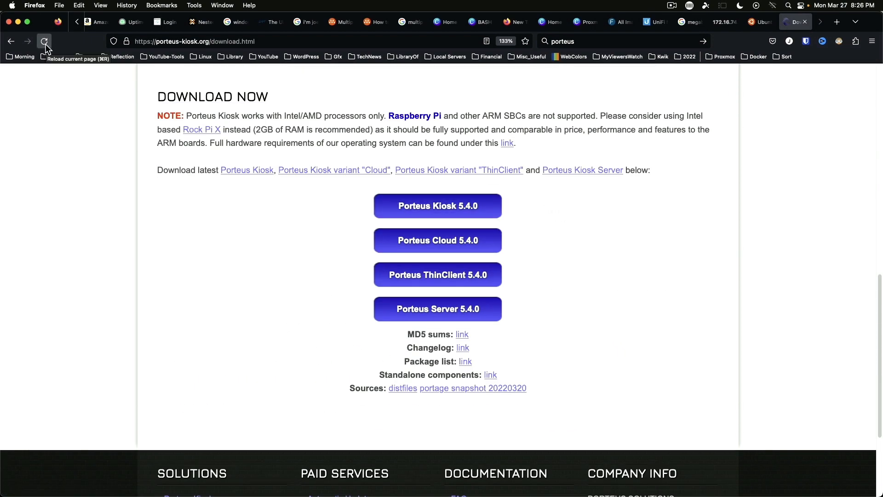
- Reload for the latest release and copy the Porteus Kiosk 5.5.0 ISO link
click(45, 42)
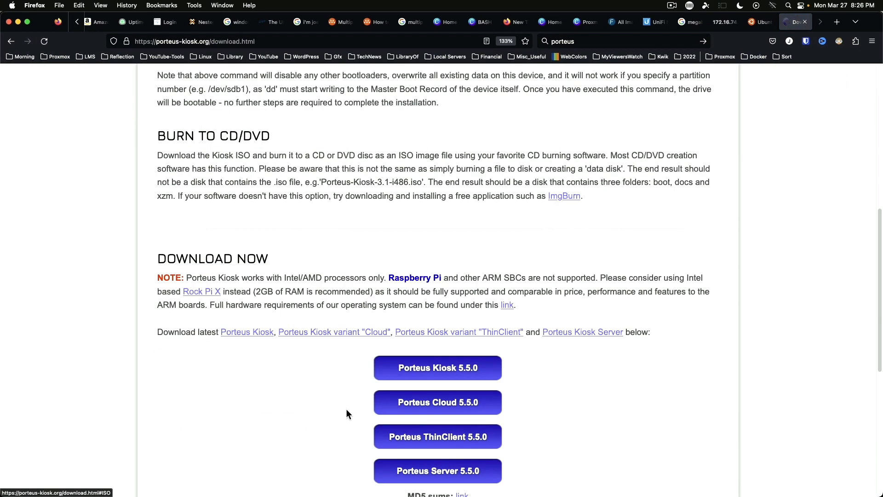
scroll(down, 3)
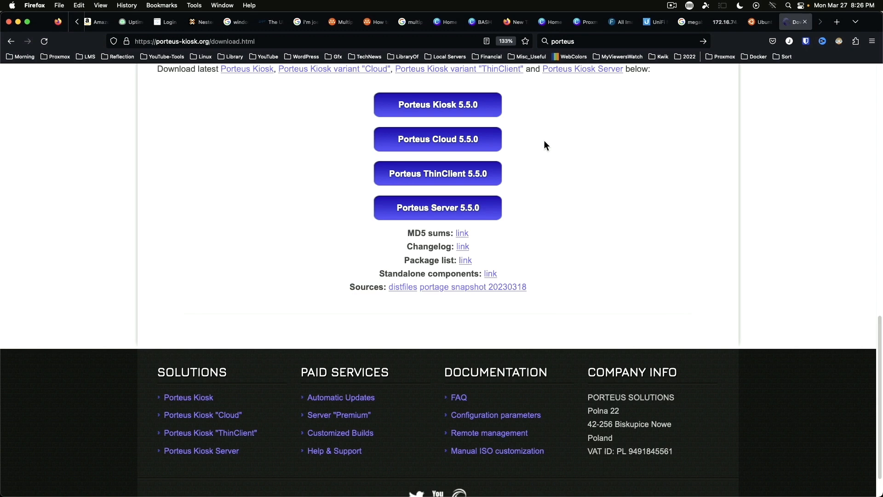
mouse_move(417, 109)
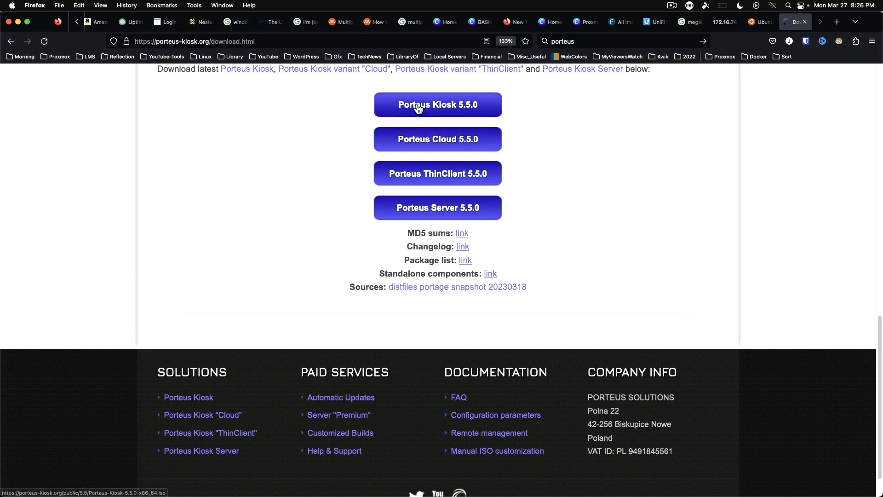
right_click(437, 105)
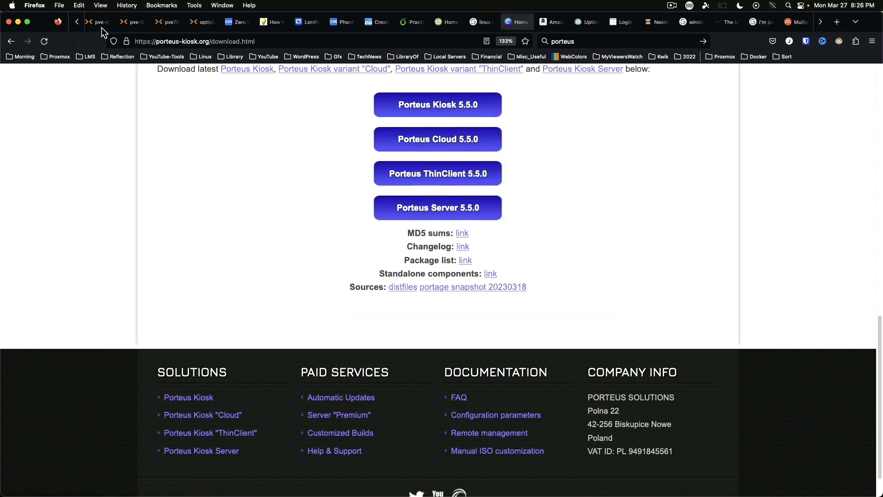
- Download the Porteus Kiosk 5.5.0 ISO from its URL into pve02stor's ISO images
click(134, 21)
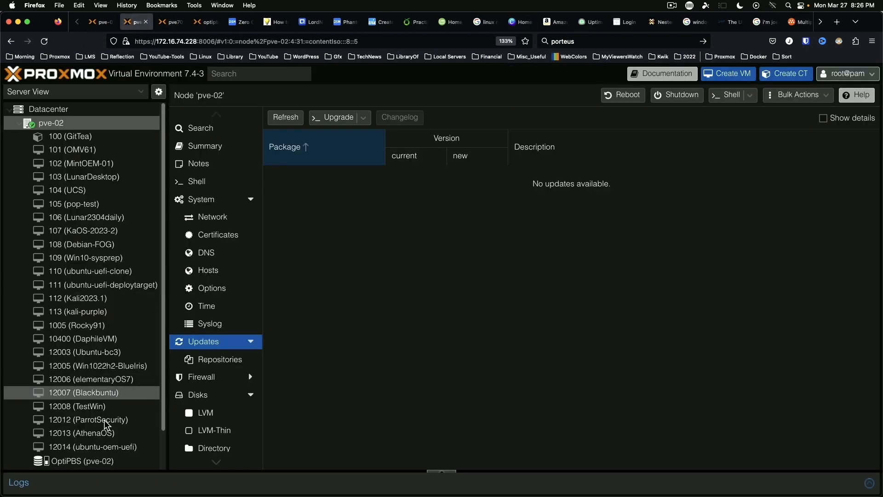
click(86, 463)
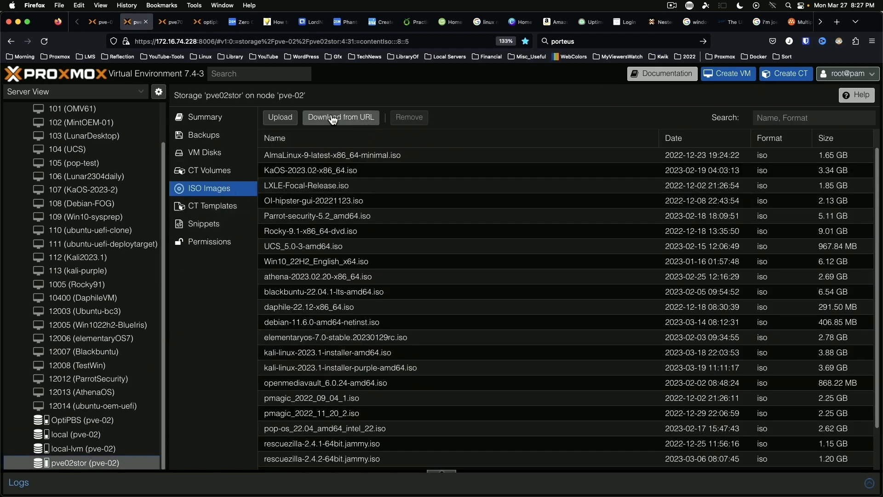
click(340, 117)
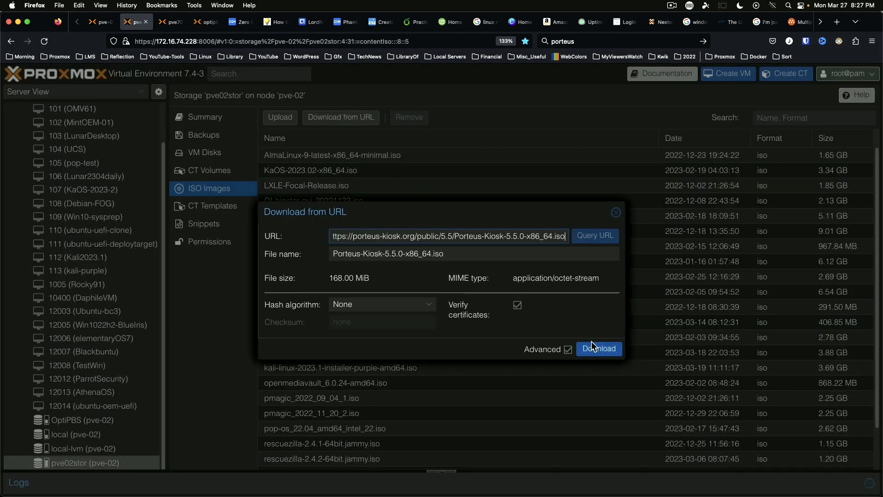
click(599, 347)
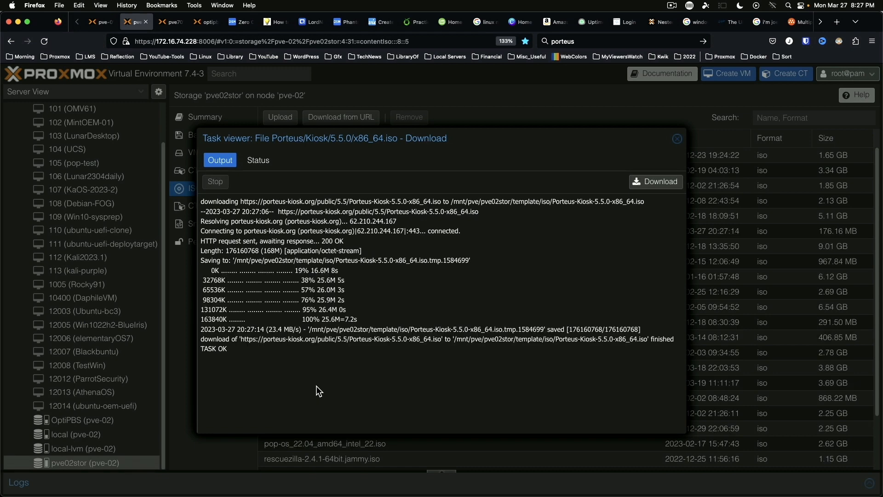
click(677, 139)
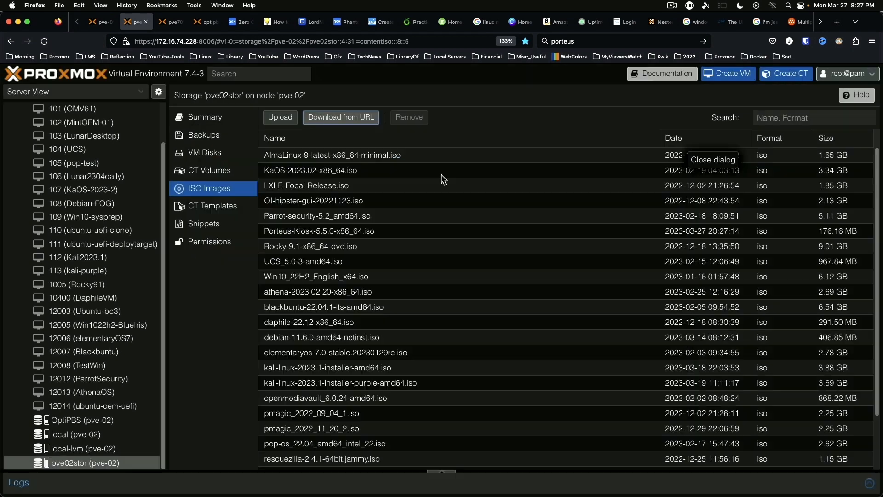
- Create a new VM on pve-02 with the Porteus Kiosk ISO from pve02stor as boot media
right_click(51, 122)
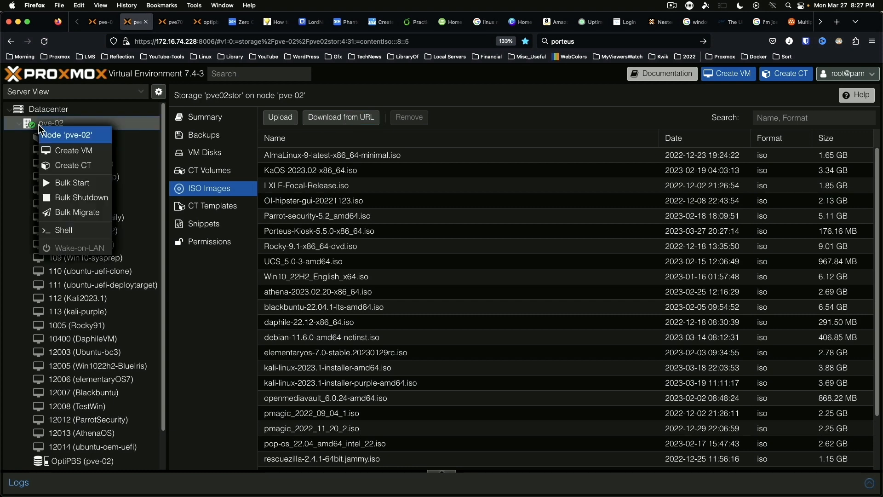
click(72, 150)
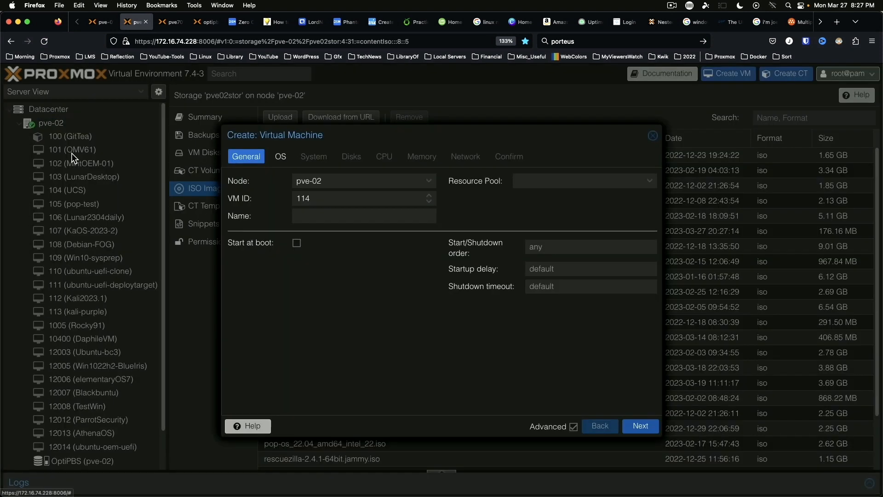
click(280, 156)
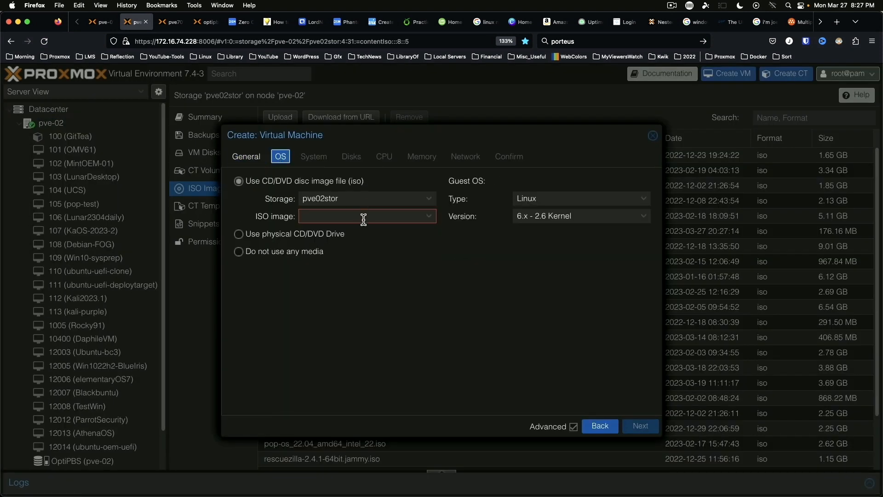
click(366, 216)
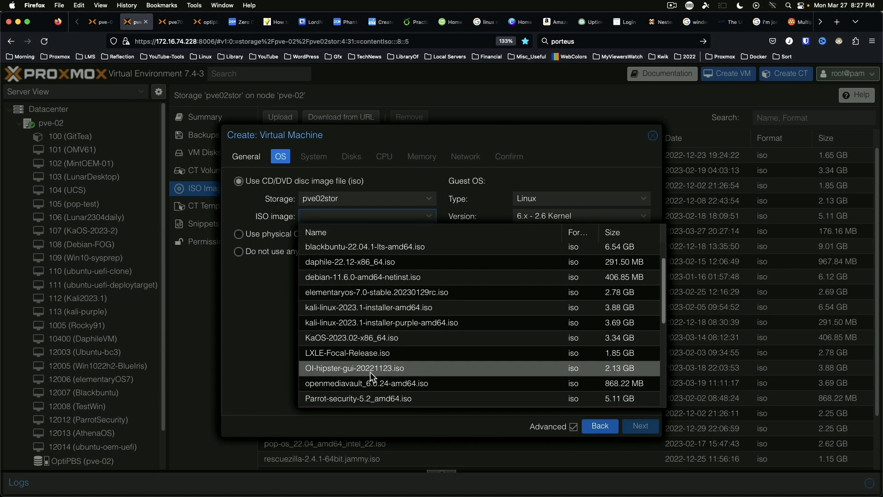
click(312, 156)
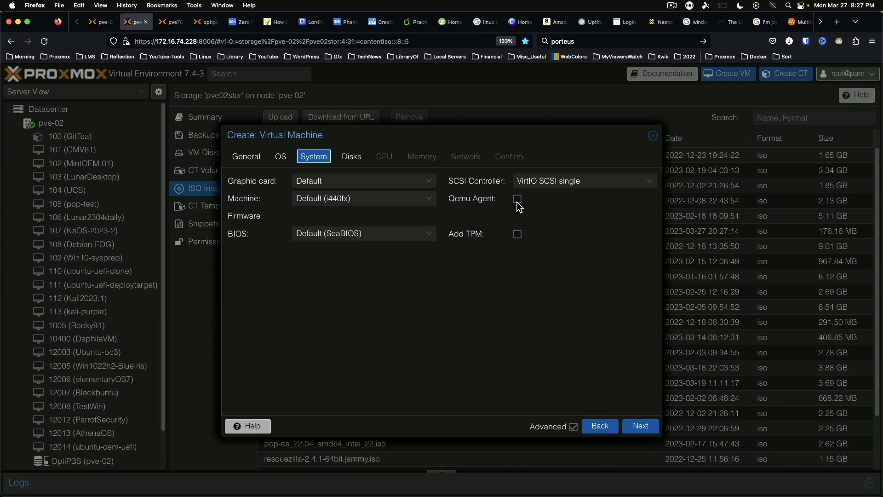
mouse_move(508, 212)
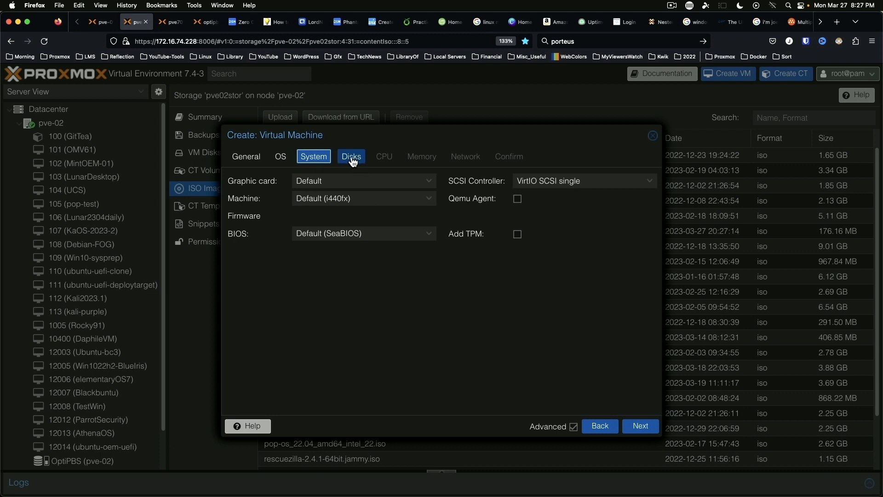
- Give the VM a 45 GiB disk with SSD emulation and 4 CPU cores
click(350, 156)
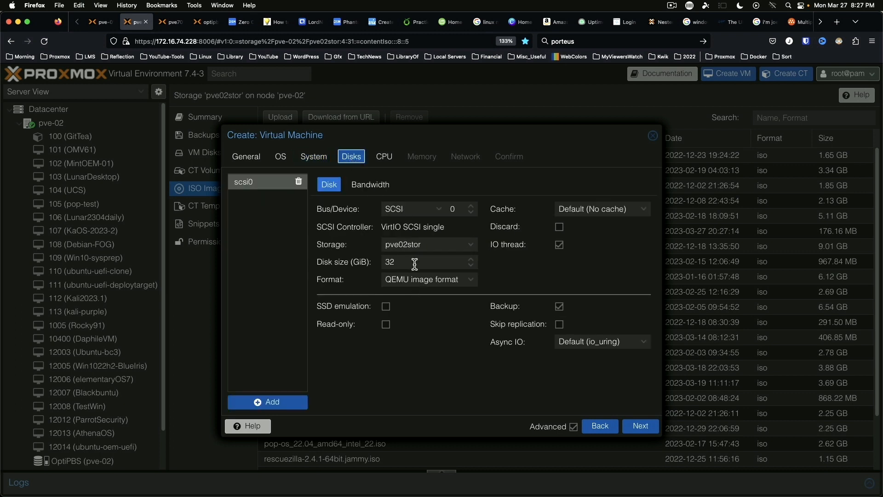
text(45)
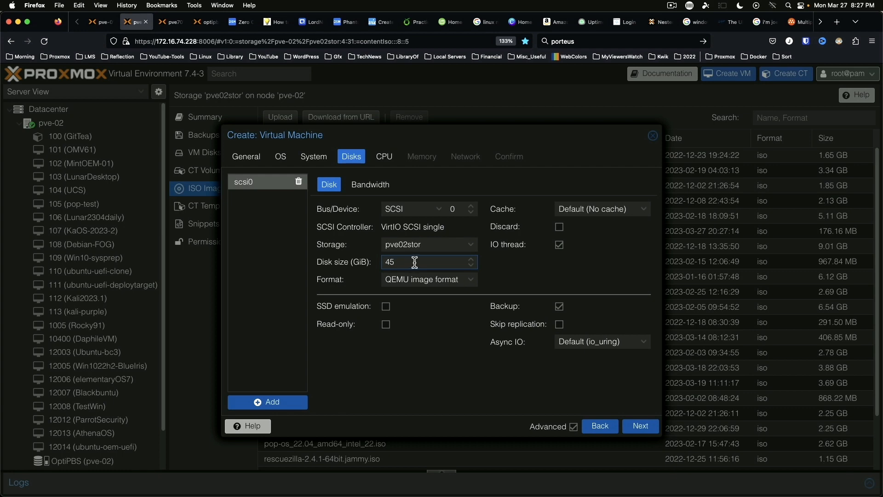
click(385, 305)
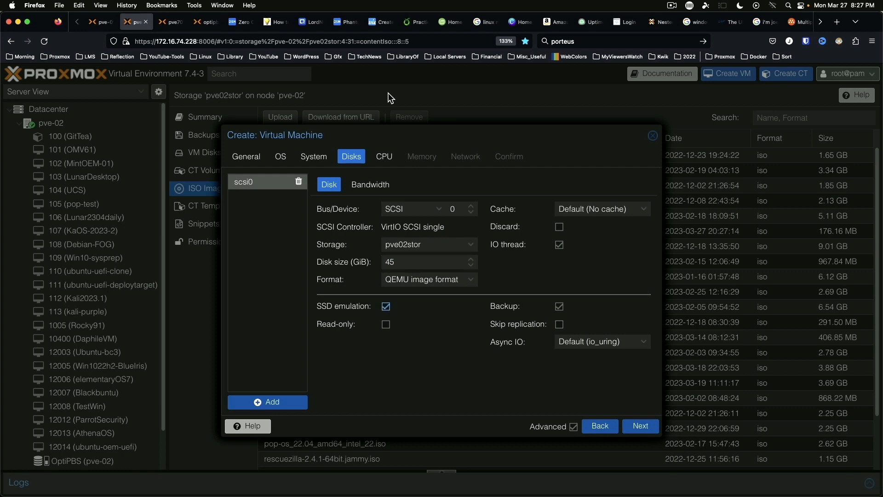
click(383, 156)
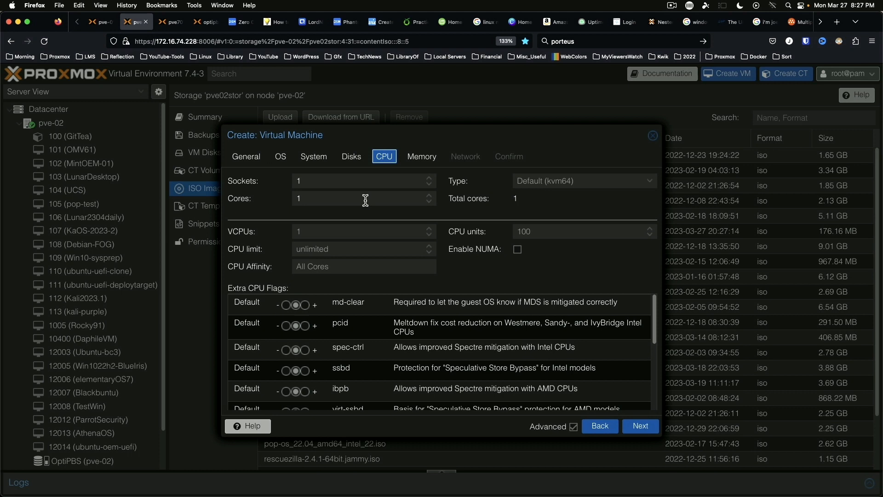
click(422, 157)
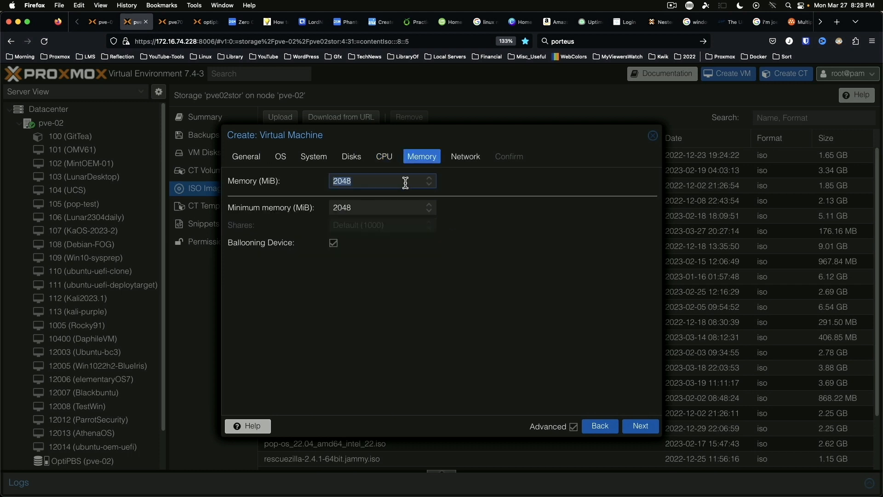
- Accept network defaults, enable Start after created, and finish creating VM 114
click(640, 426)
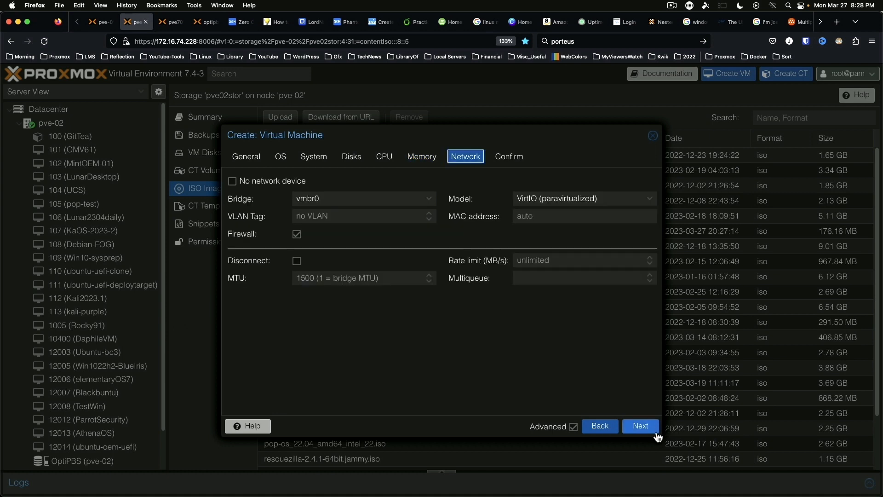
click(639, 425)
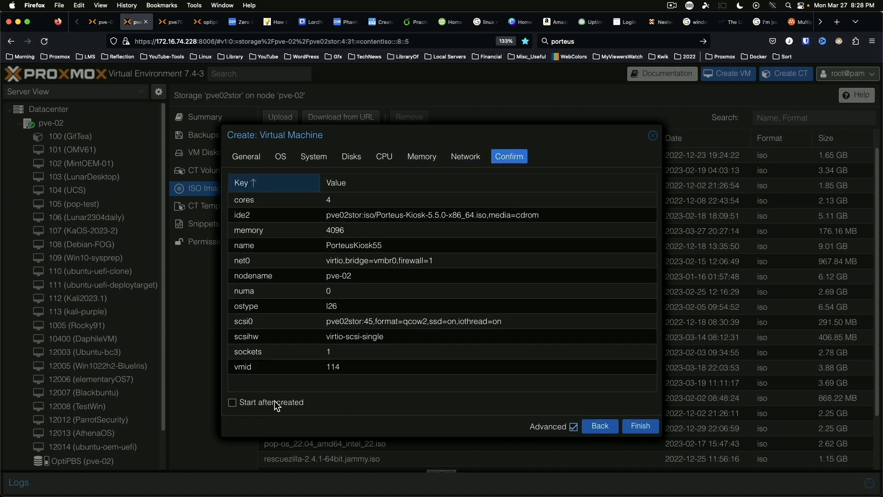
click(232, 402)
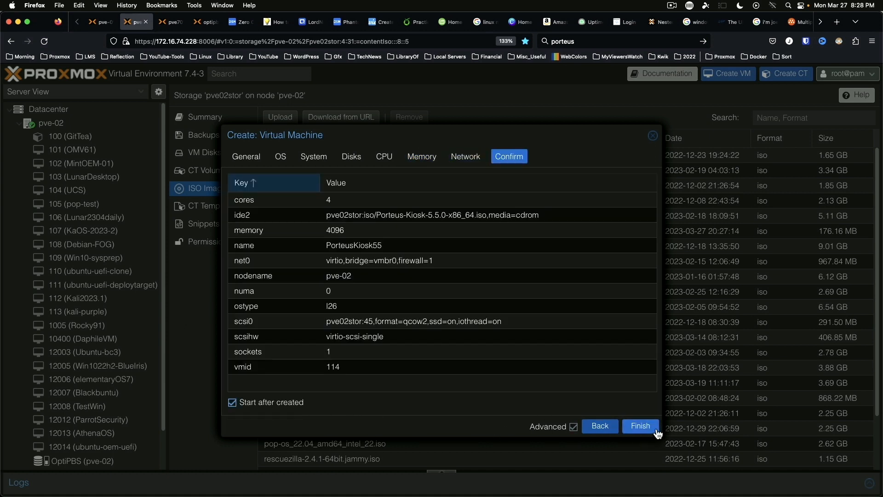
click(640, 425)
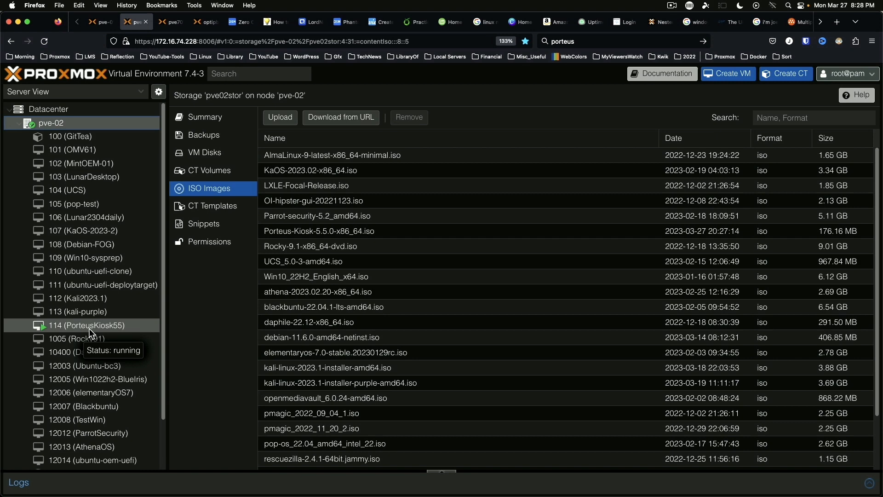
- In the VM console wizard choose wired ethernet with DHCP and continue without a proxy
click(87, 325)
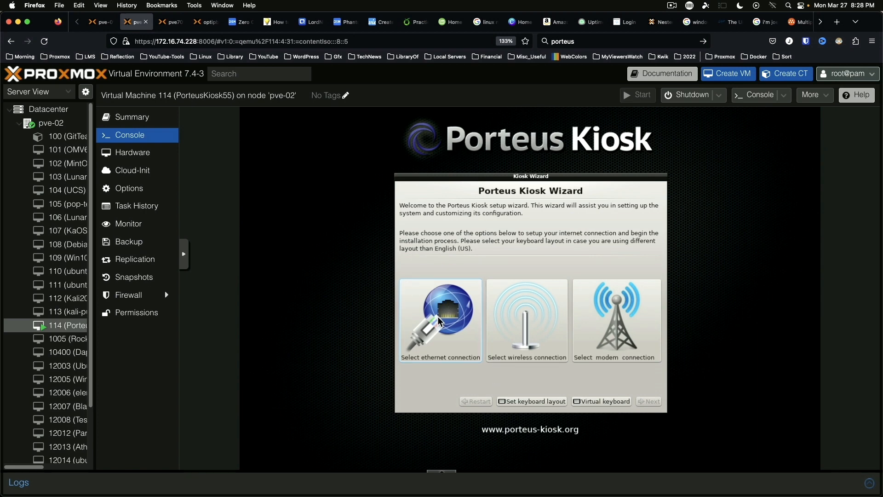
click(440, 319)
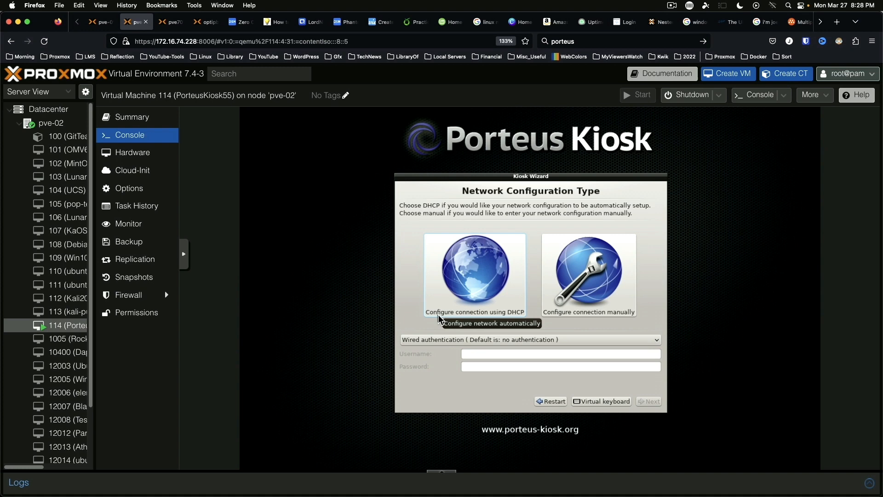
mouse_move(498, 286)
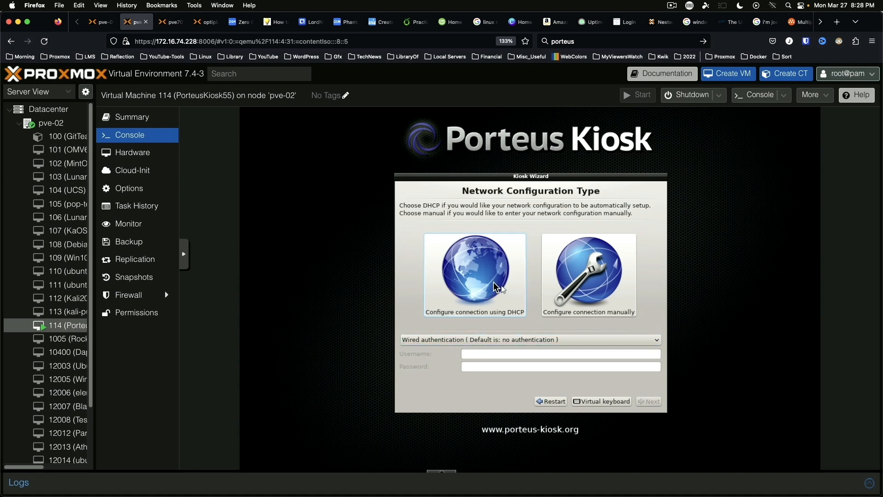
mouse_move(538, 418)
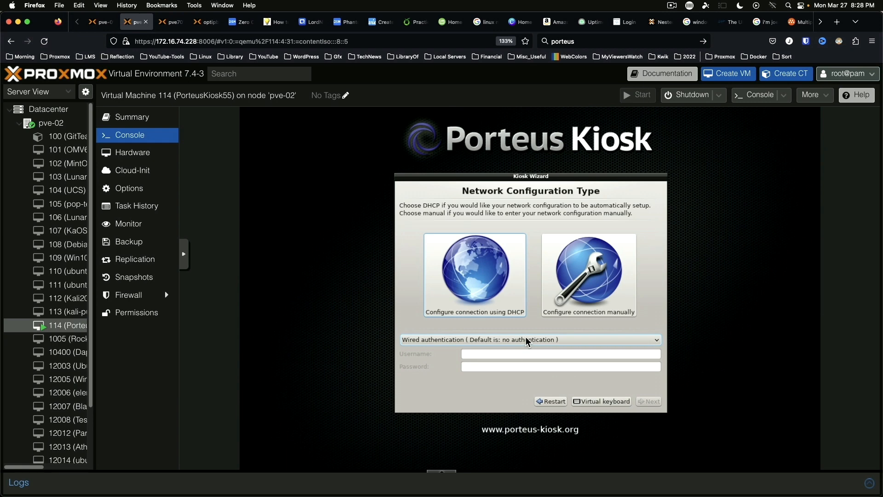
click(648, 401)
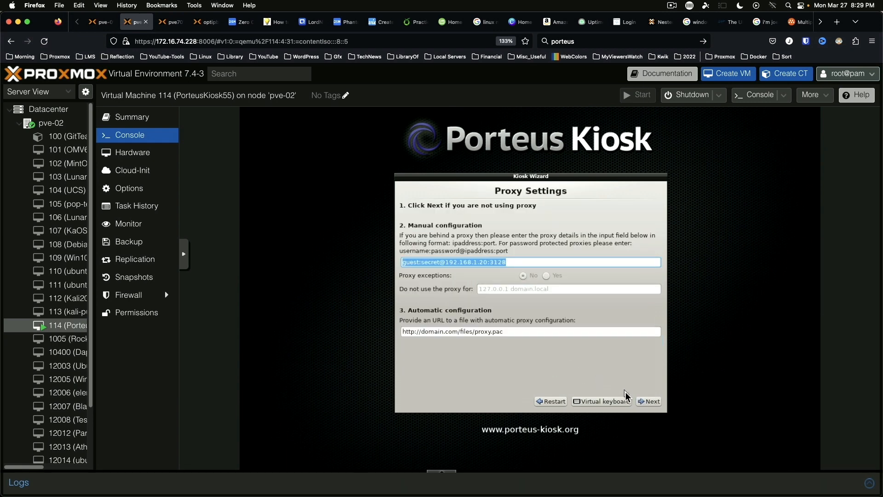
click(649, 401)
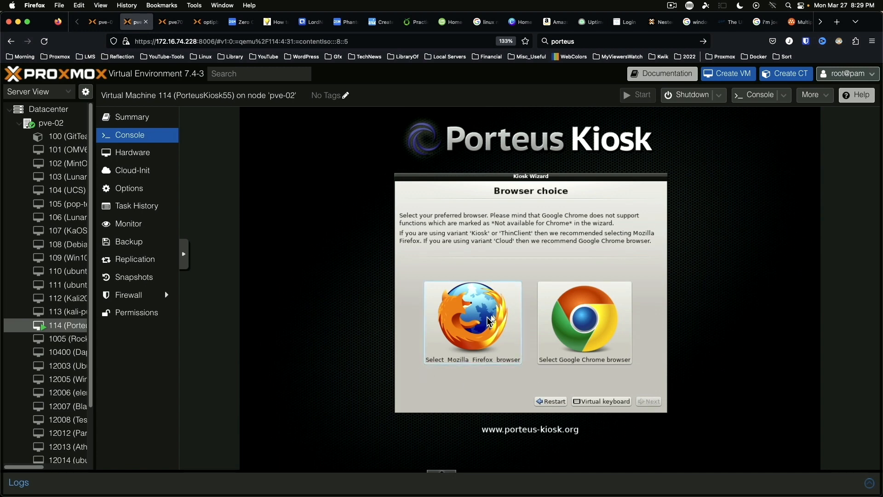
- Select Mozilla Firefox as the kiosk browser and begin correcting the date to the 27th
click(472, 321)
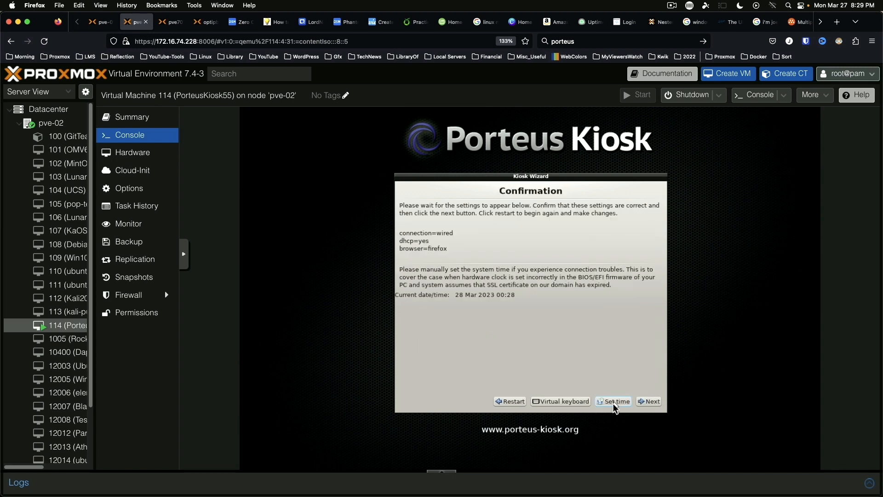
click(612, 401)
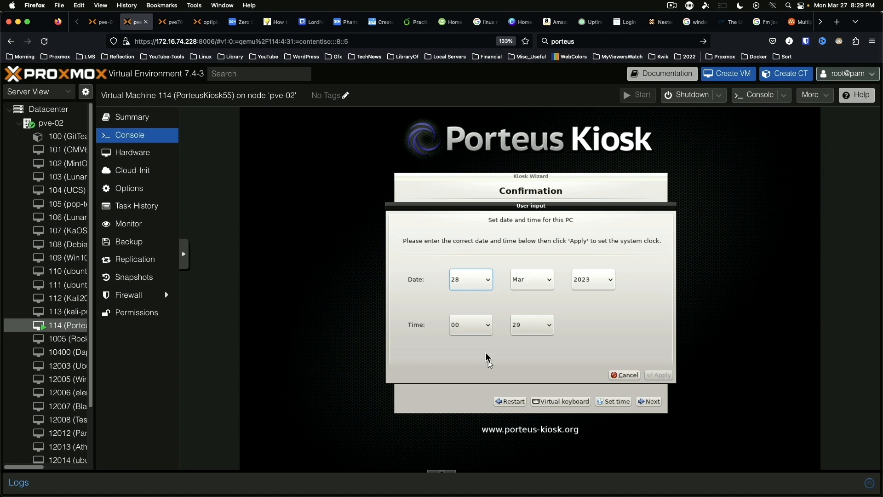
mouse_move(473, 295)
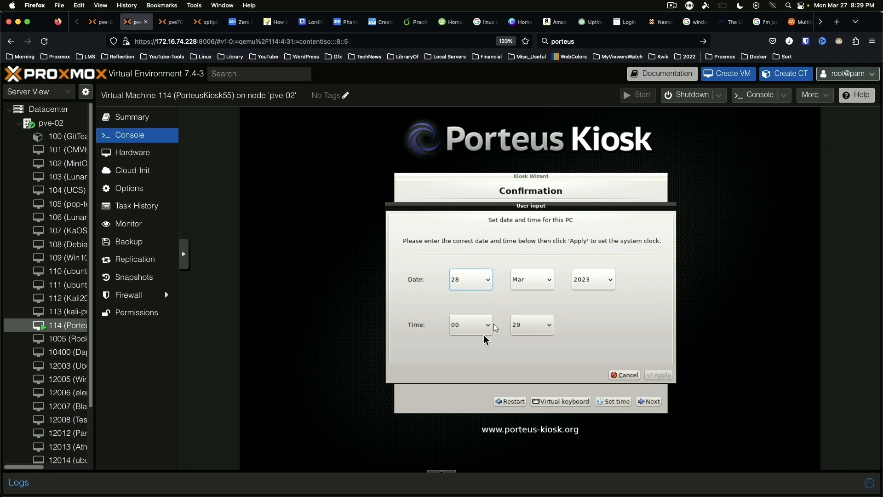
click(471, 279)
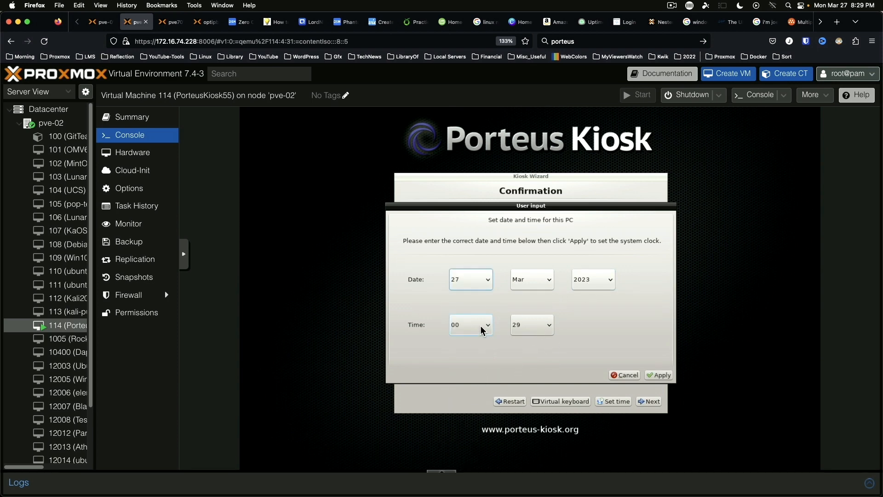
- Set the hour to 20, apply the 27 Mar 2023 20:29 clock and continue
click(470, 324)
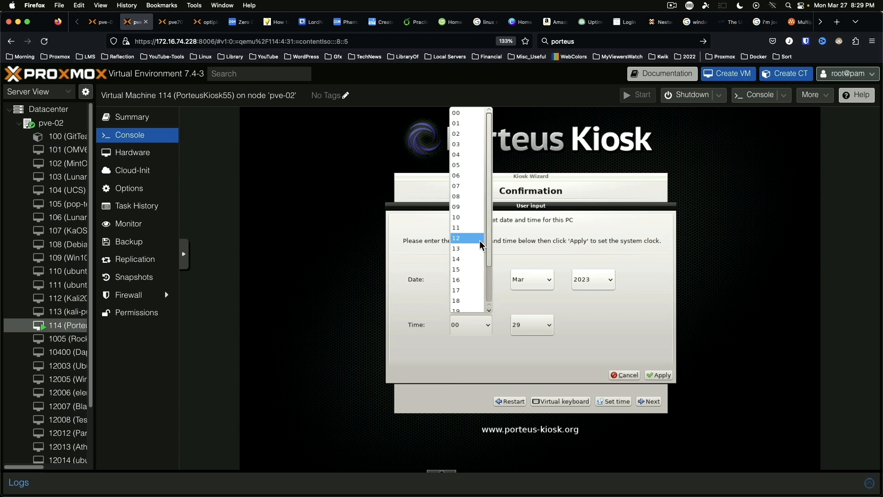
scroll(down, 3)
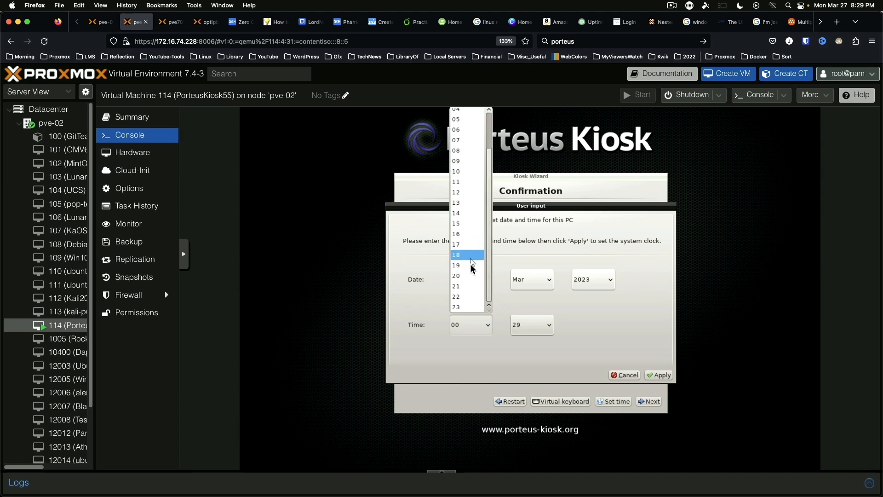
click(457, 275)
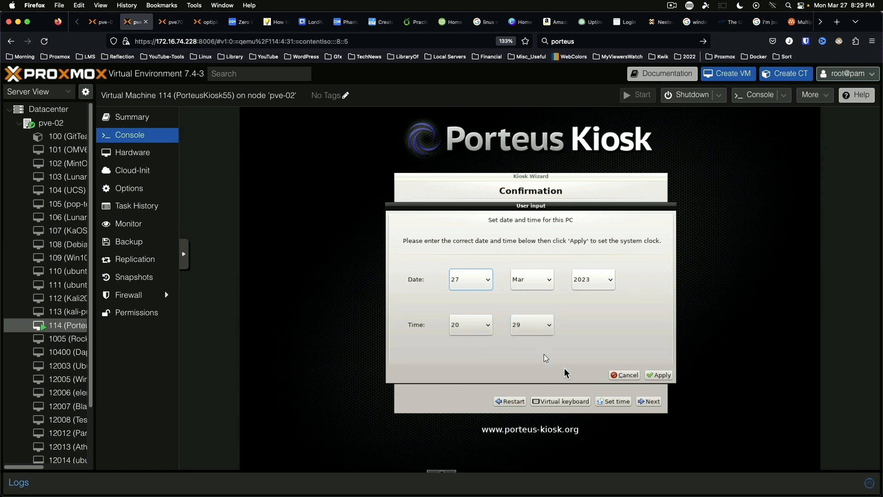
click(661, 374)
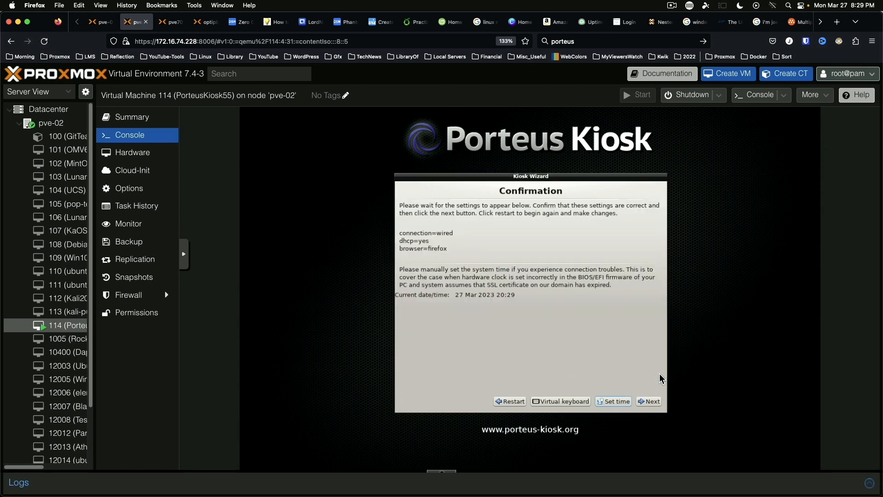
mouse_move(596, 355)
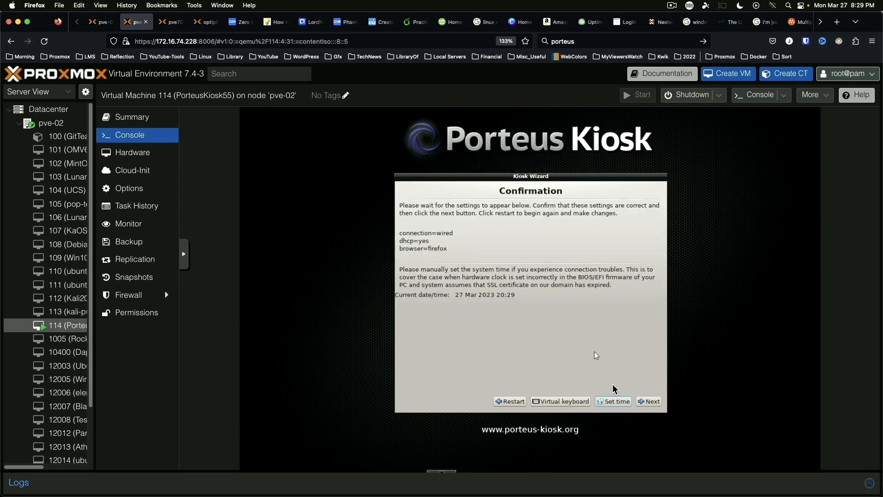
click(649, 401)
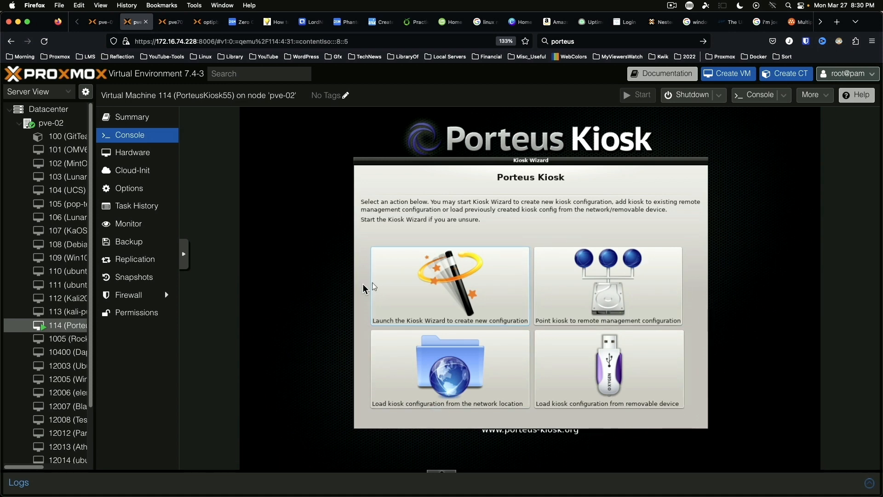
mouse_move(426, 277)
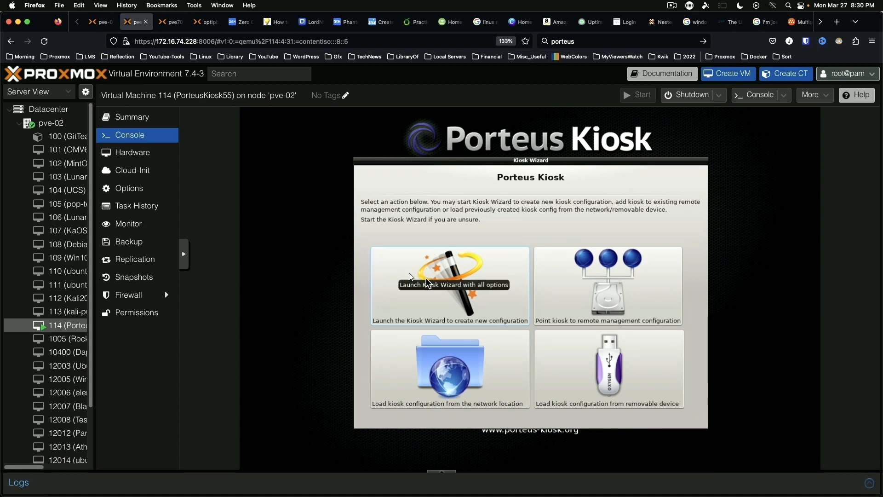
mouse_move(549, 275)
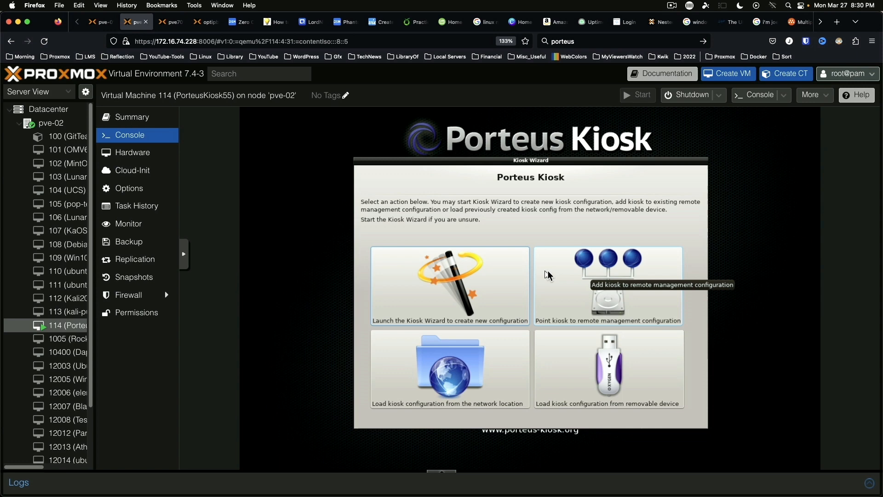
mouse_move(545, 277)
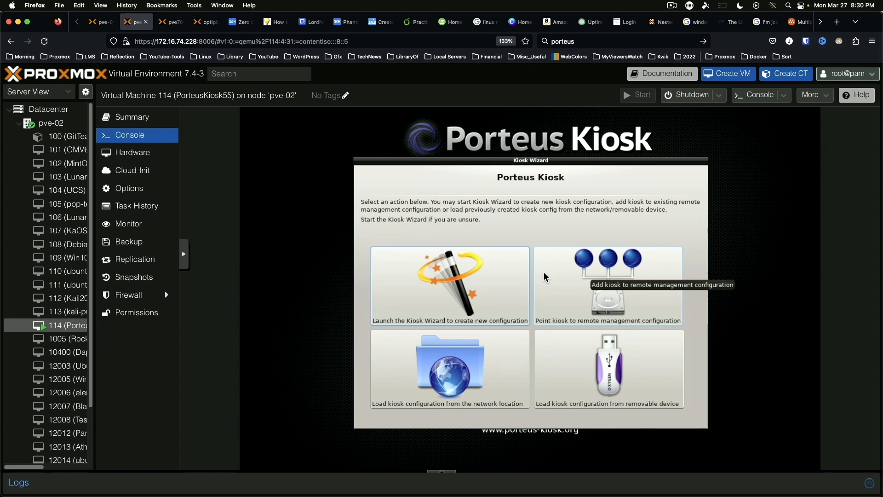
mouse_move(371, 425)
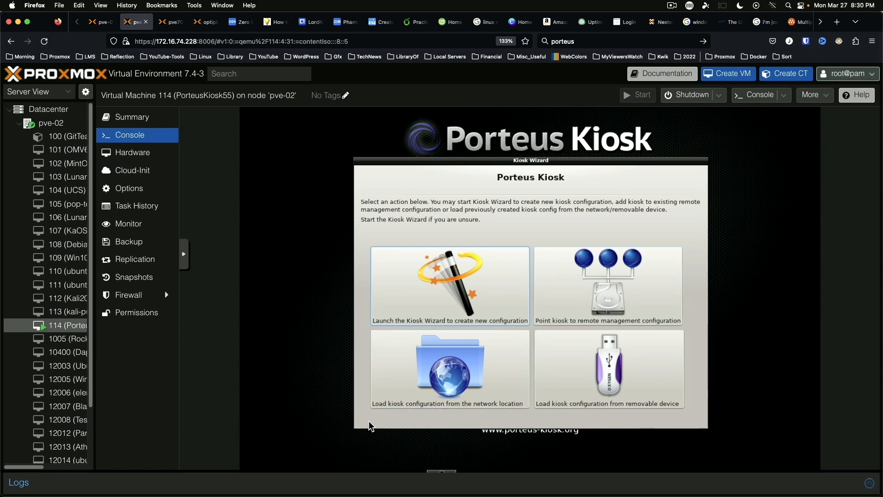
mouse_move(474, 416)
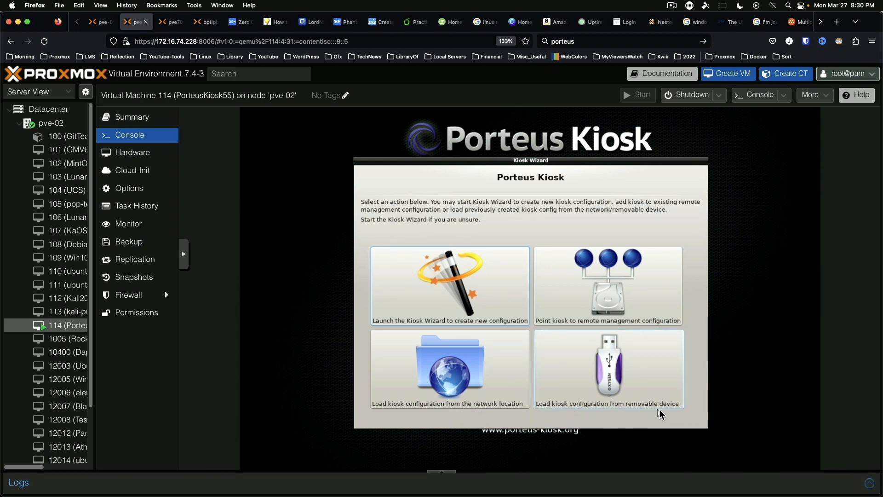
mouse_move(634, 420)
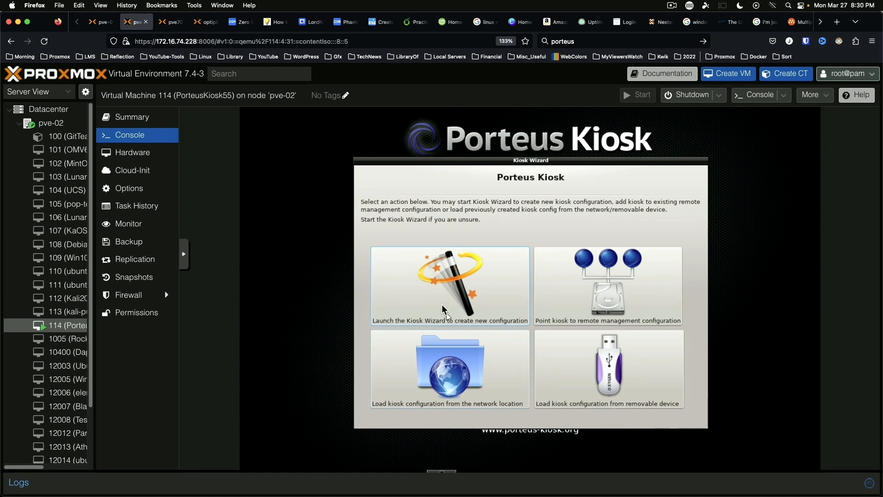
- Launch the new-configuration wizard and enable ICMP ping replies under Network Settings
click(449, 284)
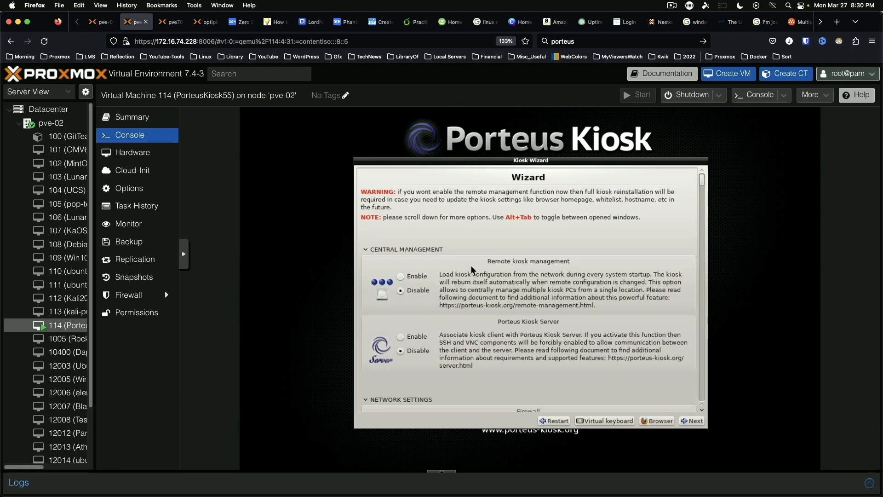
mouse_move(410, 286)
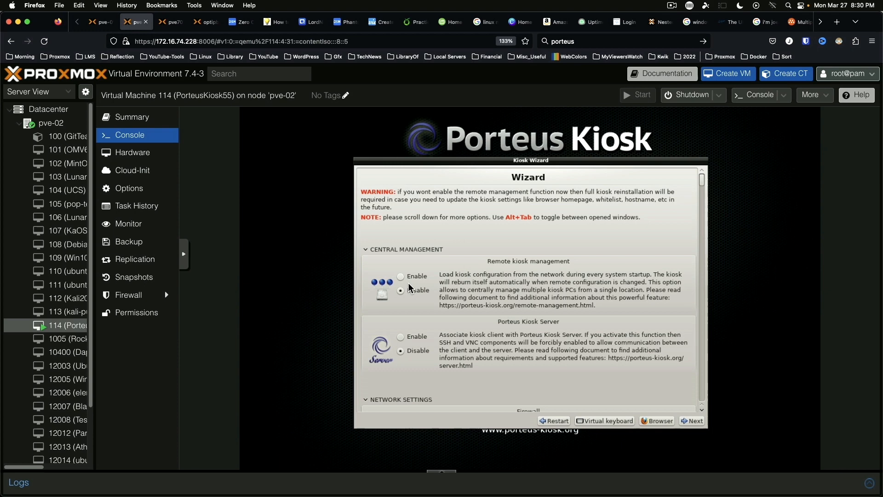
scroll(down, 3)
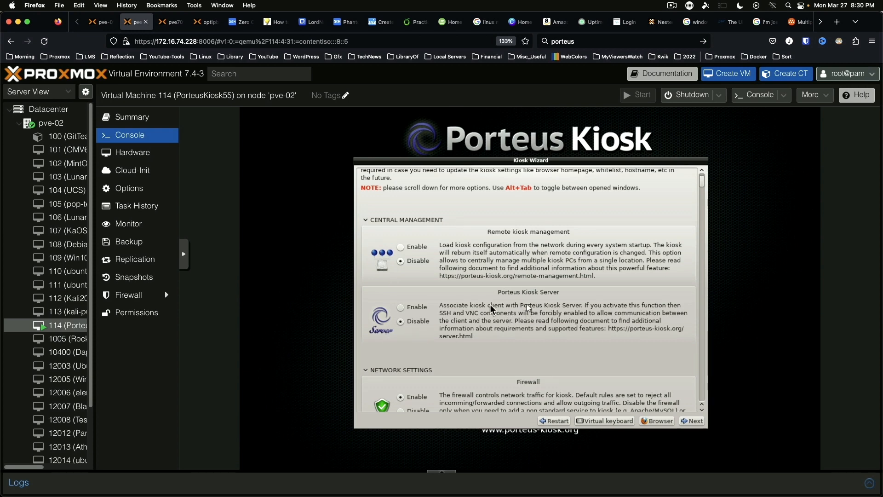
mouse_move(415, 329)
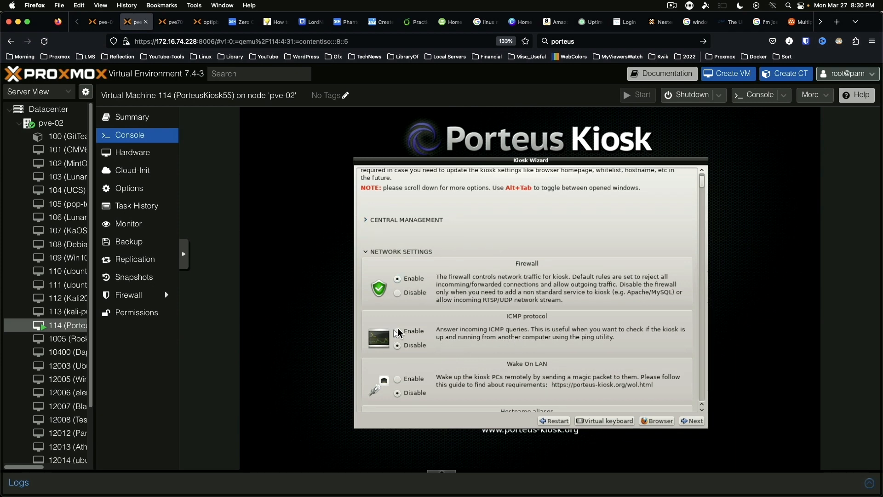
mouse_move(397, 331)
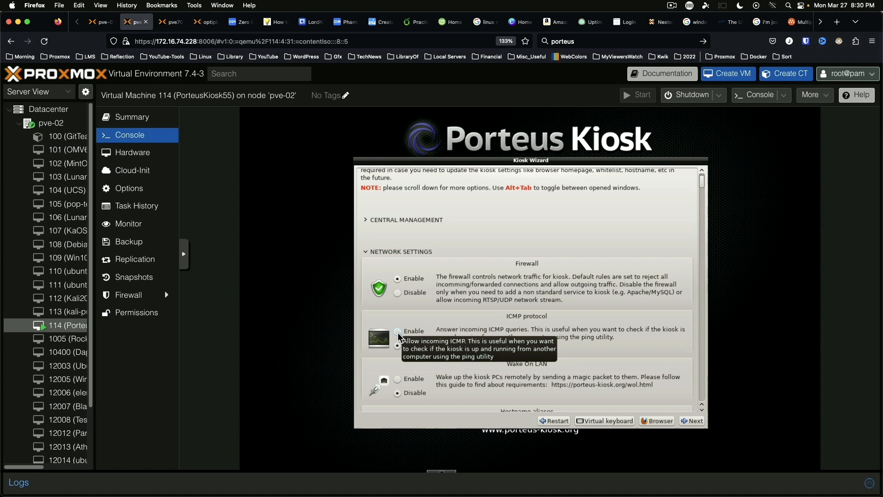
click(398, 330)
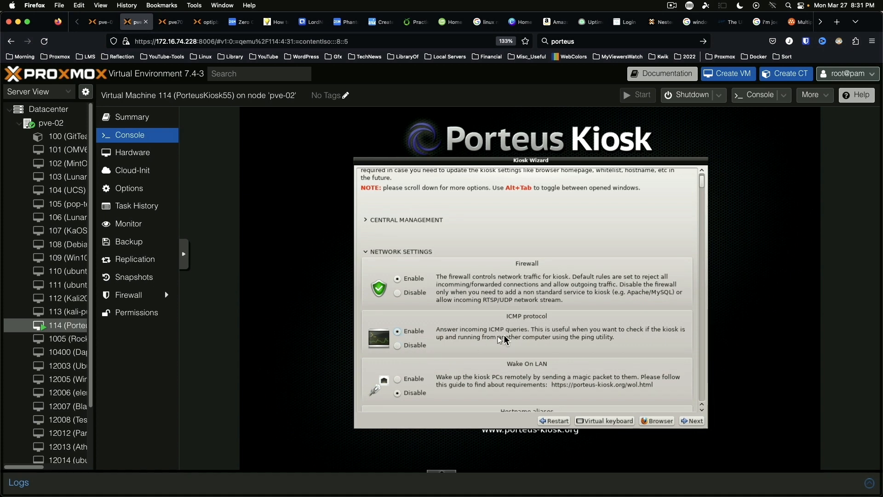
mouse_move(485, 343)
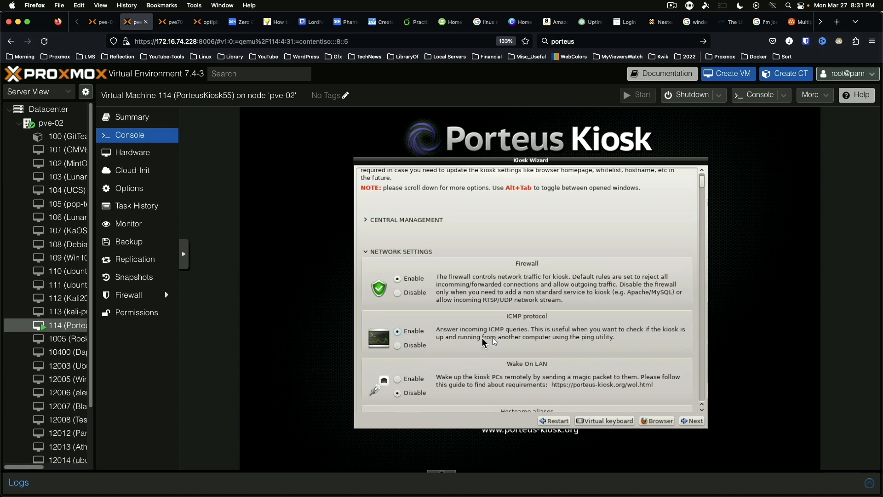
scroll(down, 3)
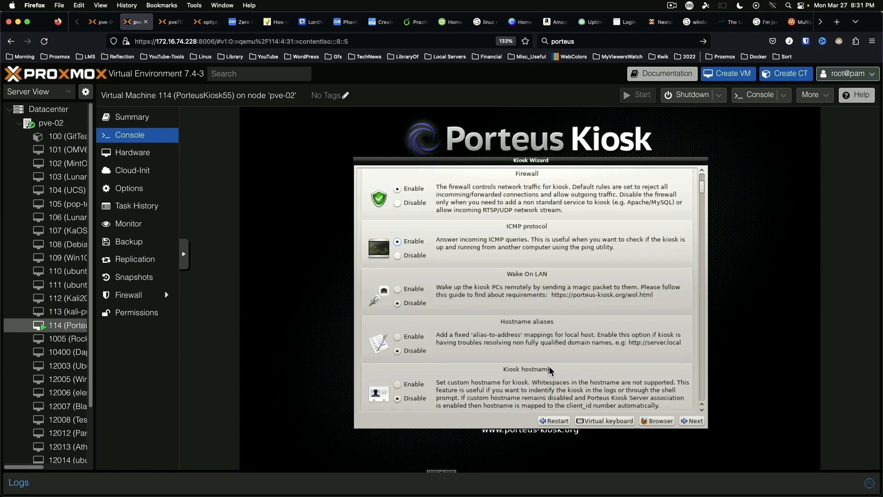
mouse_move(568, 347)
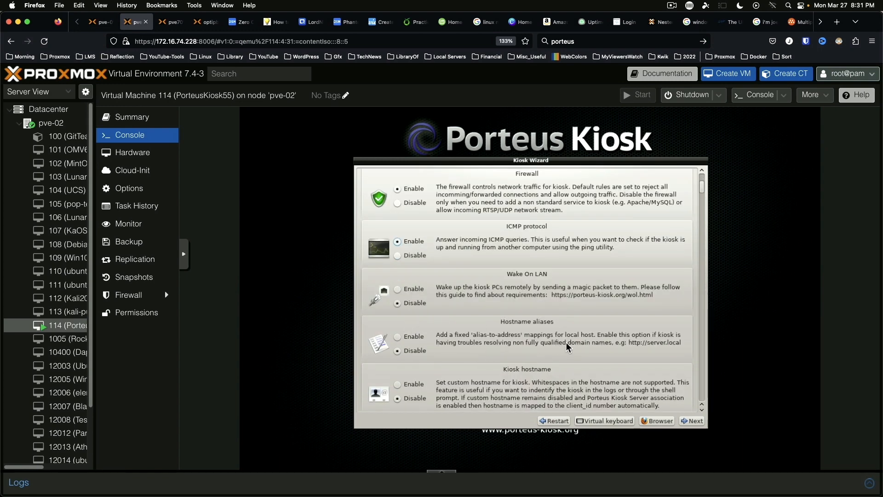
scroll(down, 3)
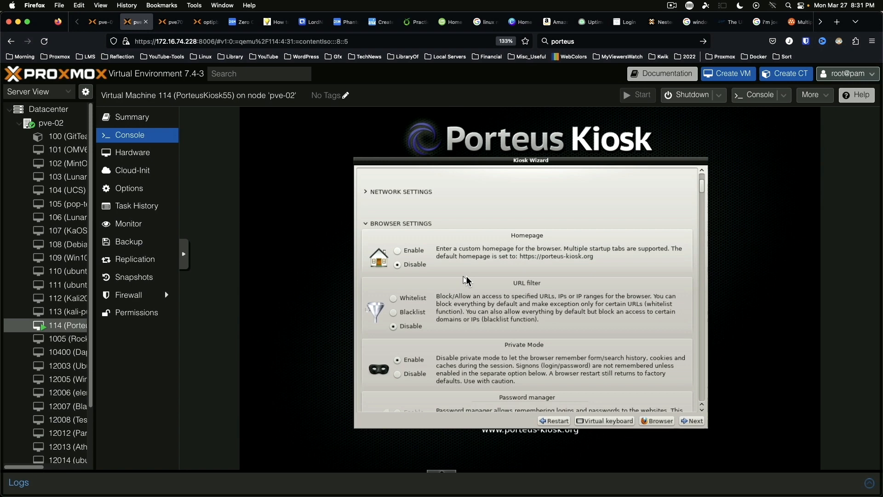
click(397, 250)
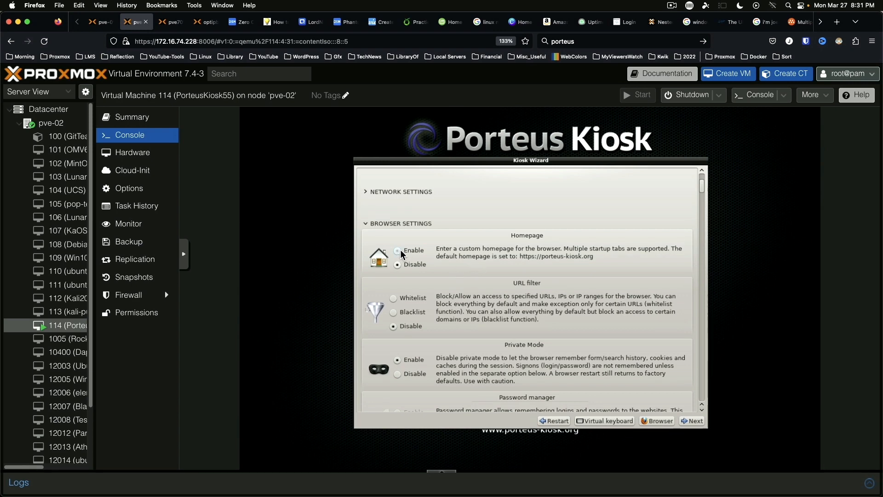
click(397, 250)
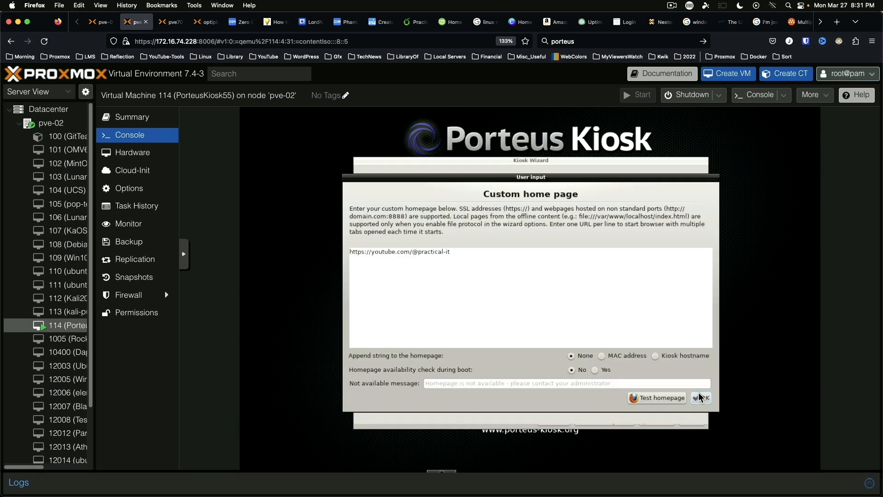
click(701, 397)
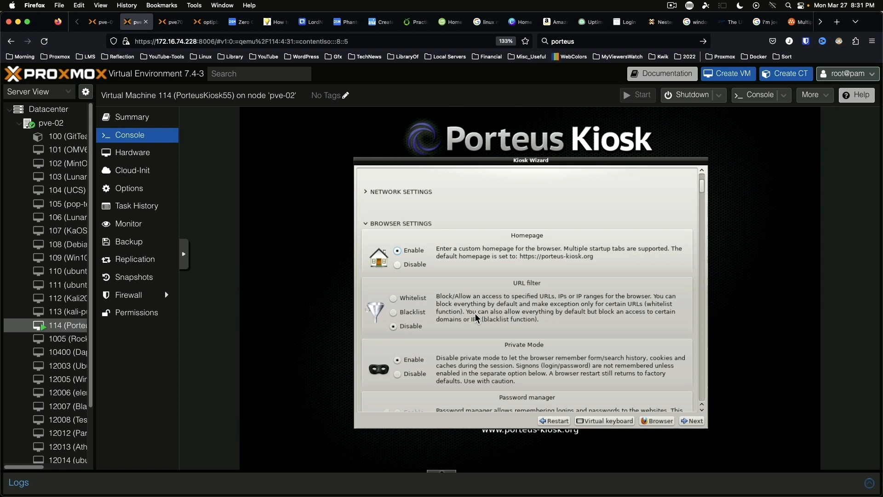
- Disable private mode for the kiosk browser
scroll(down, 3)
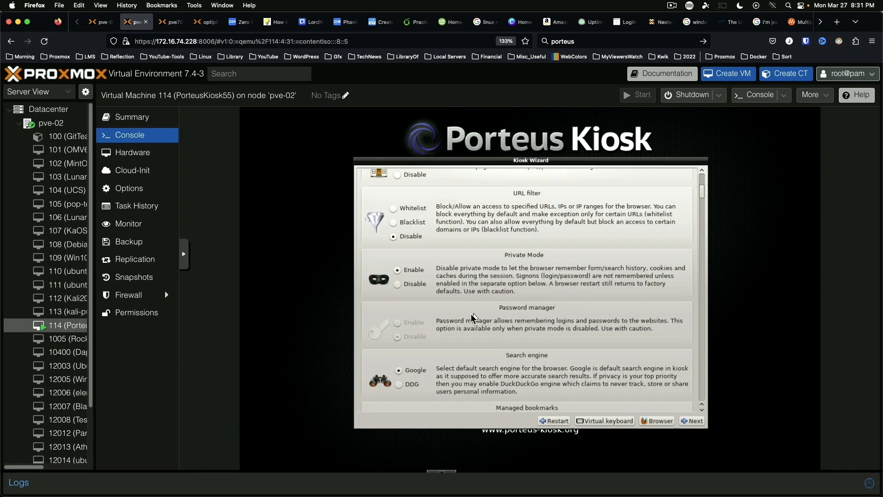
mouse_move(471, 280)
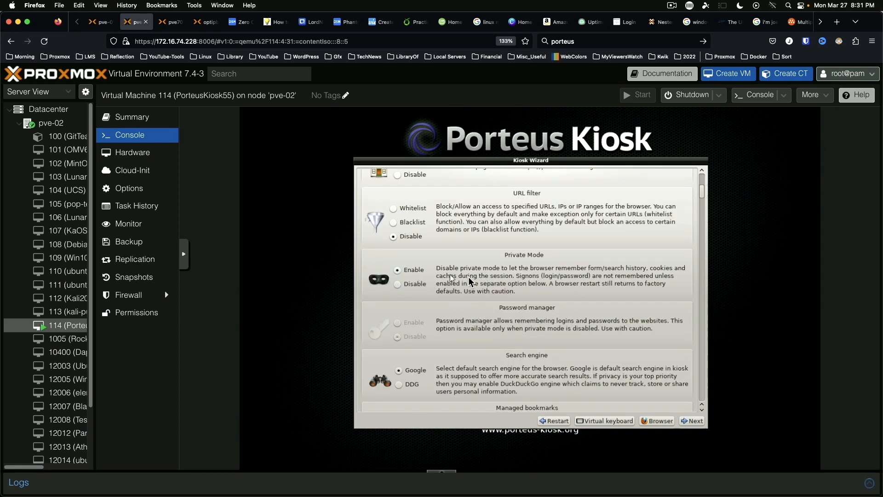
mouse_move(520, 280)
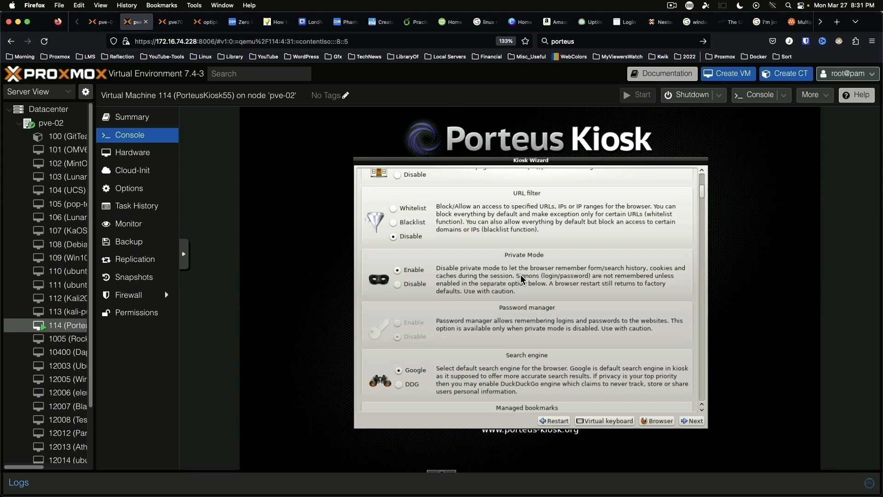
mouse_move(600, 277)
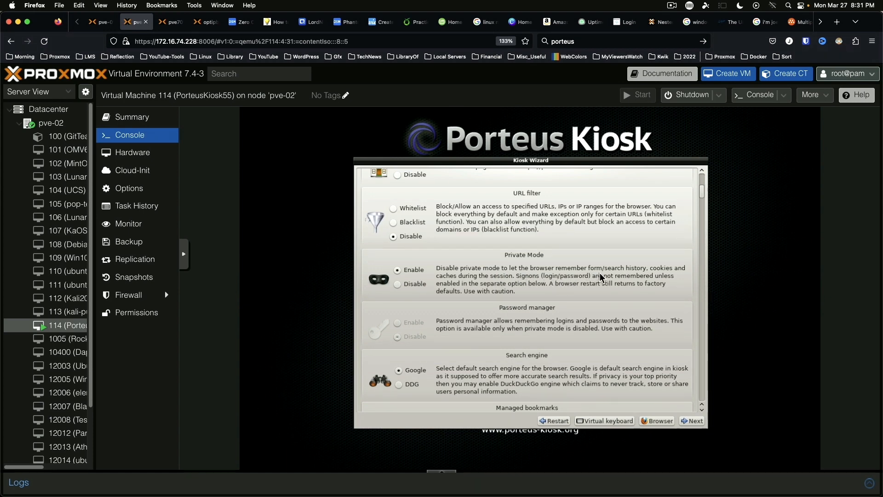
mouse_move(678, 277)
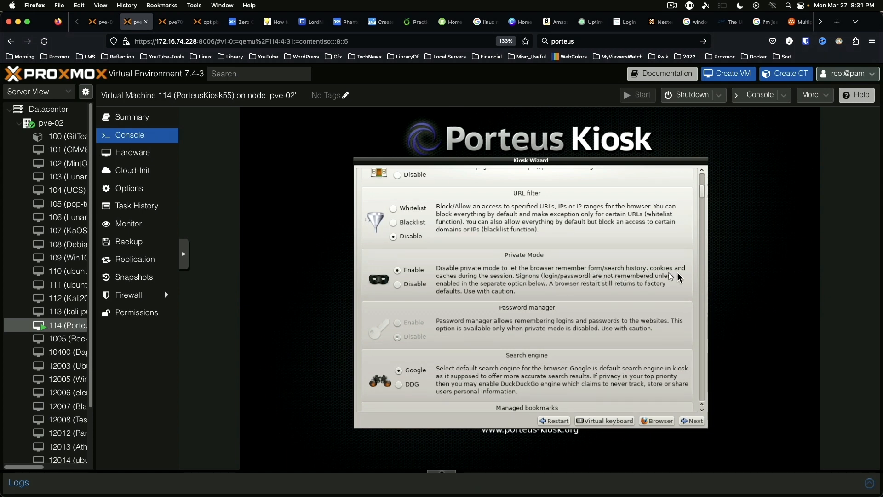
click(398, 283)
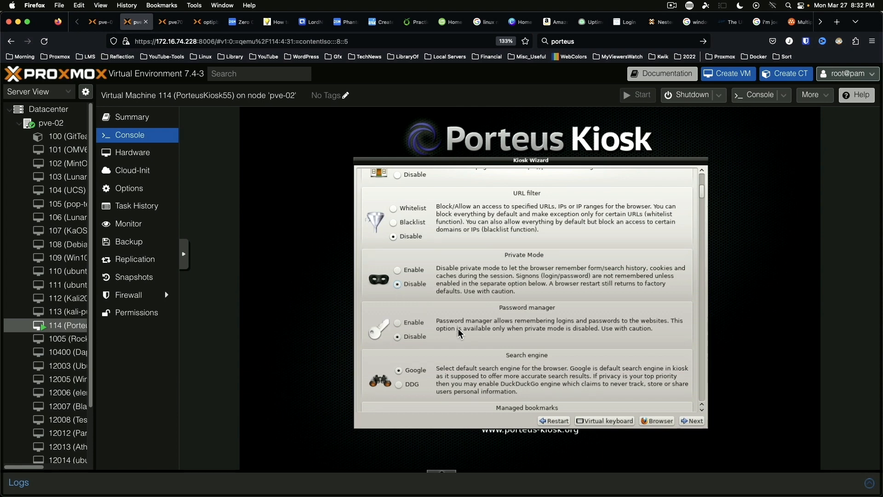
mouse_move(458, 337)
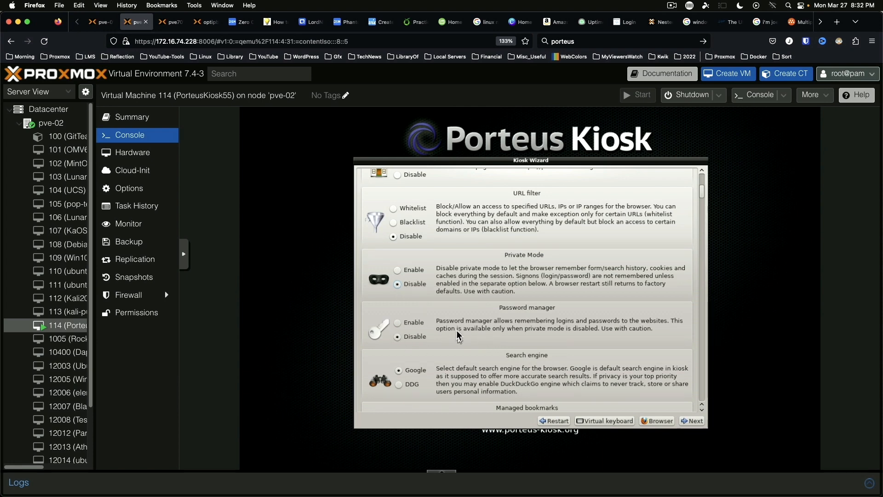
scroll(down, 3)
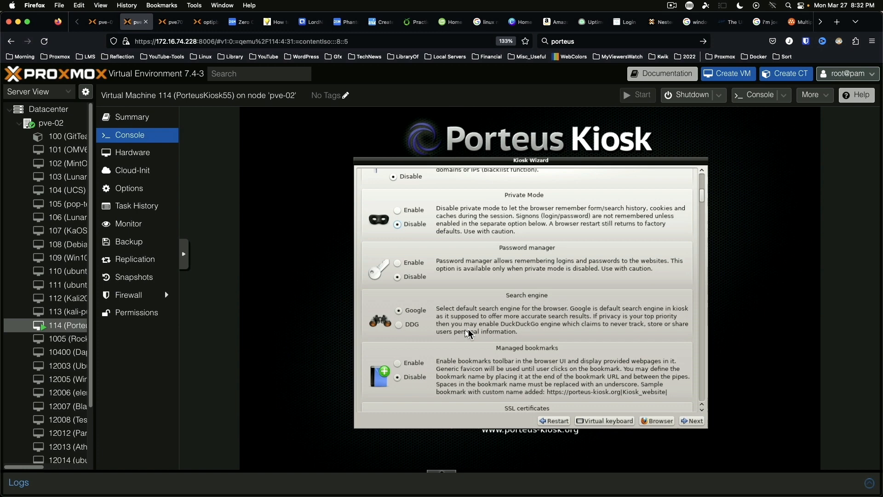
scroll(down, 3)
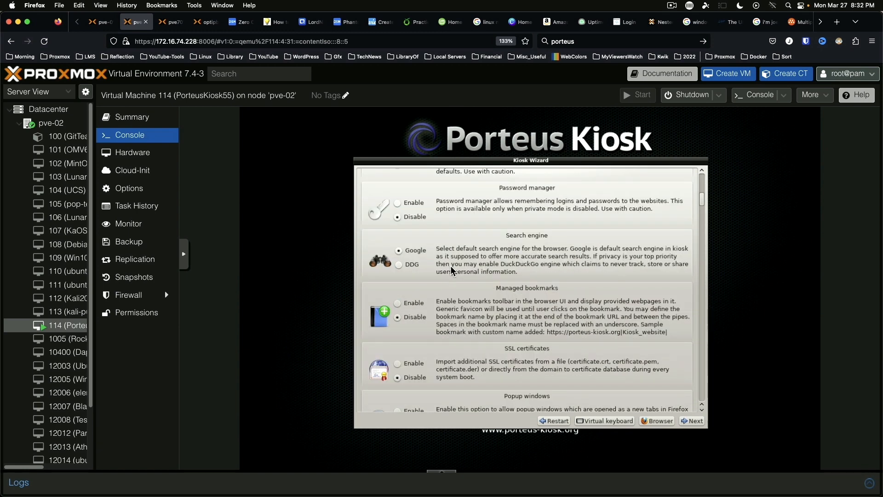
mouse_move(450, 269)
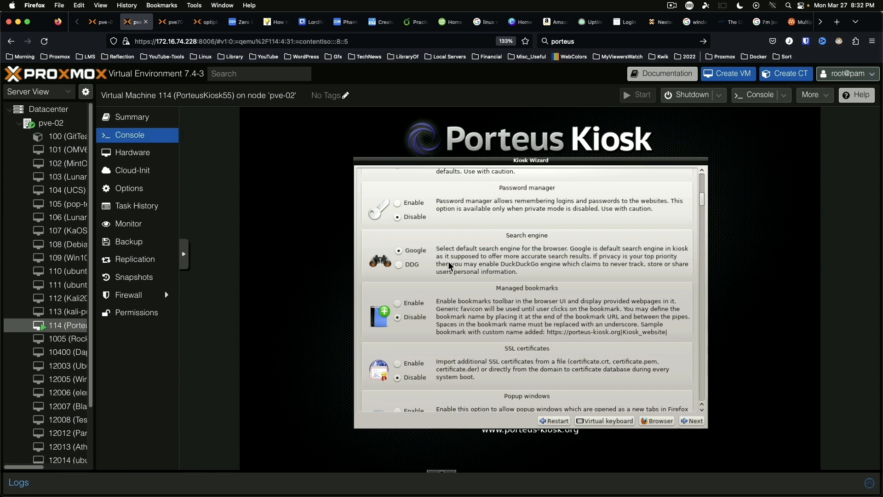
mouse_move(439, 272)
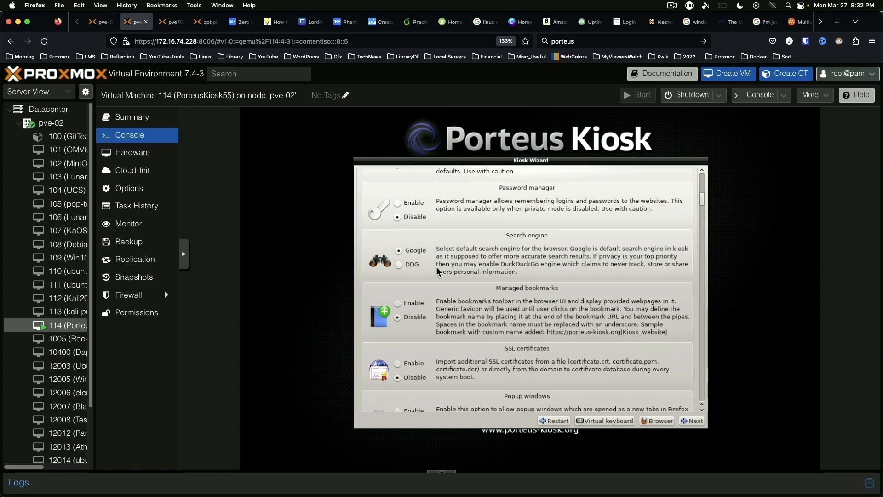
mouse_move(463, 279)
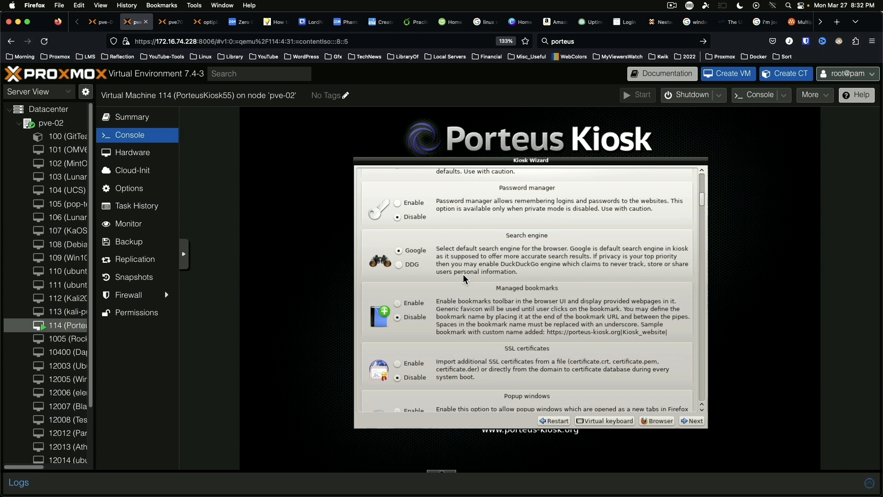
mouse_move(401, 300)
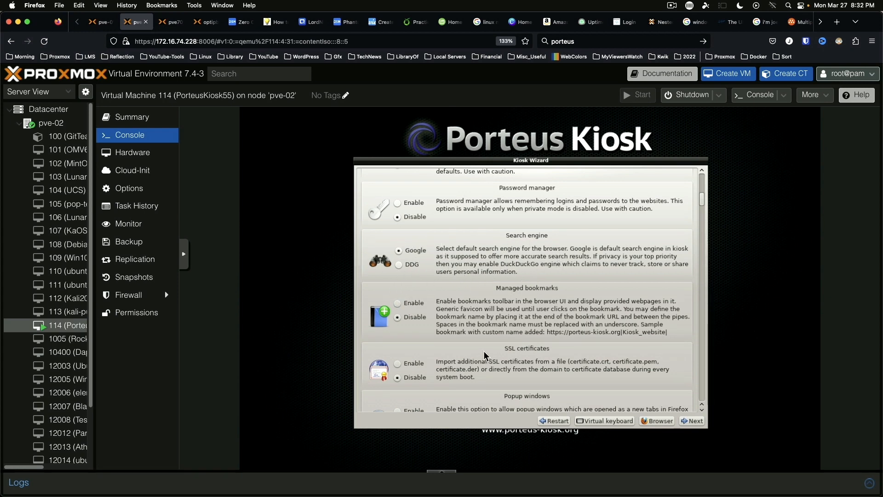
- Enable popup windows in the kiosk browser
scroll(down, 3)
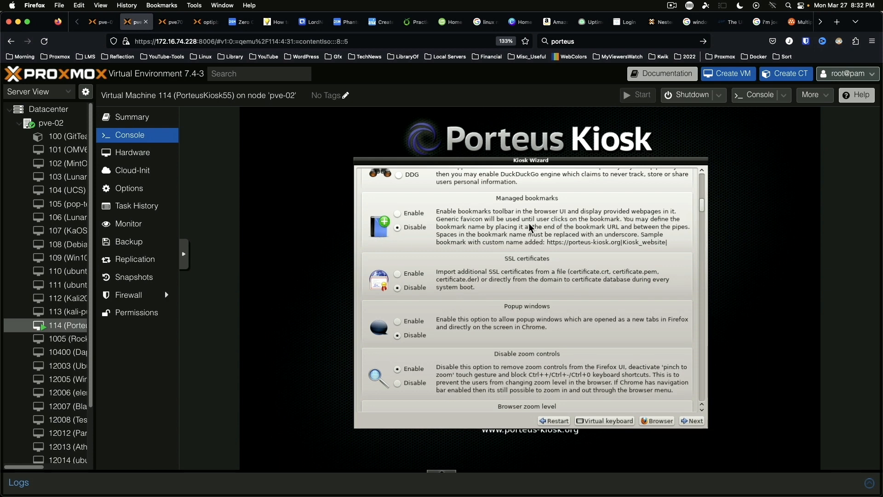
mouse_move(481, 284)
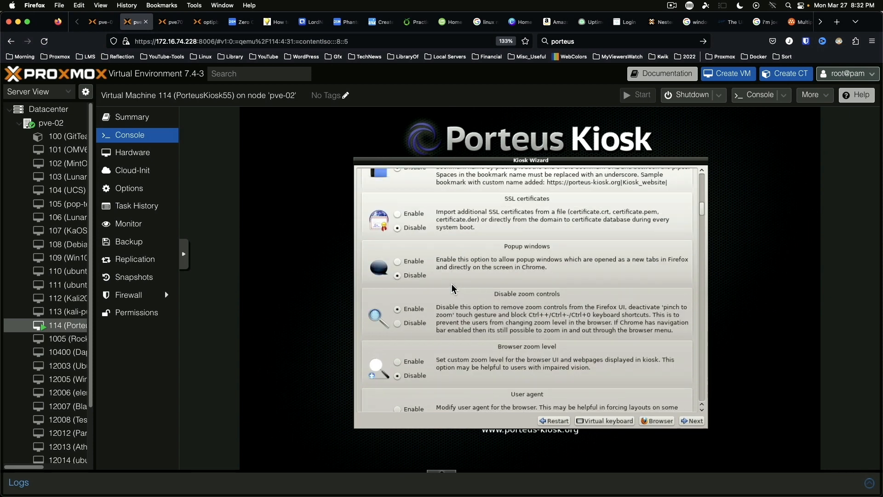
mouse_move(398, 260)
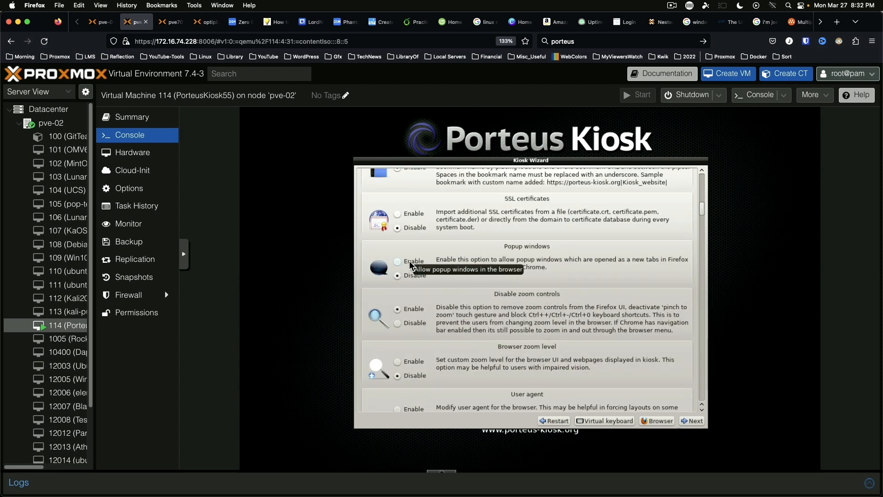
click(397, 261)
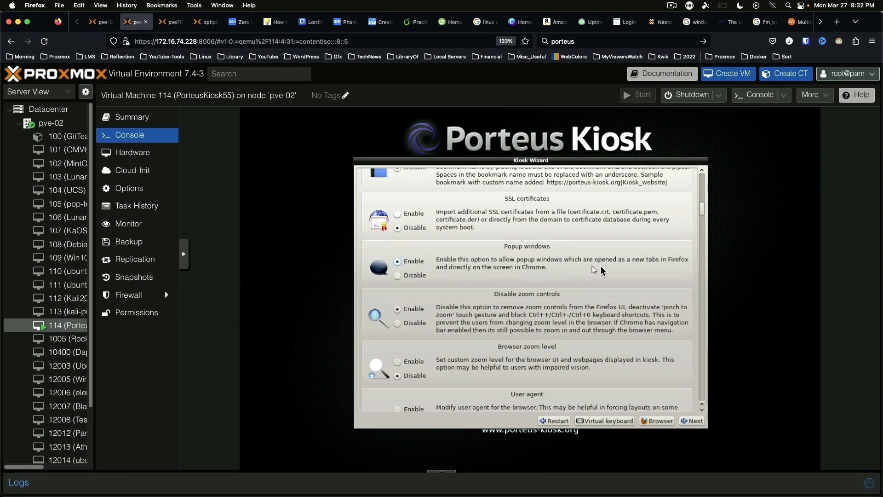
mouse_move(651, 272)
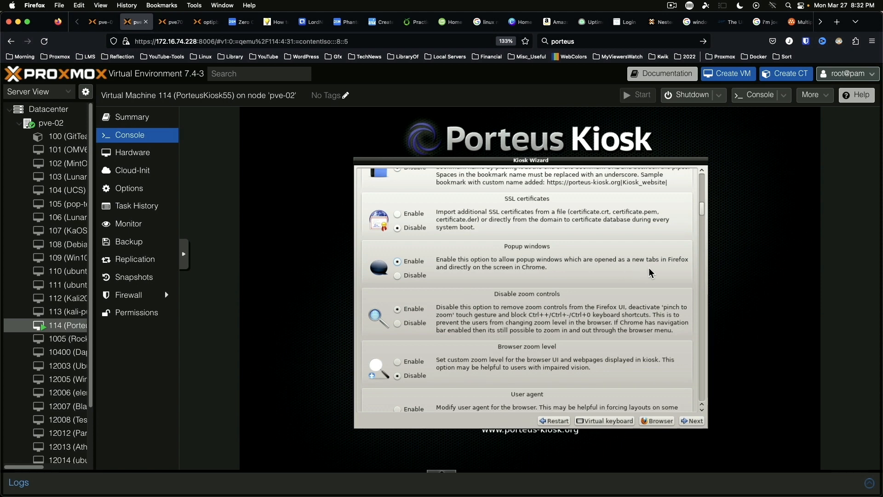
mouse_move(435, 277)
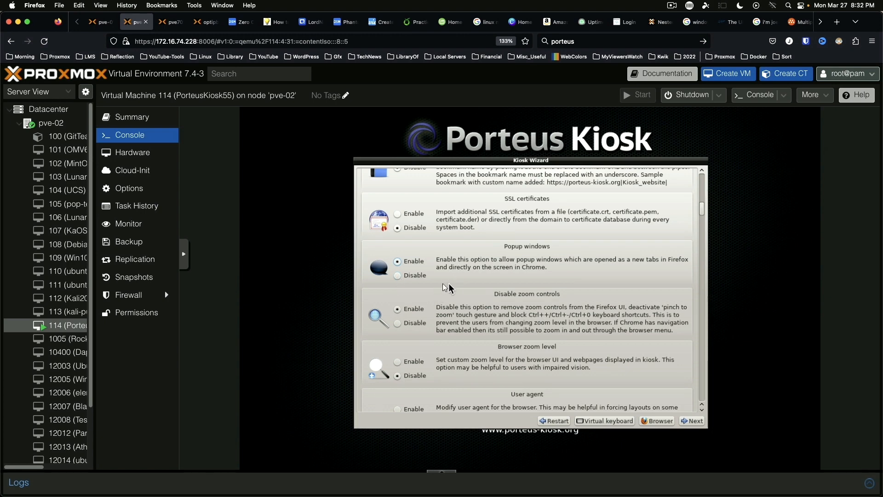
scroll(down, 3)
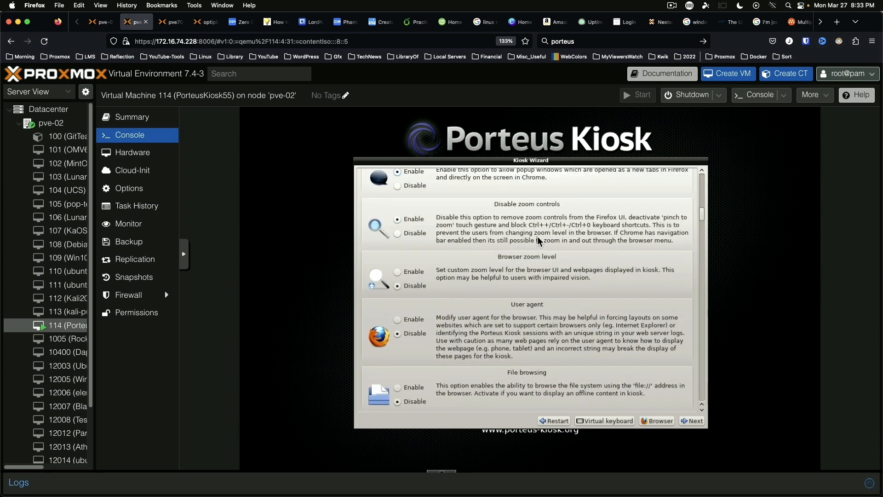
mouse_move(457, 228)
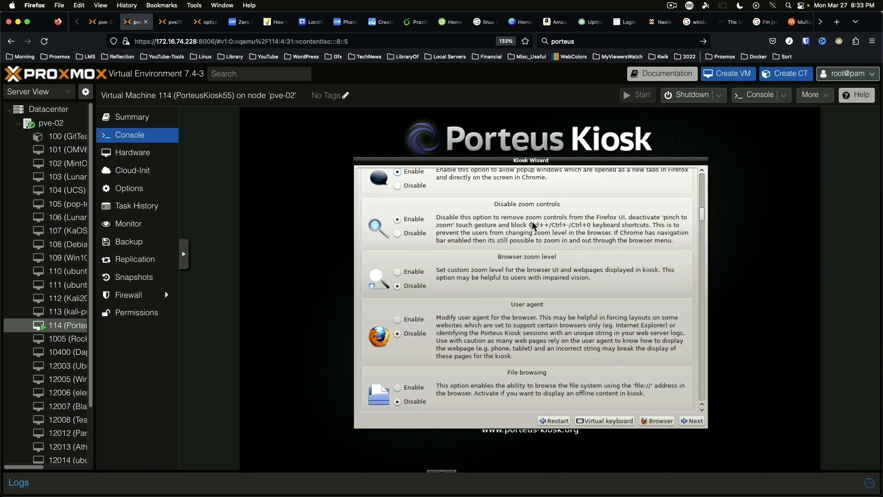
mouse_move(481, 290)
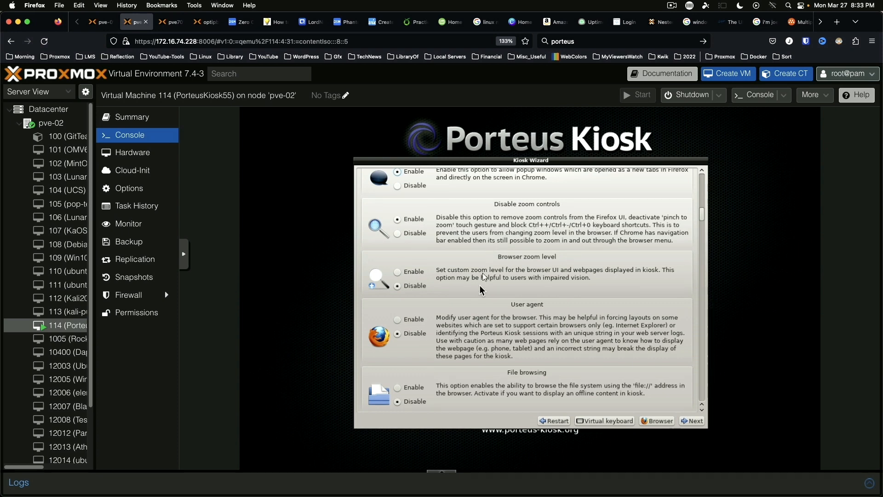
- Enable a custom browser zoom level of 1.2
click(397, 273)
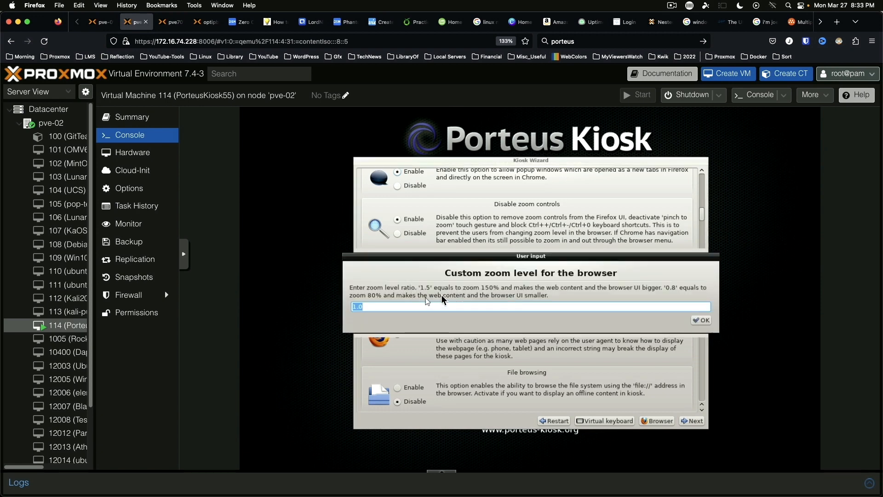
mouse_move(493, 312)
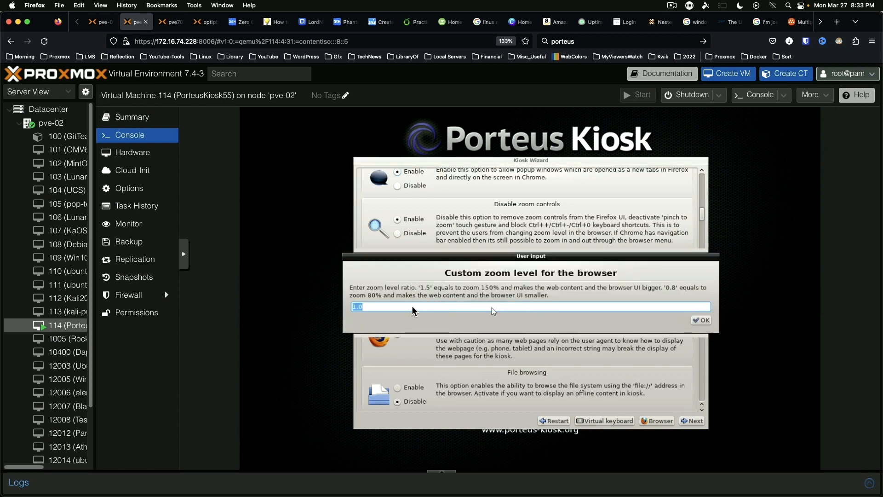
mouse_move(429, 318)
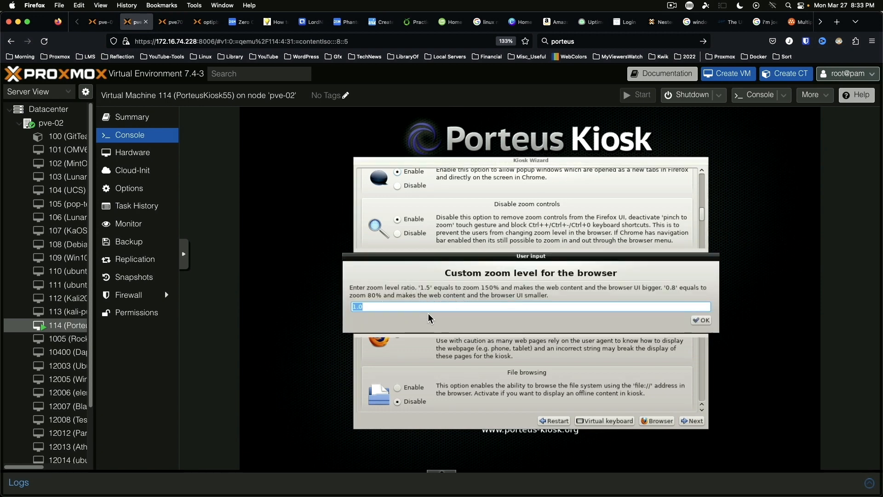
text(1.2)
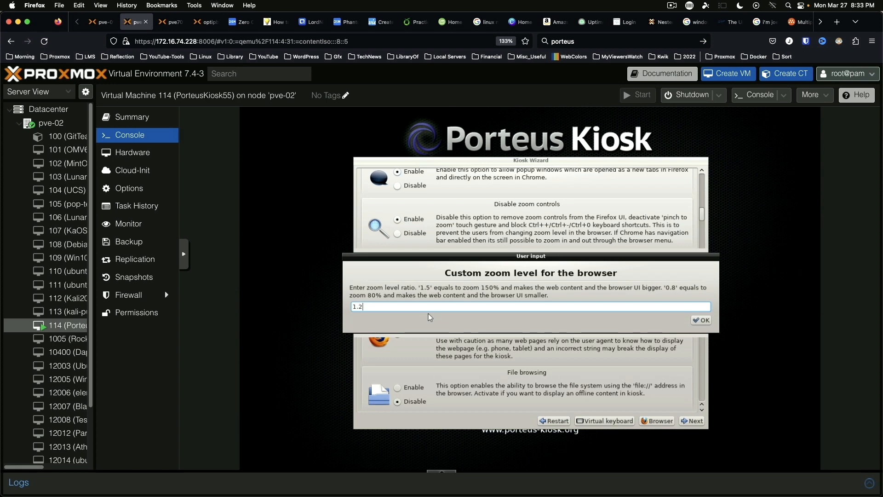
mouse_move(706, 332)
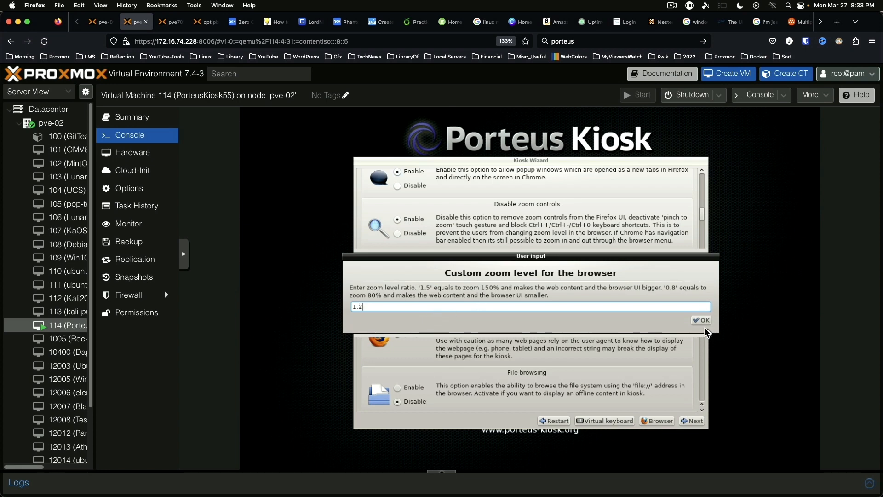
click(701, 320)
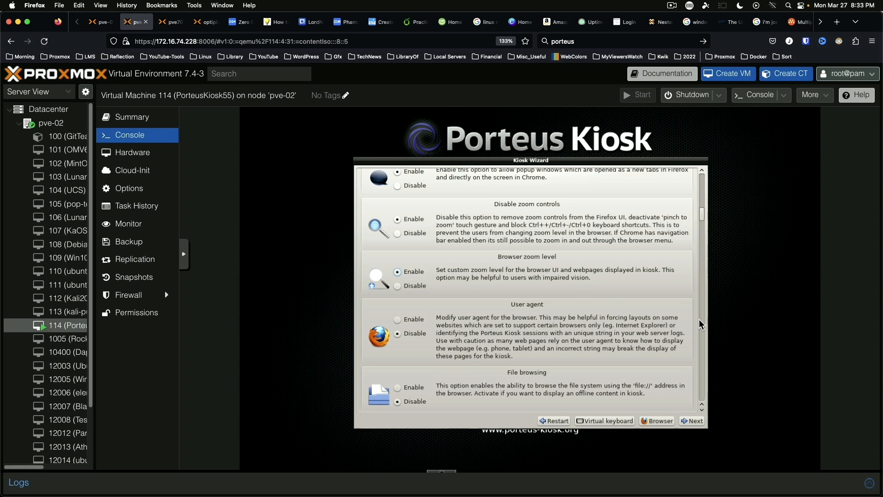
scroll(down, 3)
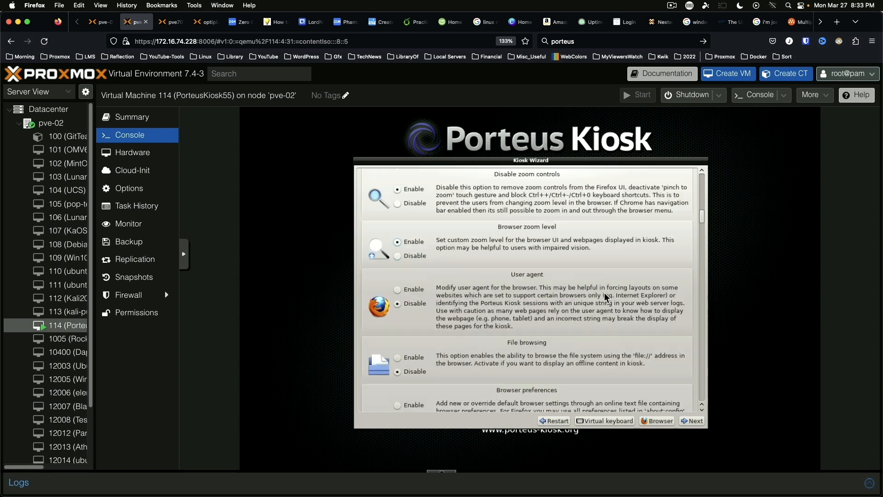
scroll(down, 3)
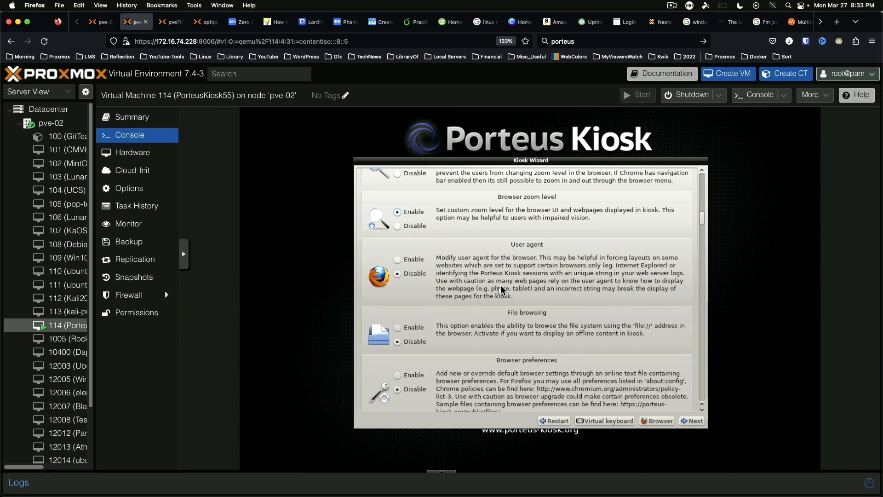
scroll(down, 3)
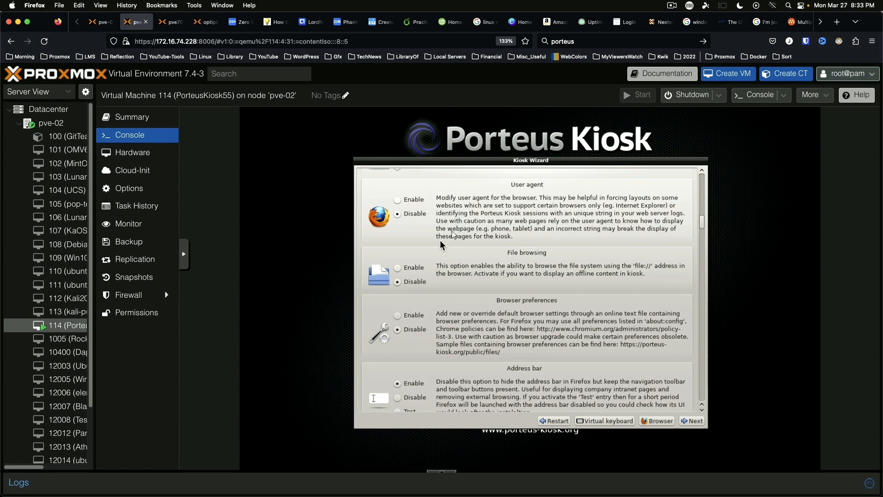
mouse_move(528, 297)
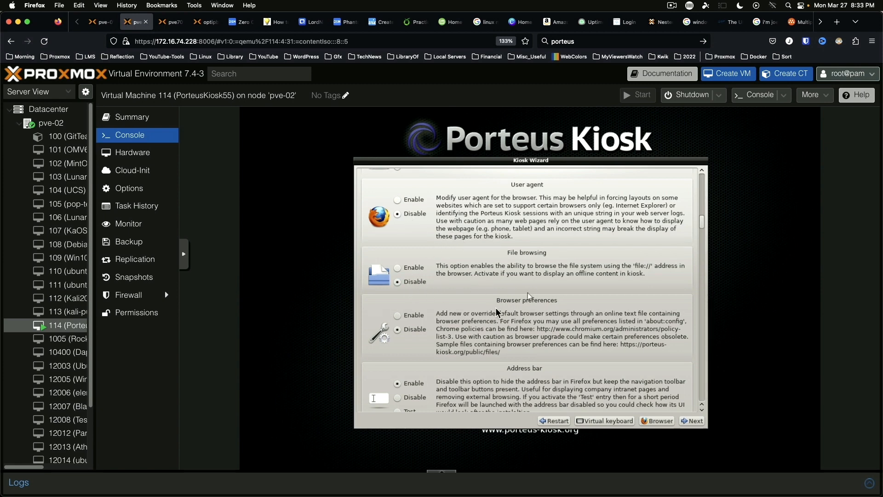
scroll(down, 3)
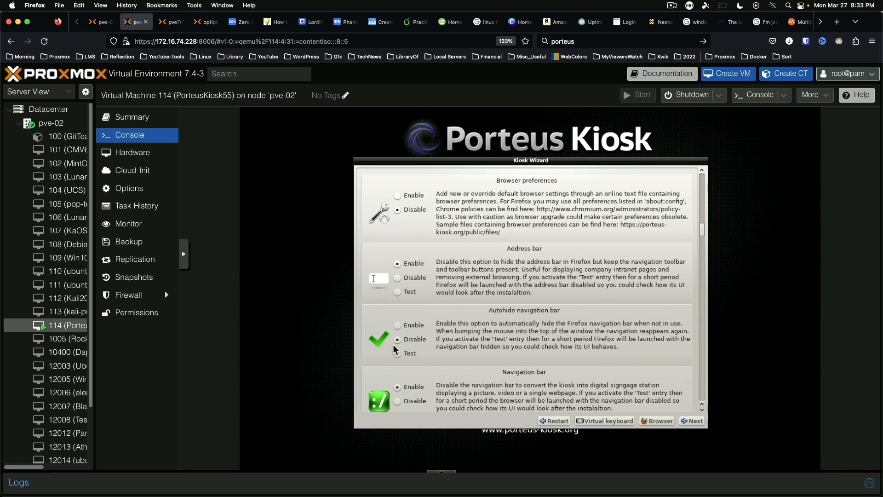
scroll(down, 3)
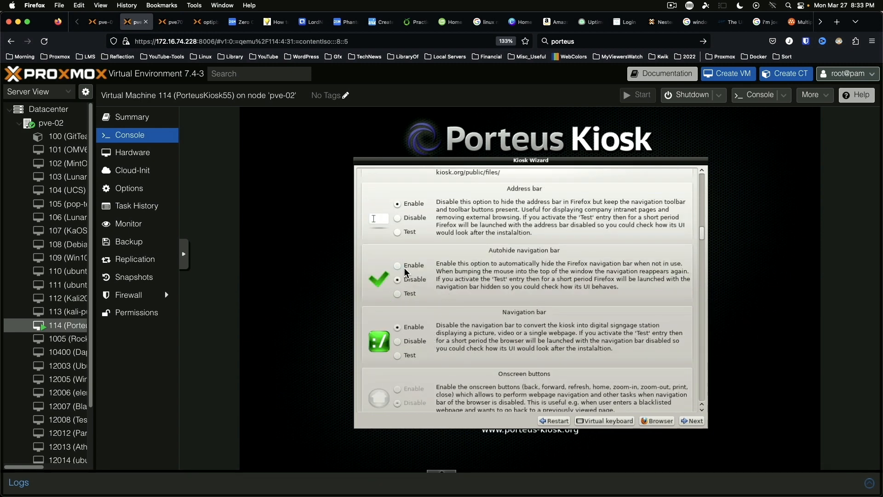
scroll(down, 3)
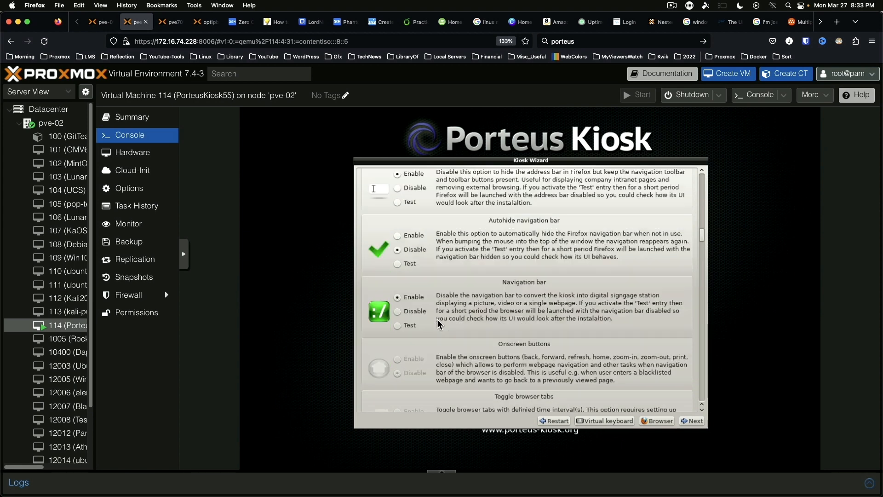
scroll(down, 3)
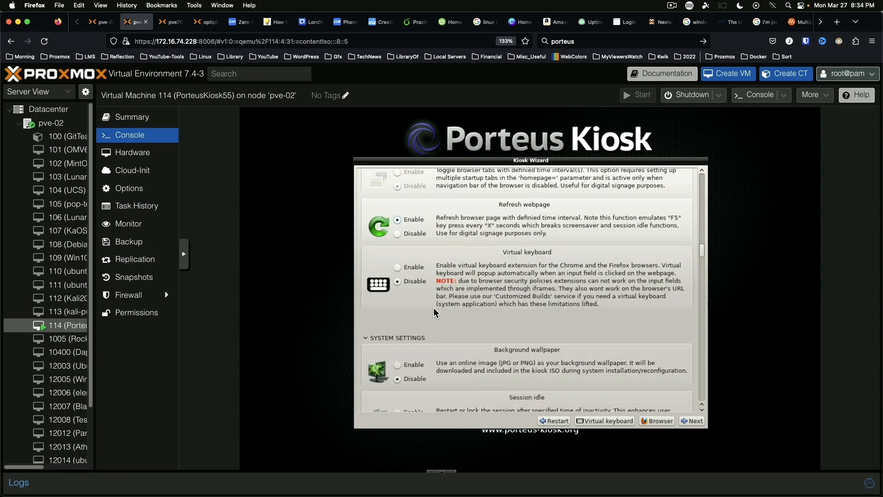
scroll(down, 3)
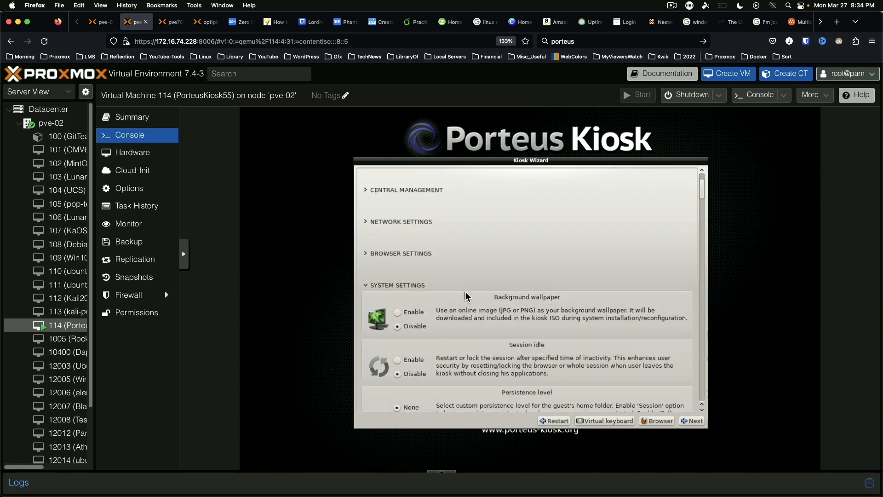
- Enable Session idle restarts, keeping the default No/No options in its dialog
scroll(down, 3)
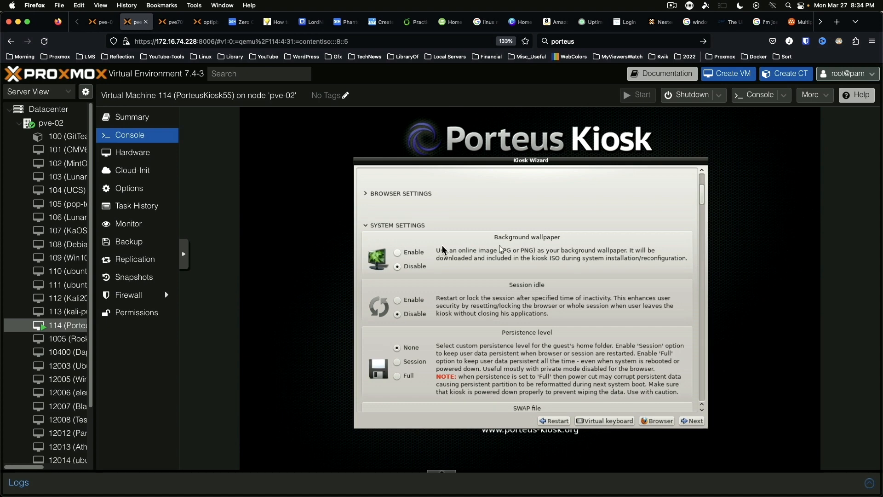
mouse_move(454, 338)
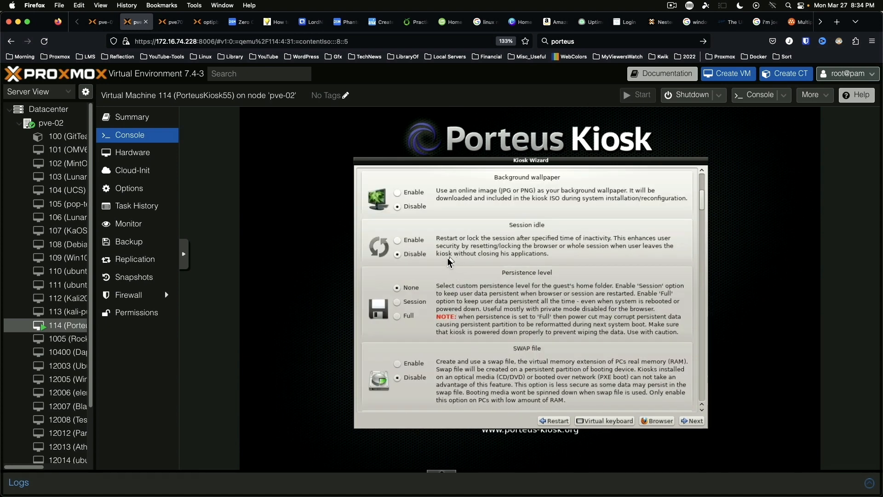
mouse_move(521, 250)
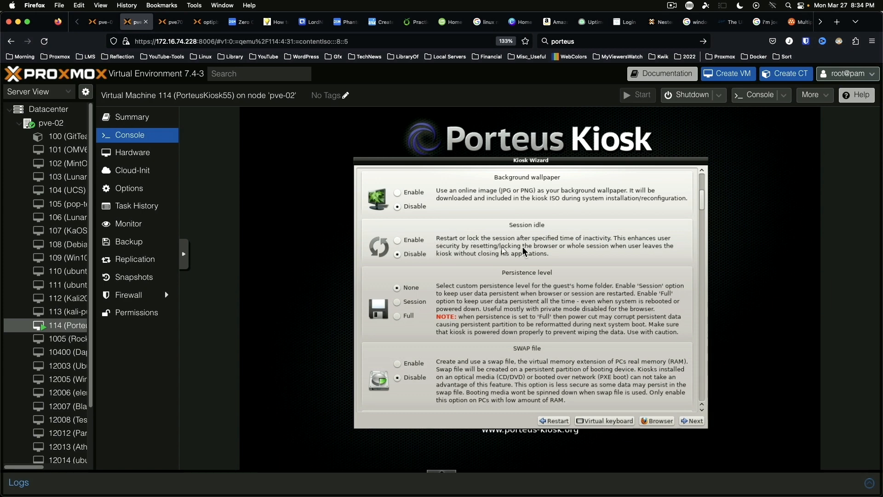
mouse_move(613, 255)
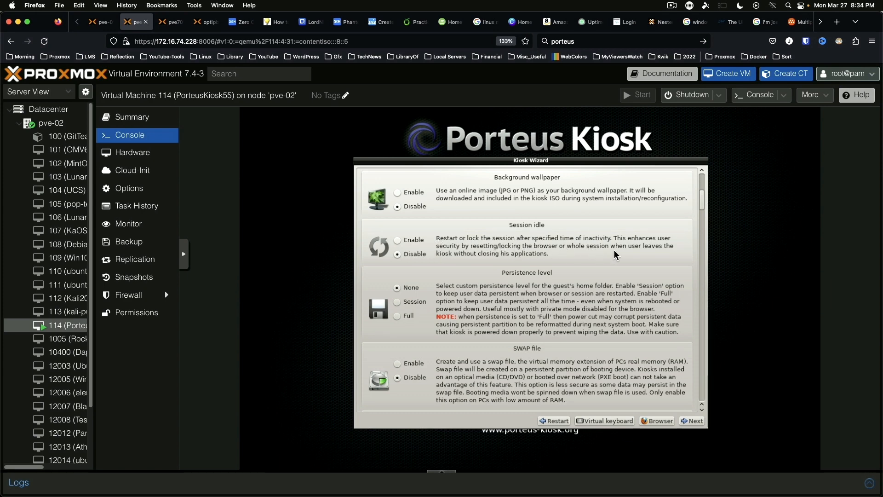
click(397, 239)
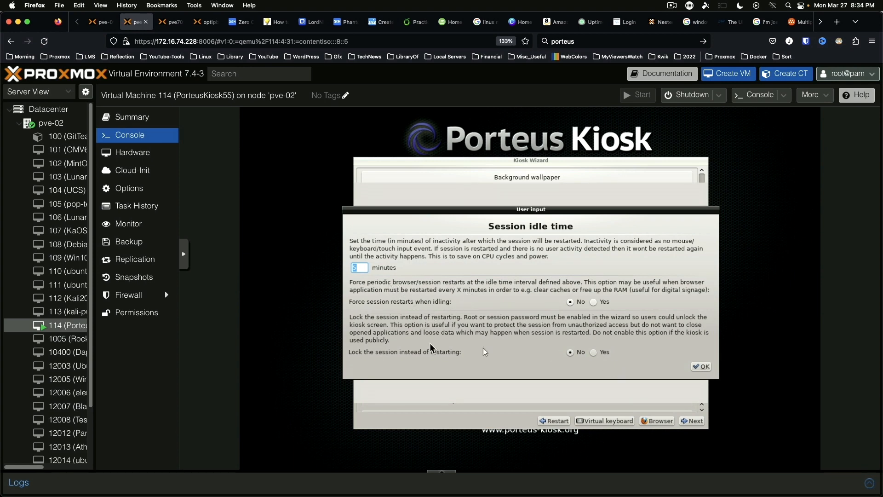
click(701, 366)
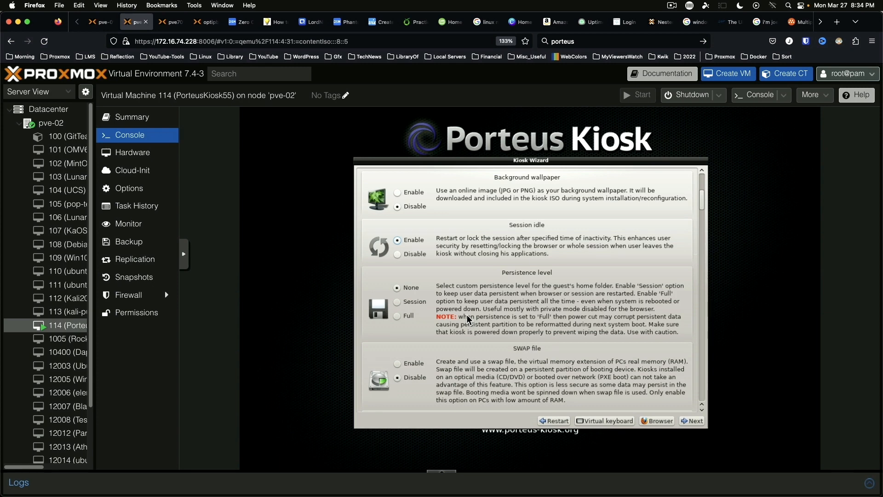
scroll(down, 3)
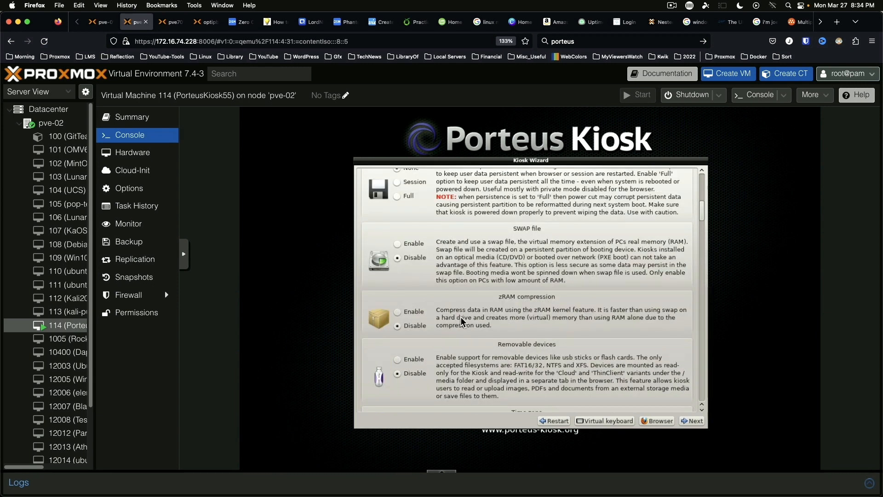
- Set zRAM compression to 15 percent and scroll on to the Time zone option
scroll(down, 3)
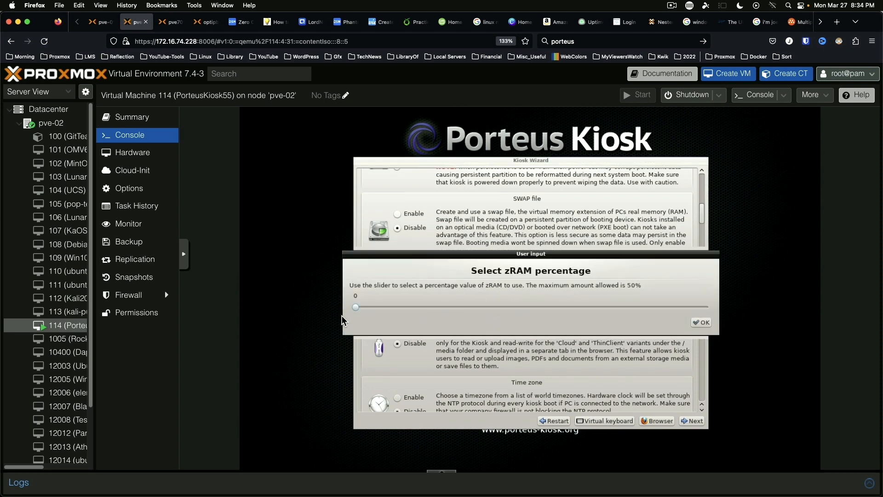
drag(355, 306, 460, 306)
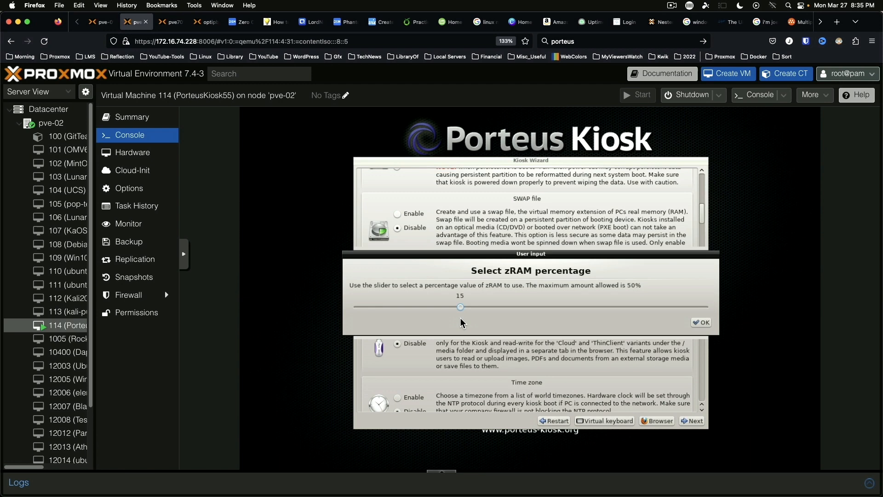
click(700, 322)
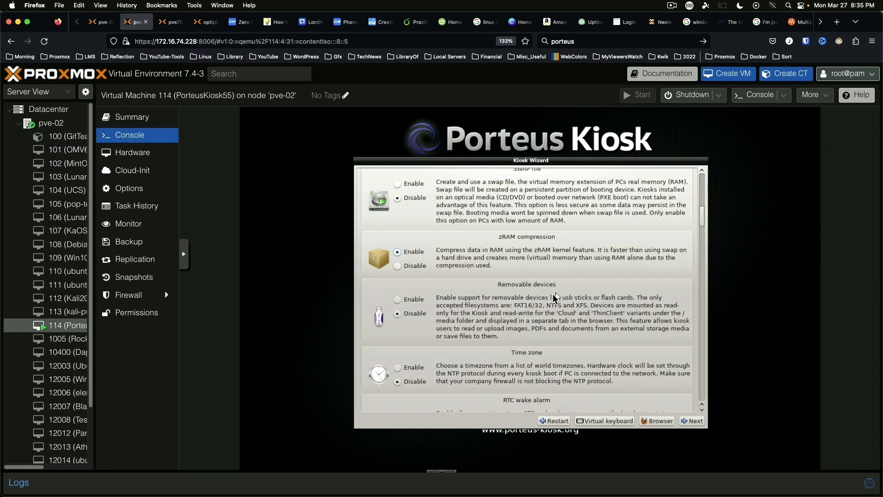
scroll(down, 3)
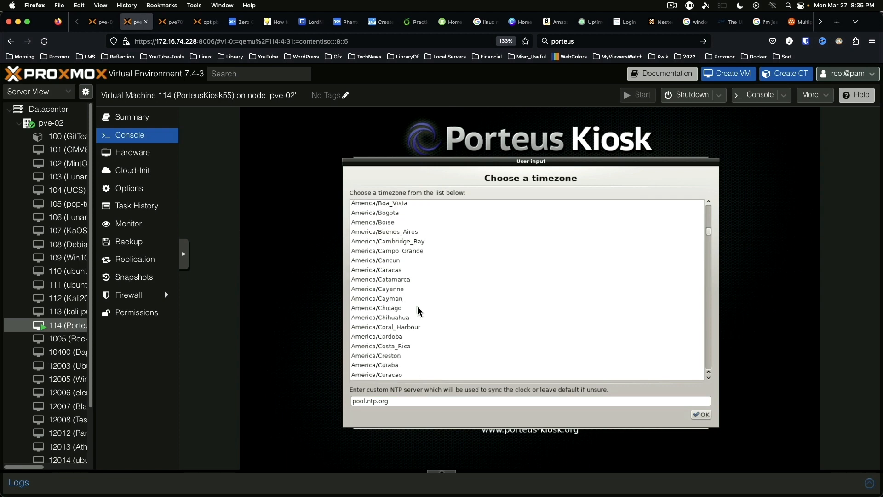
scroll(down, 3)
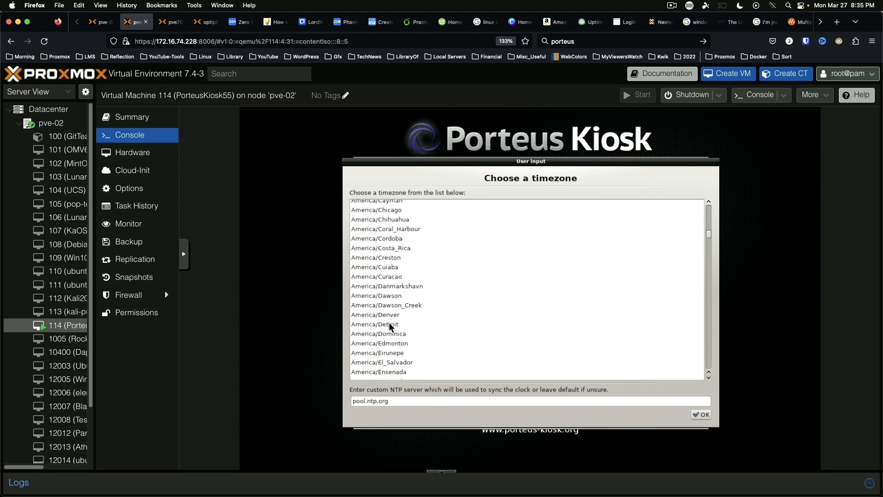
- Confirm the chosen timezone and make the kiosk's mouse cursor large
click(701, 415)
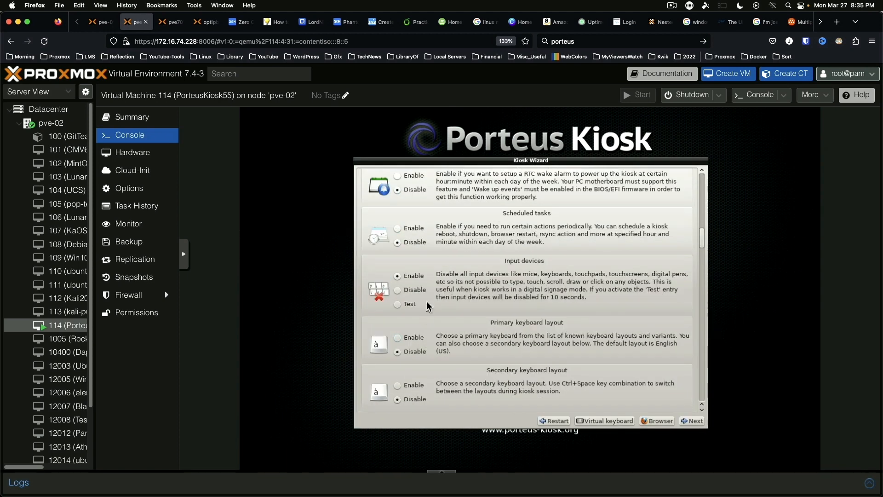
scroll(down, 3)
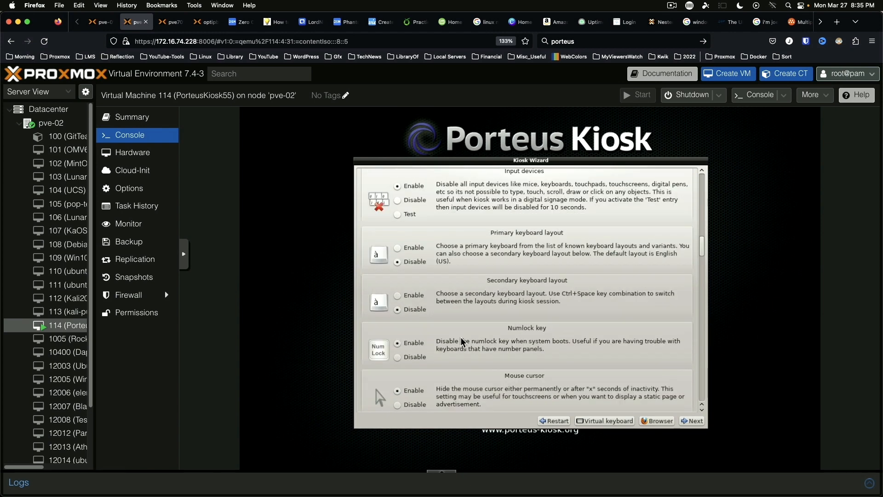
scroll(down, 3)
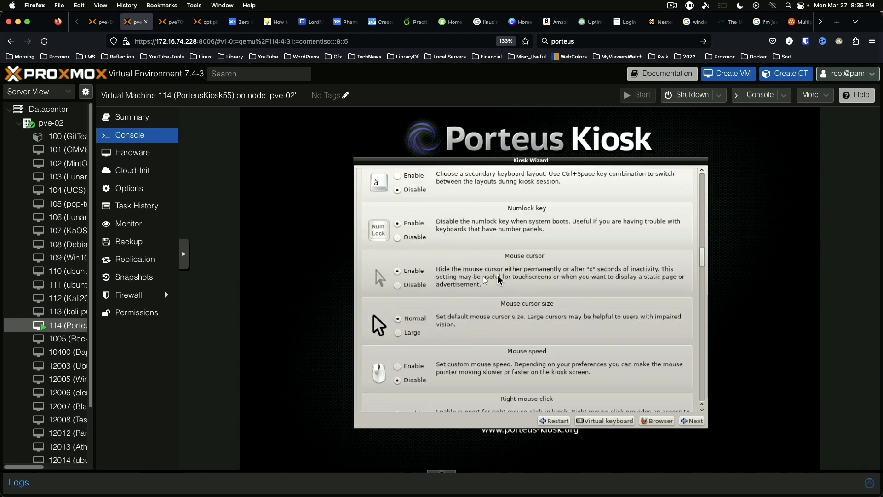
click(398, 332)
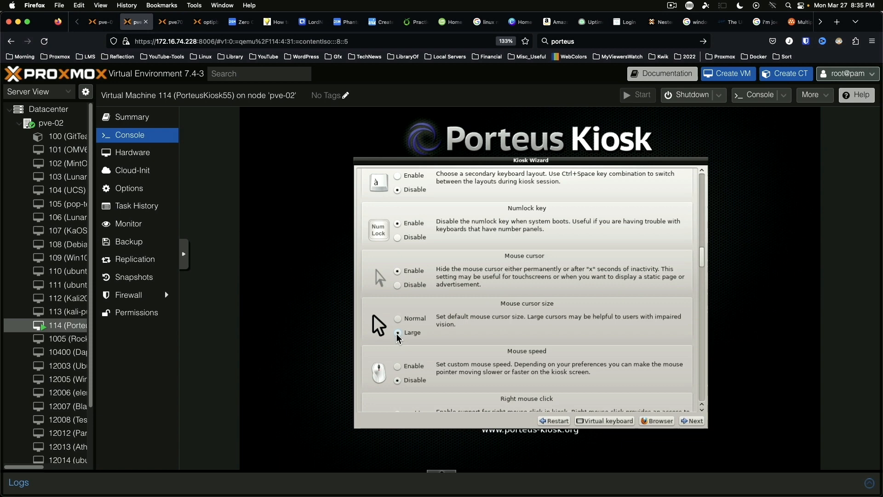
scroll(down, 3)
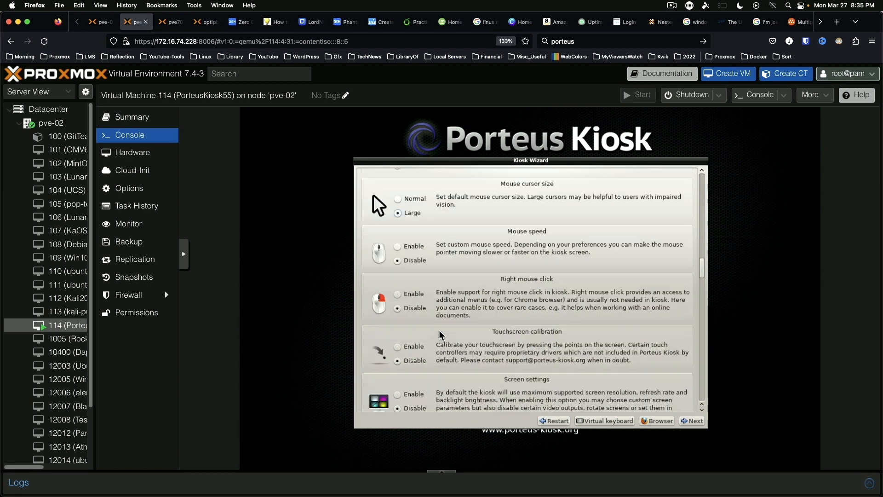
scroll(down, 3)
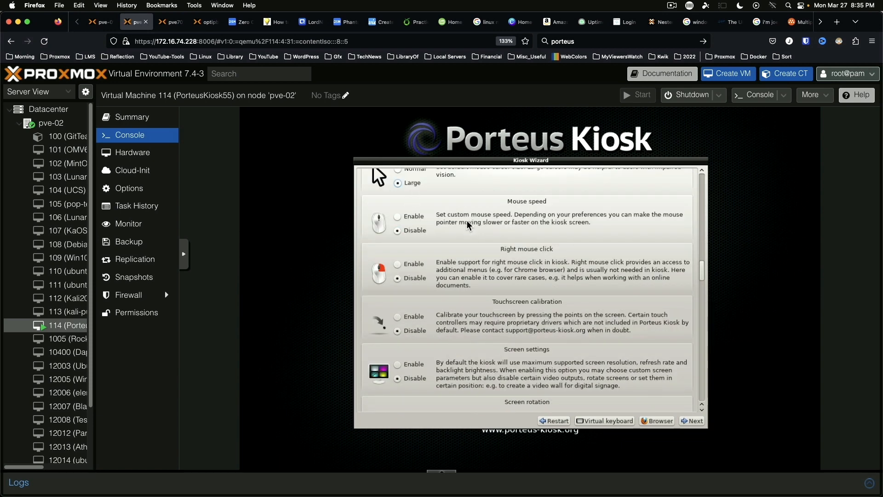
mouse_move(471, 227)
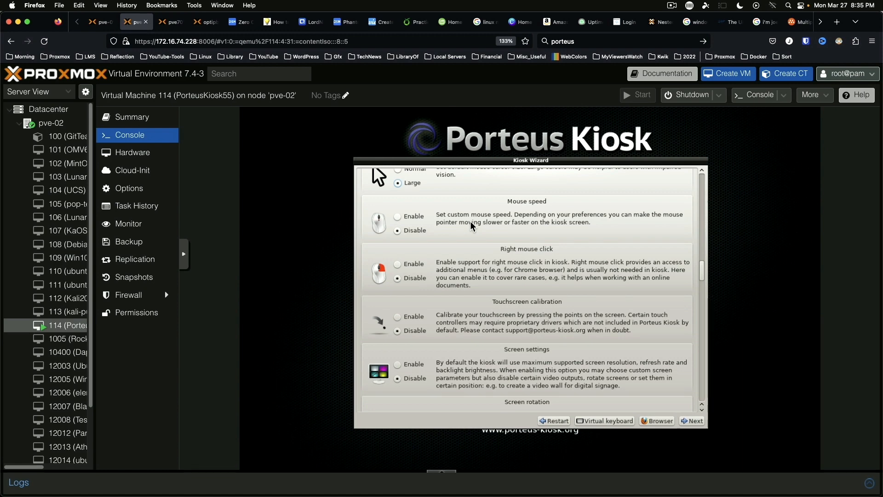
mouse_move(536, 226)
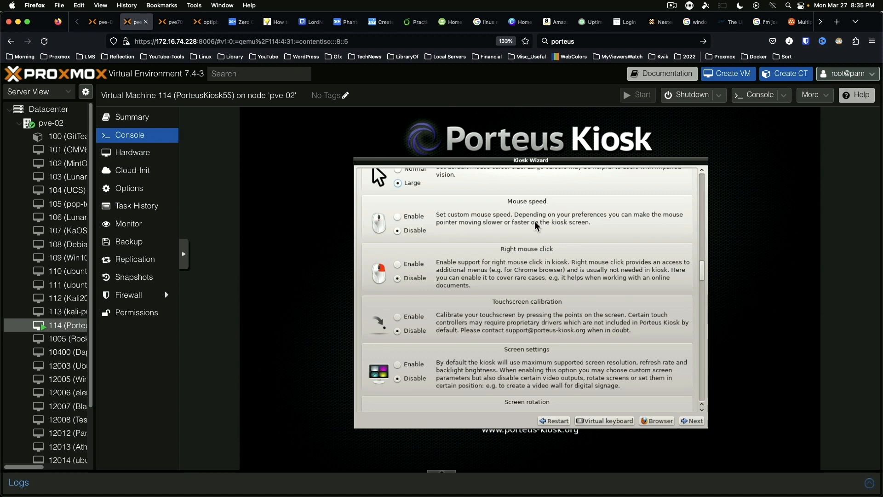
mouse_move(454, 250)
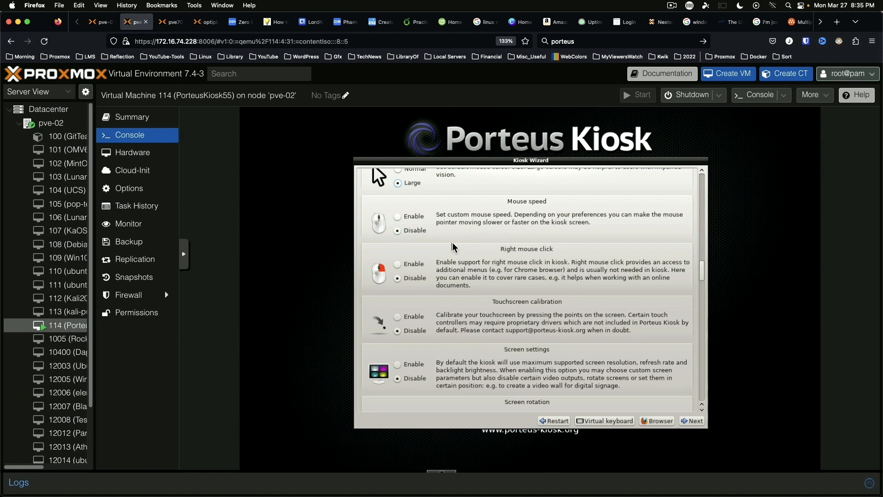
mouse_move(455, 242)
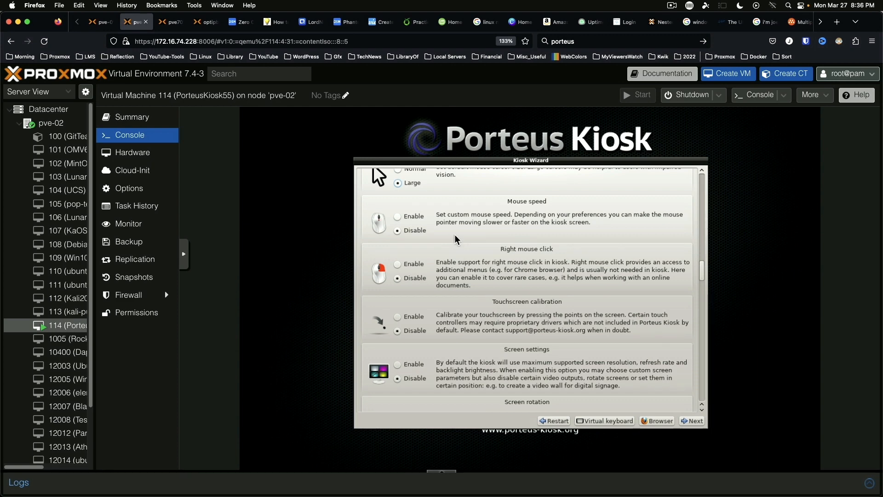
- Scroll past the remaining optional settings down to the Shutdown menu section
scroll(down, 3)
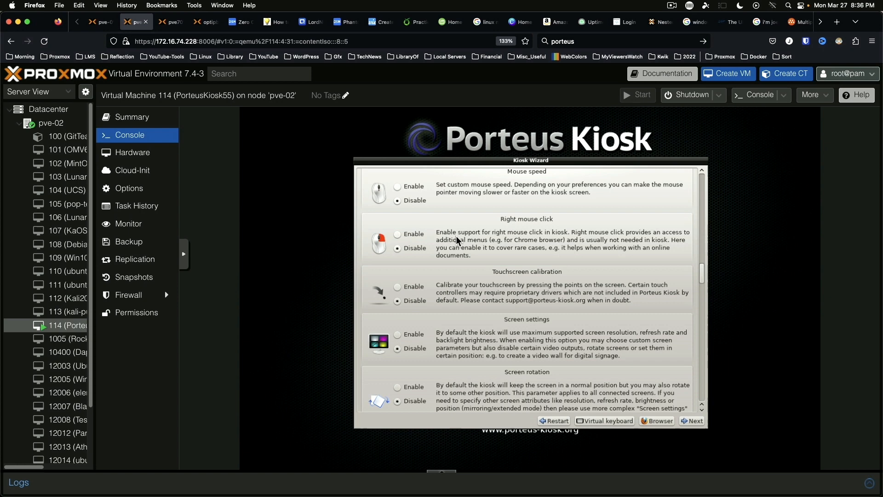
mouse_move(456, 241)
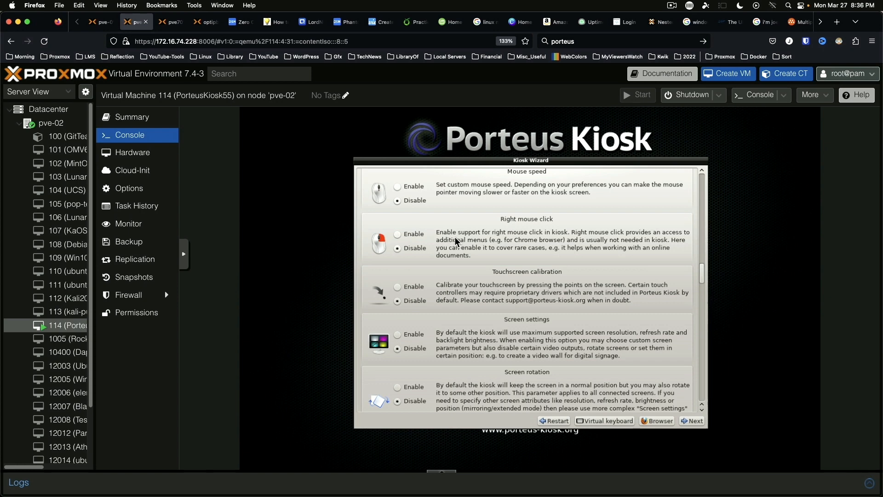
scroll(down, 3)
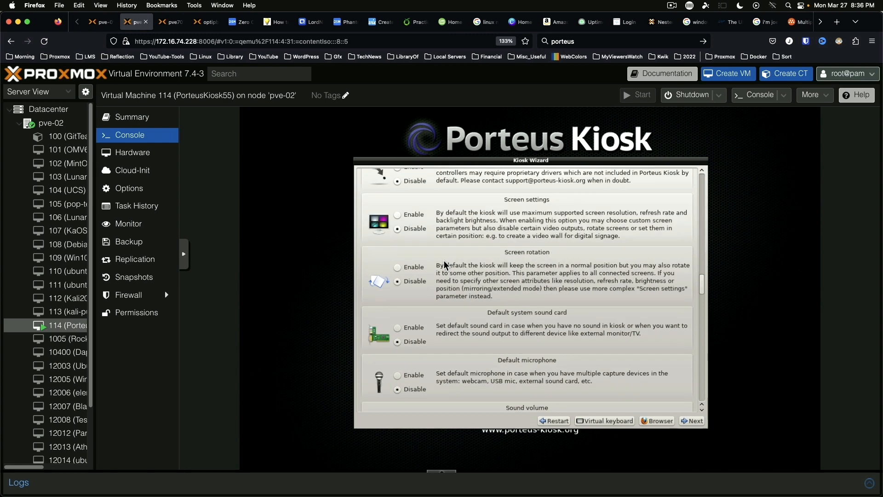
scroll(down, 3)
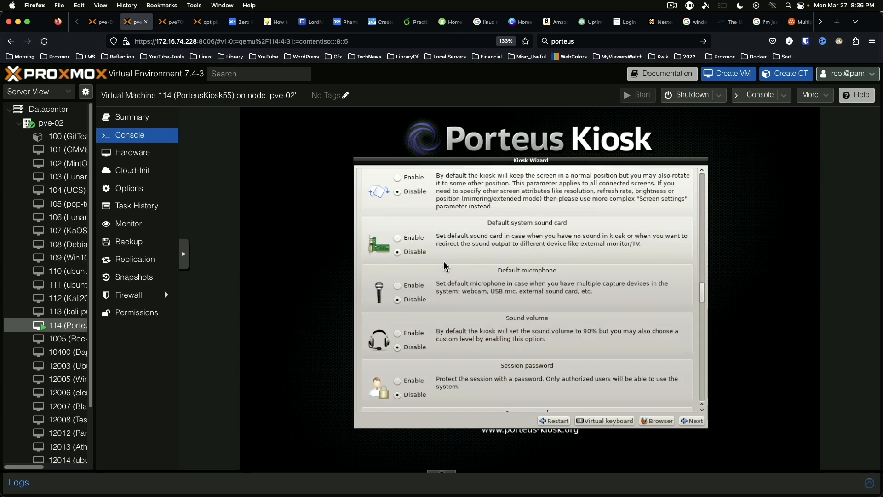
scroll(down, 3)
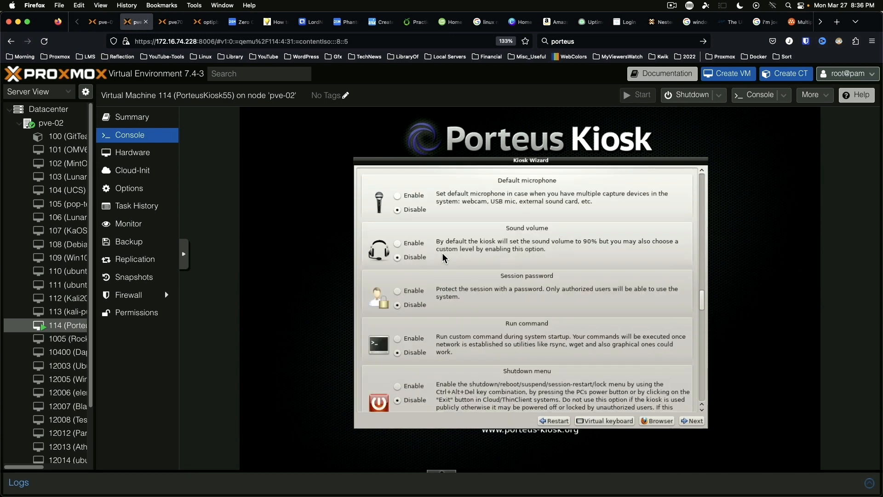
scroll(down, 3)
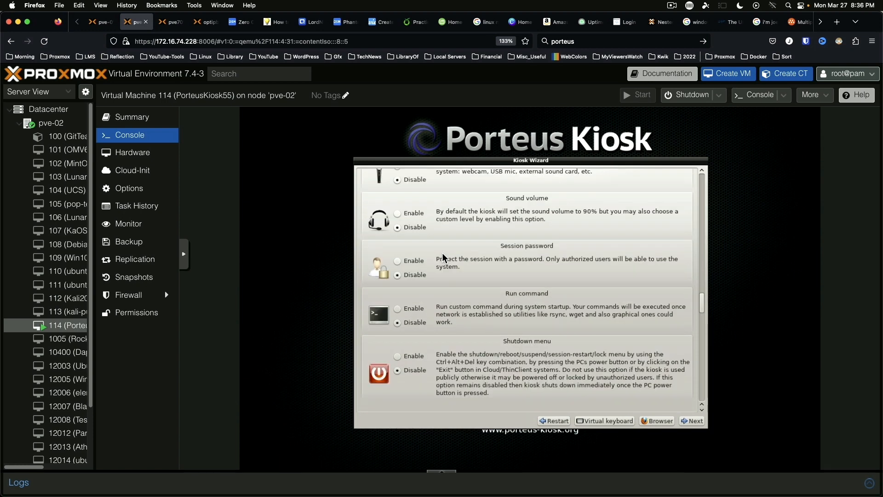
scroll(down, 3)
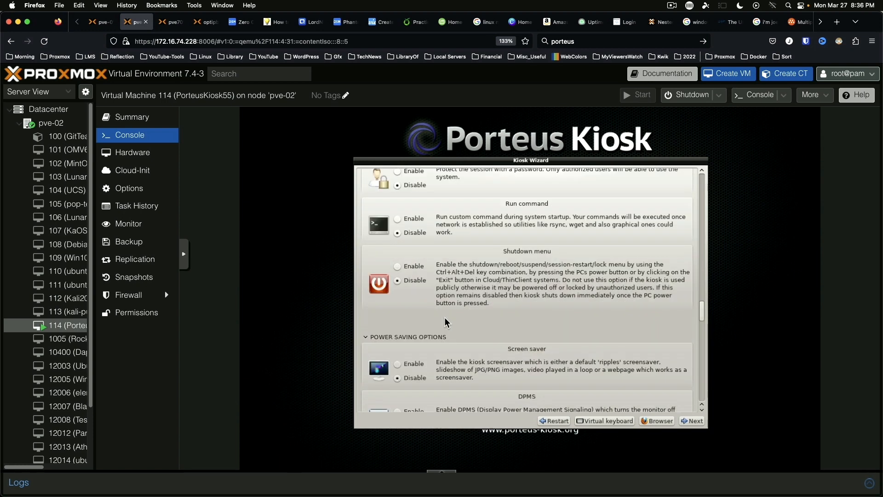
mouse_move(470, 315)
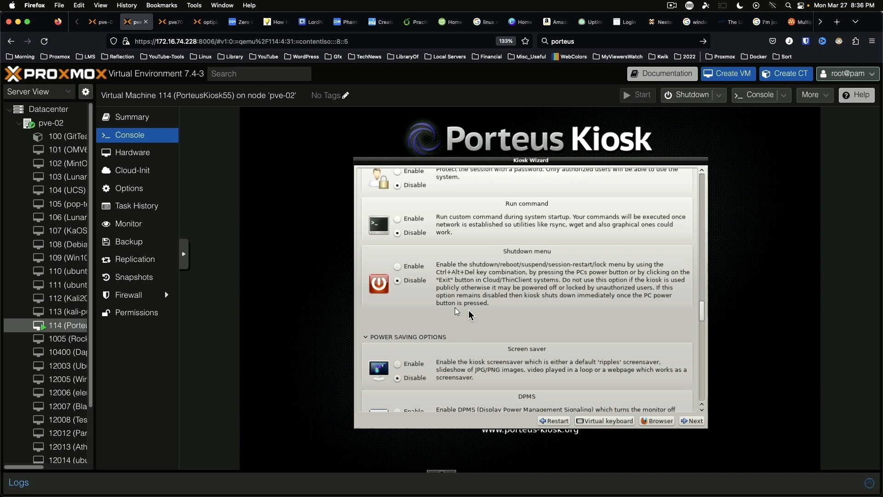
mouse_move(398, 266)
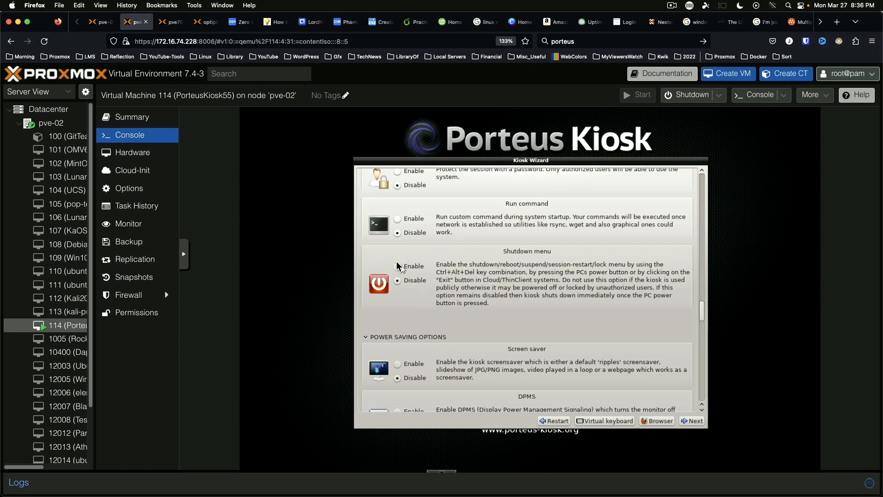
- Enable the shutdown menu with Lock session, Sleep and Restart session removed, leaving Shutdown and Reboot
click(397, 265)
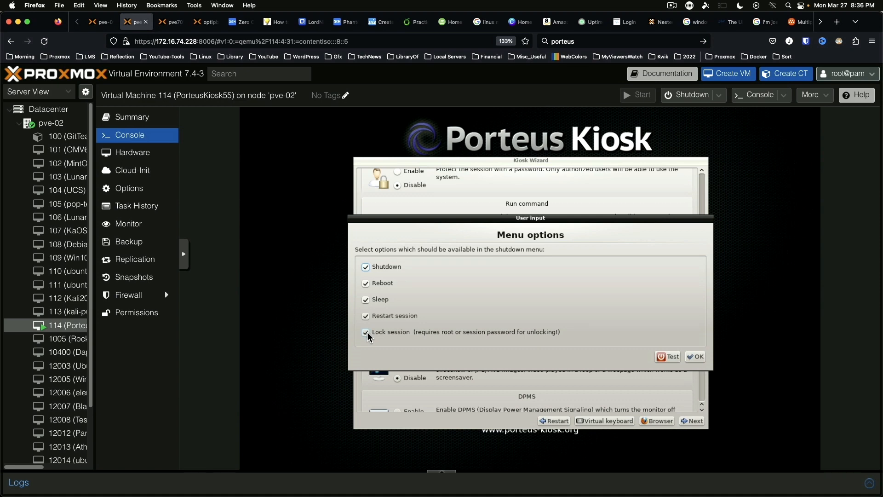
click(365, 332)
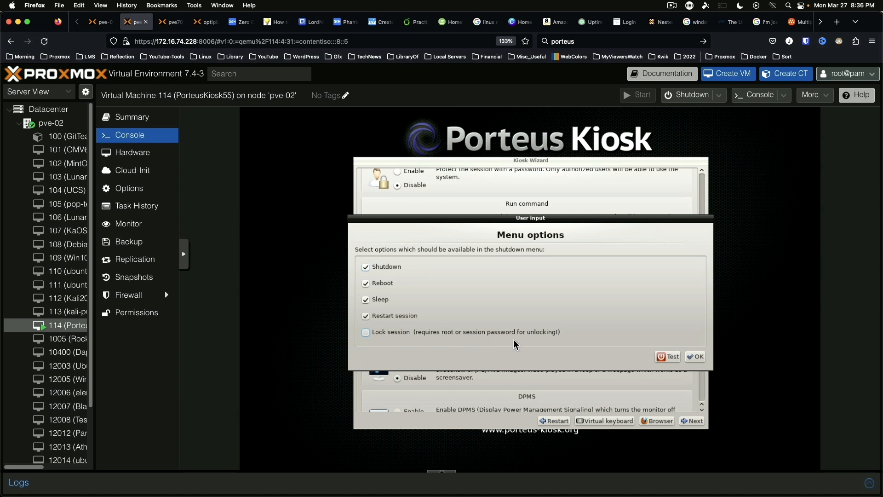
click(365, 299)
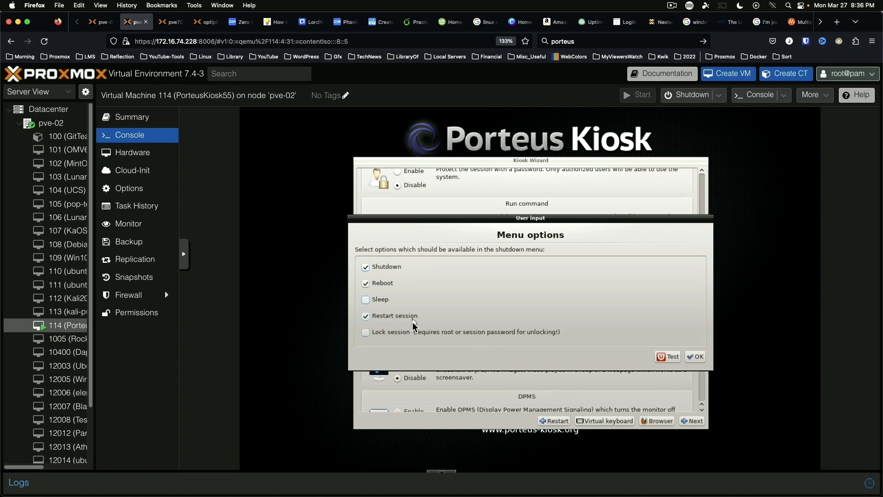
click(365, 316)
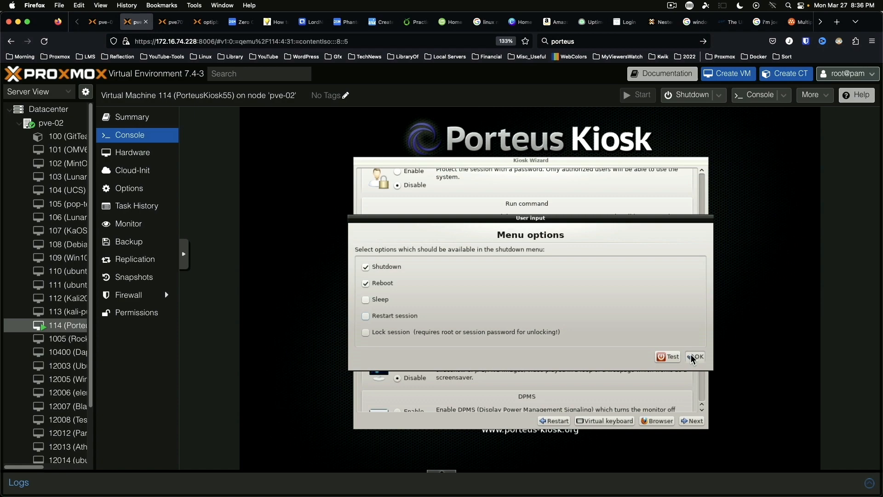
click(696, 357)
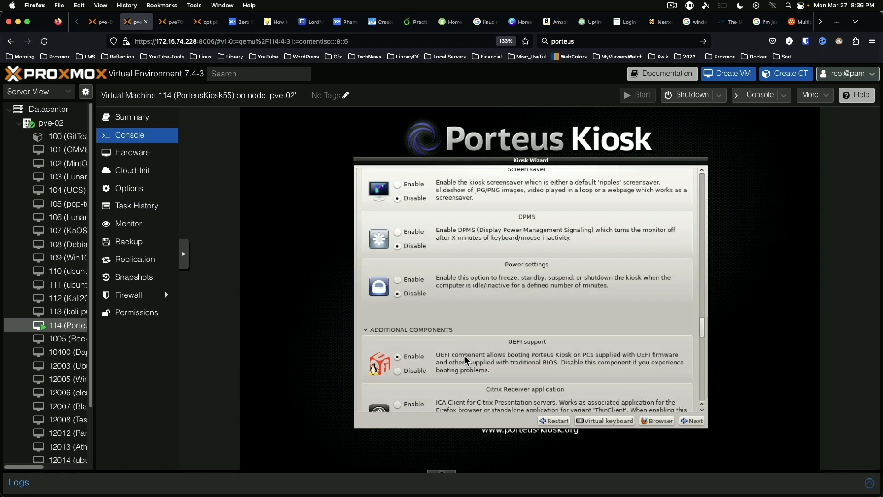
- Scroll through the remaining options to Kiosk Debug Mode and continue to the Setting report
scroll(down, 3)
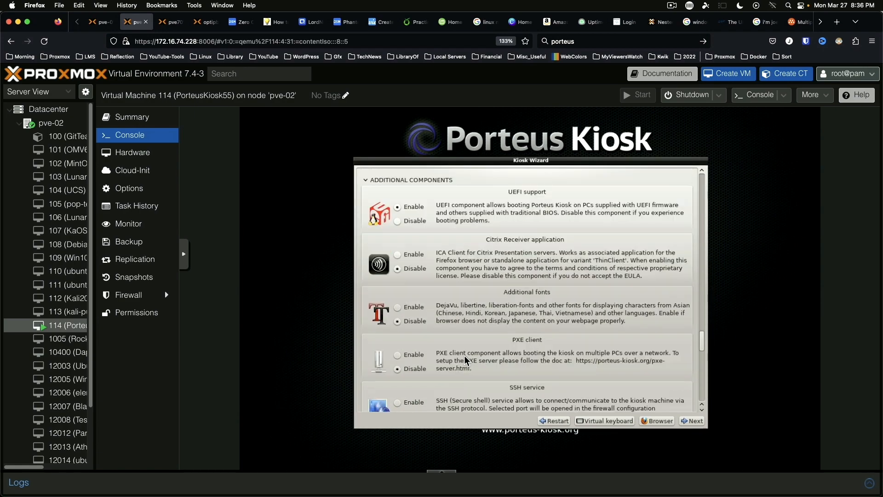
scroll(down, 3)
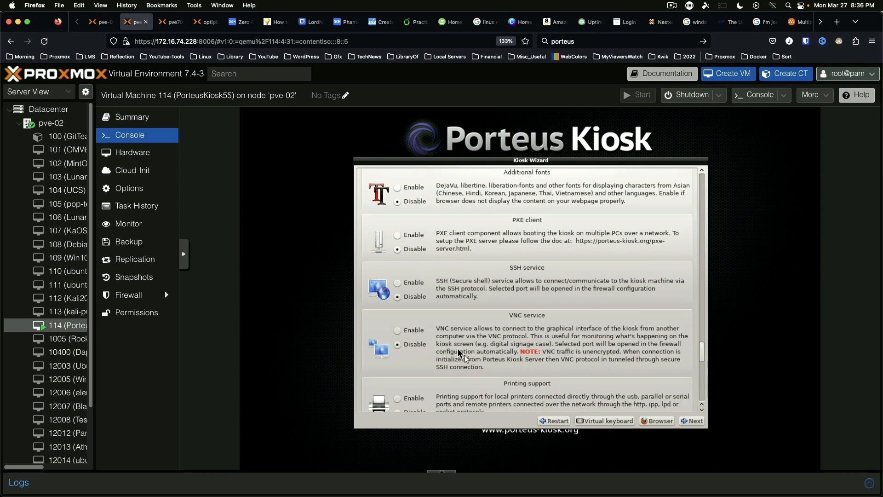
scroll(down, 3)
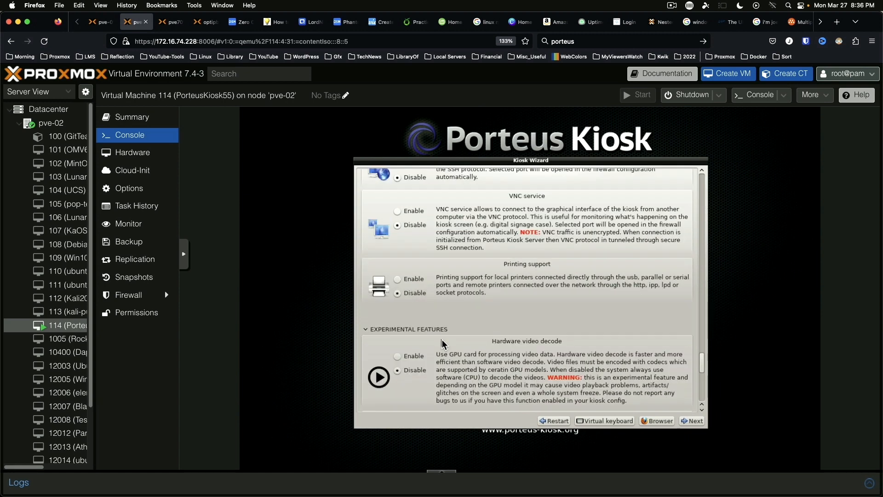
scroll(down, 3)
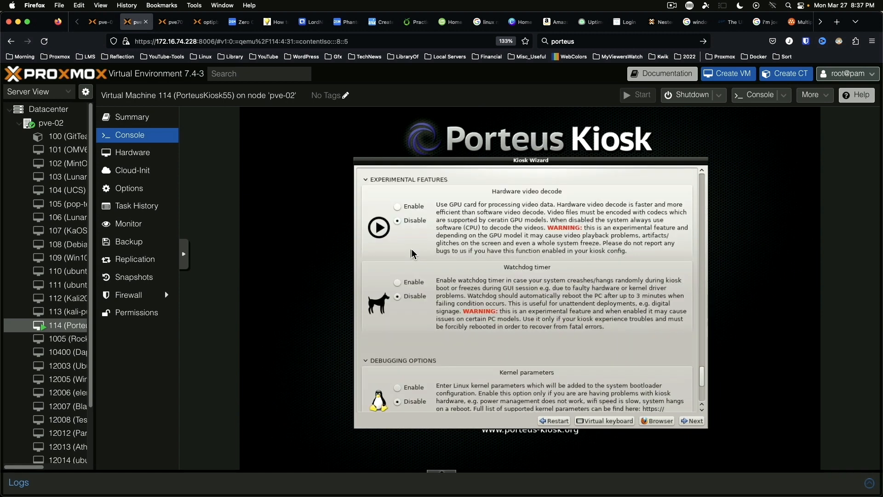
mouse_move(476, 358)
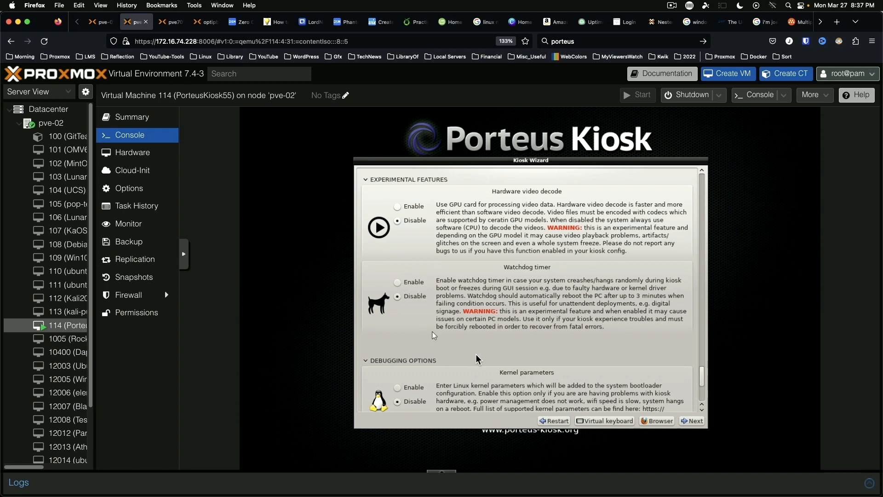
scroll(down, 3)
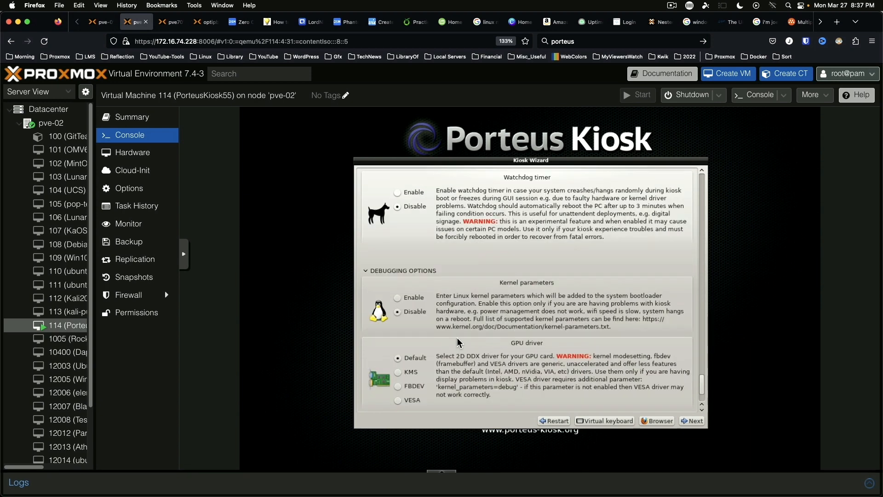
scroll(down, 3)
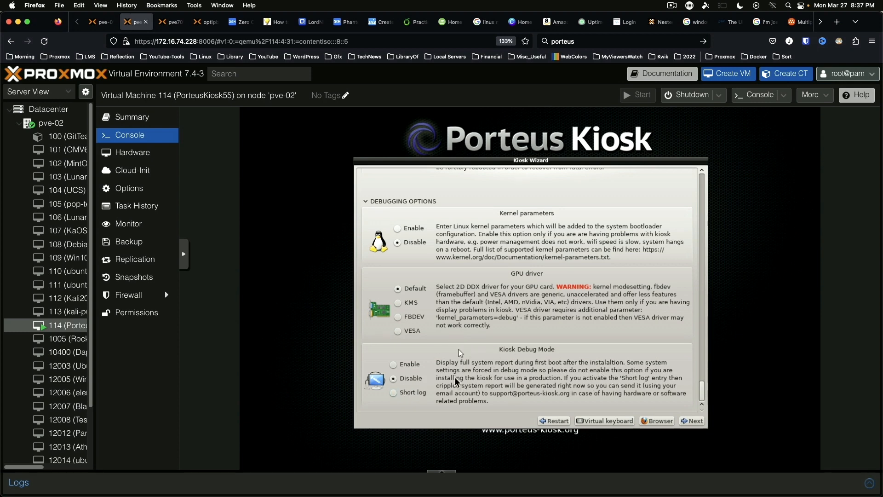
click(690, 421)
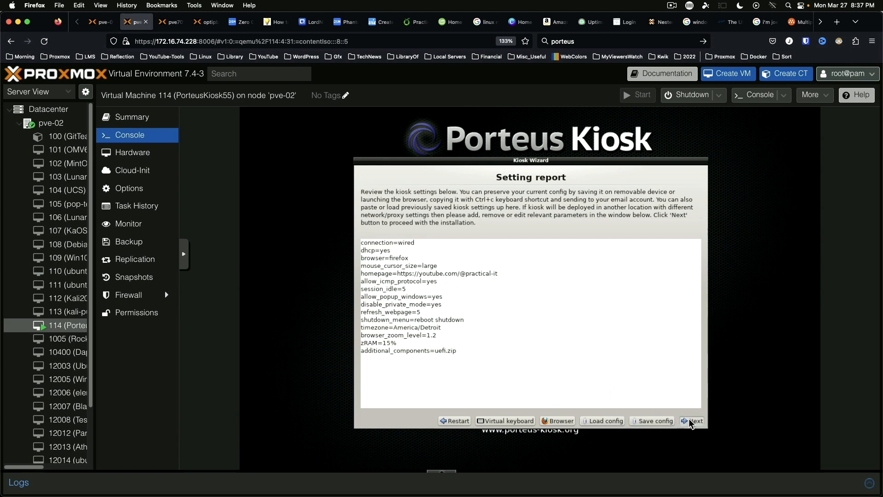
- Accept the report with updates disabled and install the kiosk onto sda with quick formatting
click(694, 420)
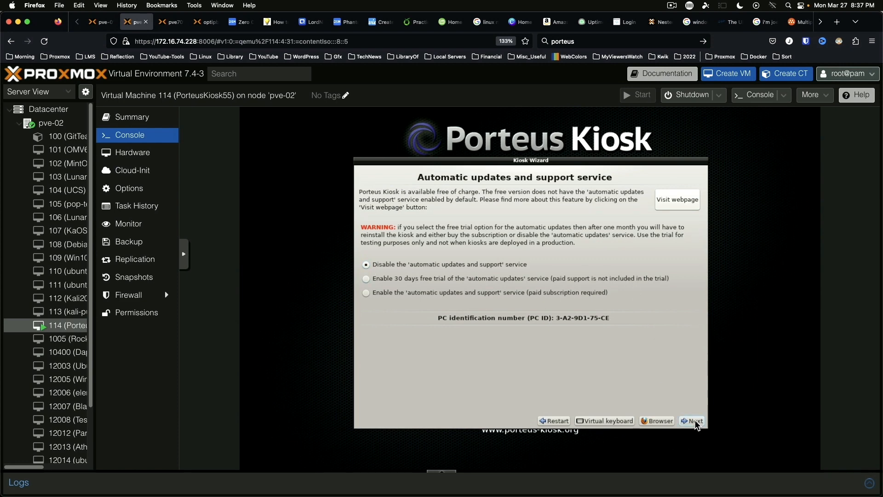
click(691, 420)
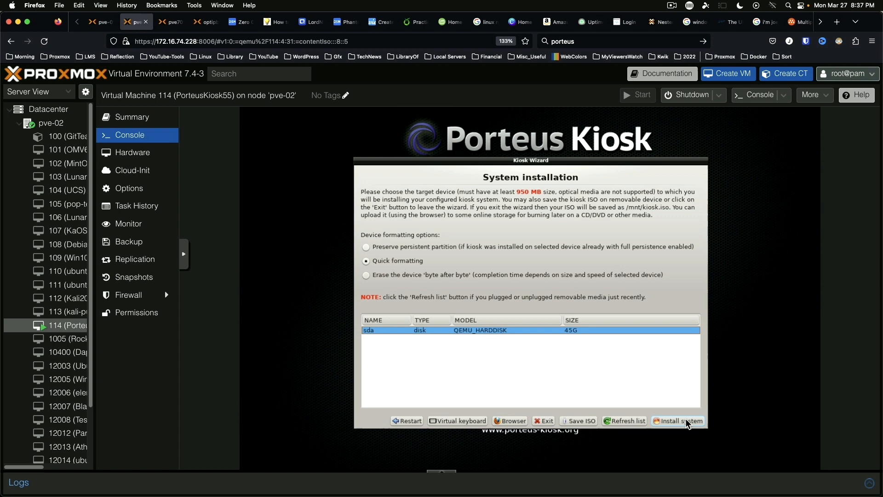
click(682, 420)
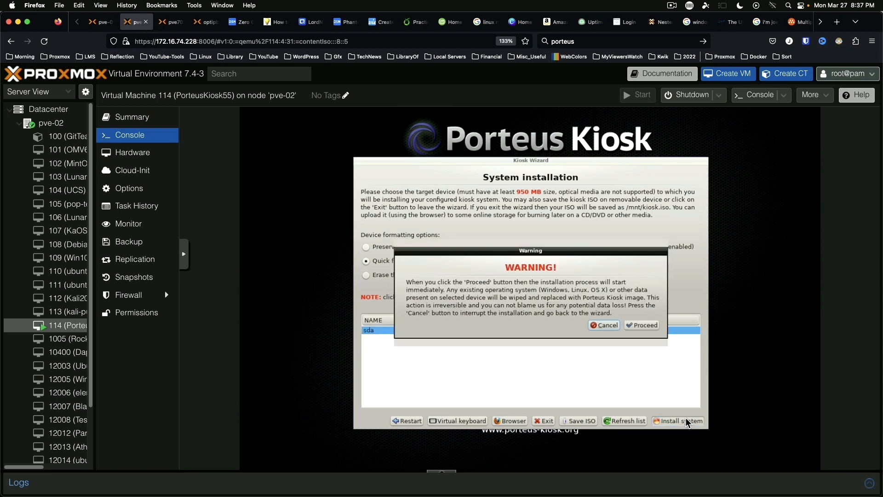
click(641, 325)
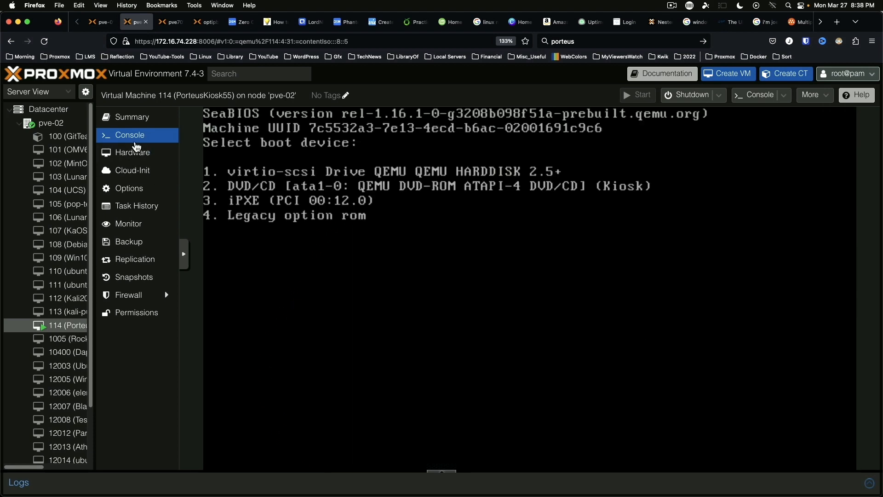
- Switch VM 114's CD/DVD drive from the Porteus ISO to the physical drive
click(132, 152)
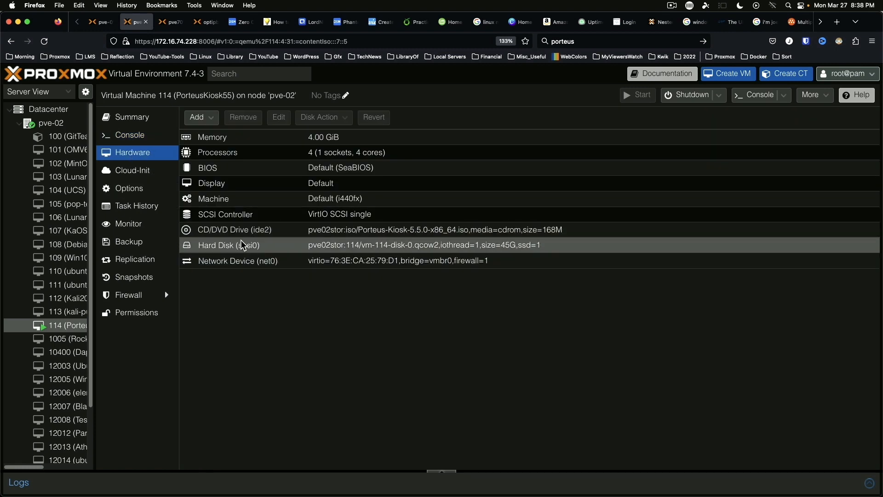
double_click(233, 229)
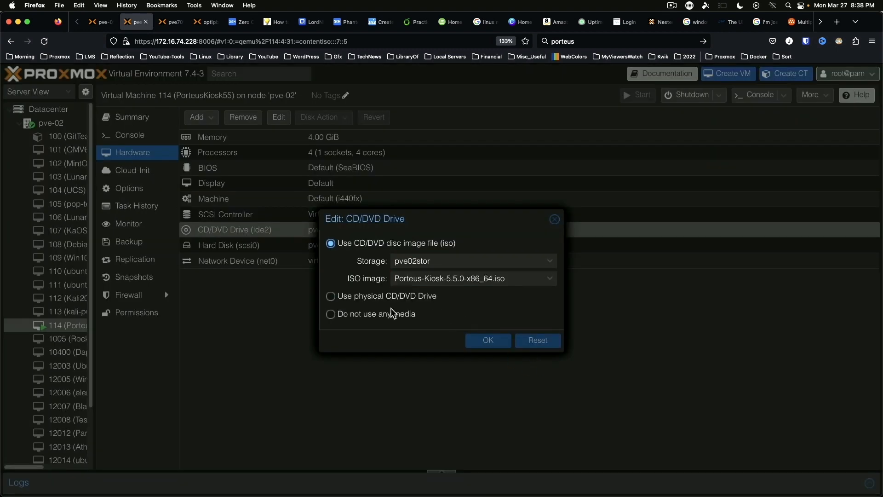
click(330, 295)
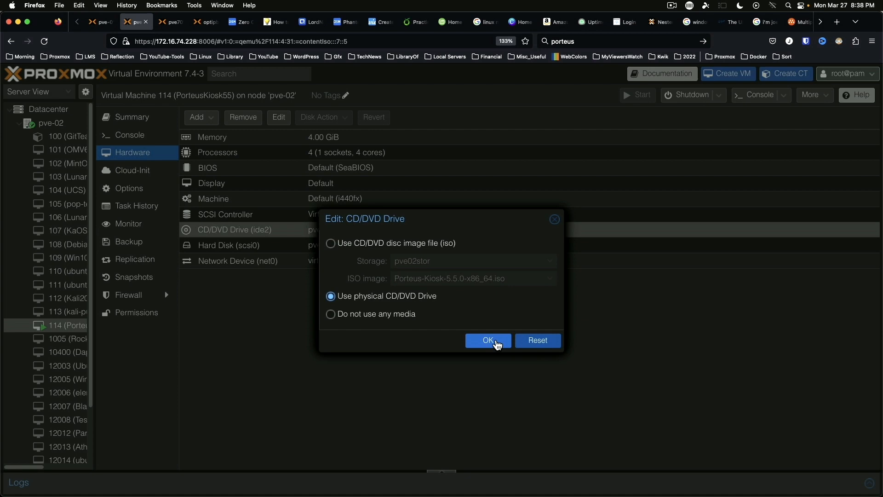
click(488, 340)
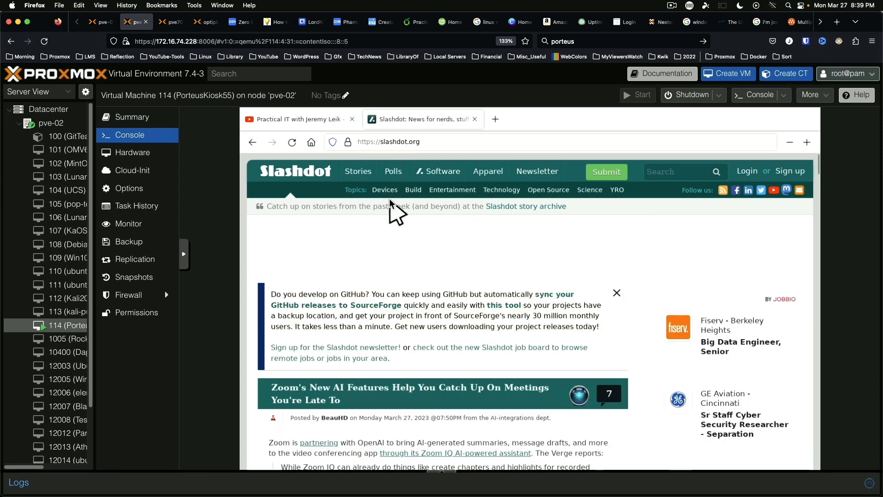
- Close the Slashdot tab so Firefox shows only the Practical IT YouTube channel page
click(292, 142)
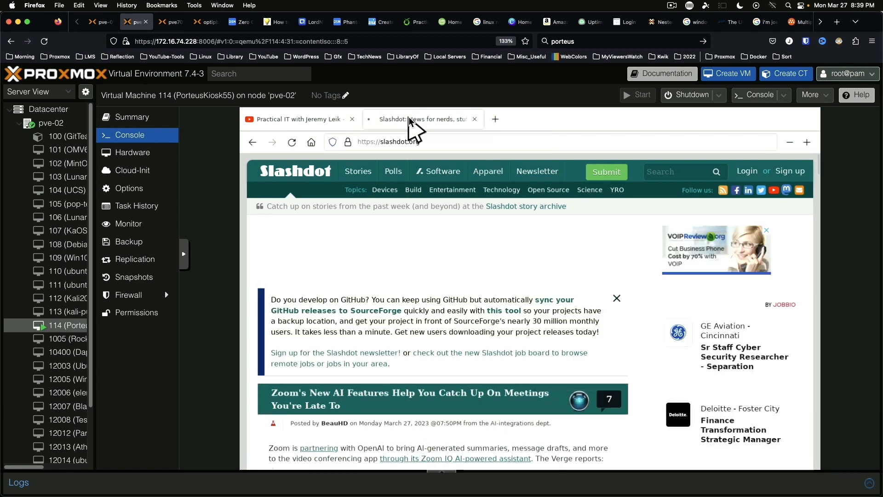
click(473, 119)
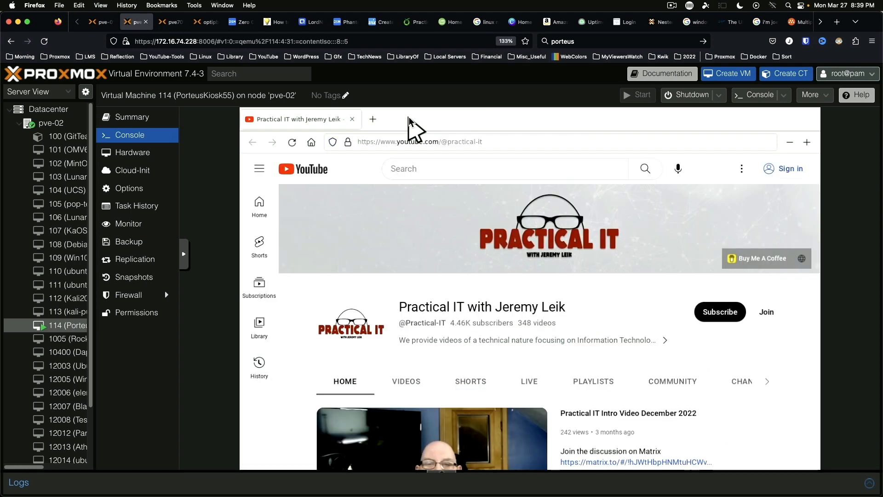
mouse_move(307, 402)
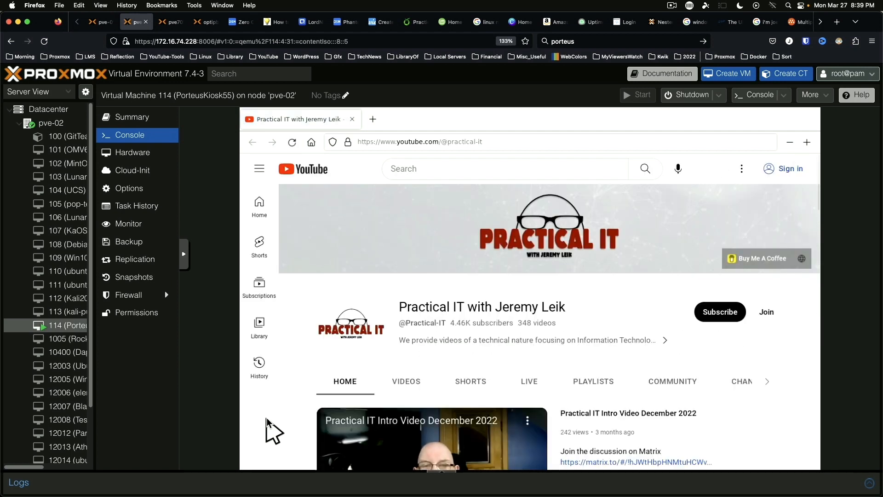
click(292, 142)
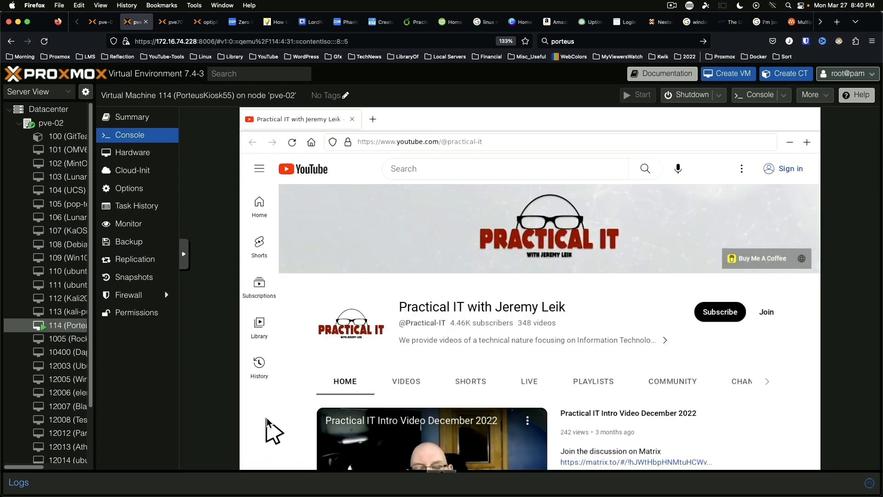
click(292, 141)
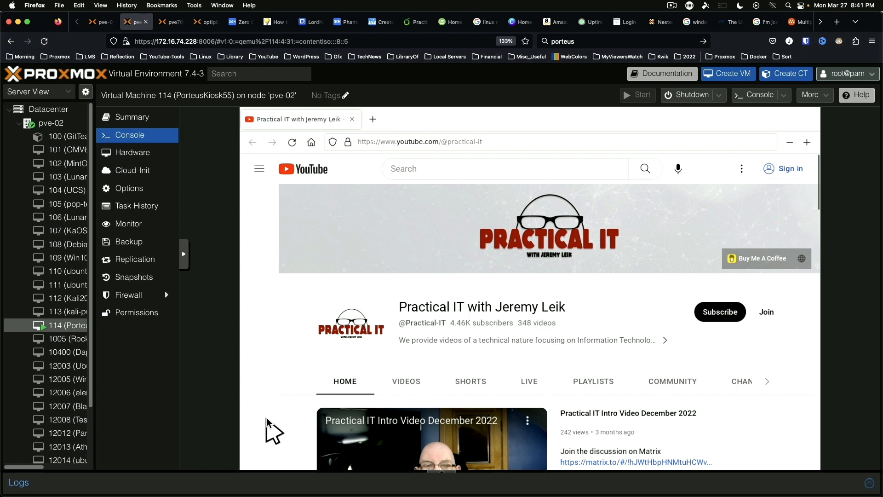
click(258, 168)
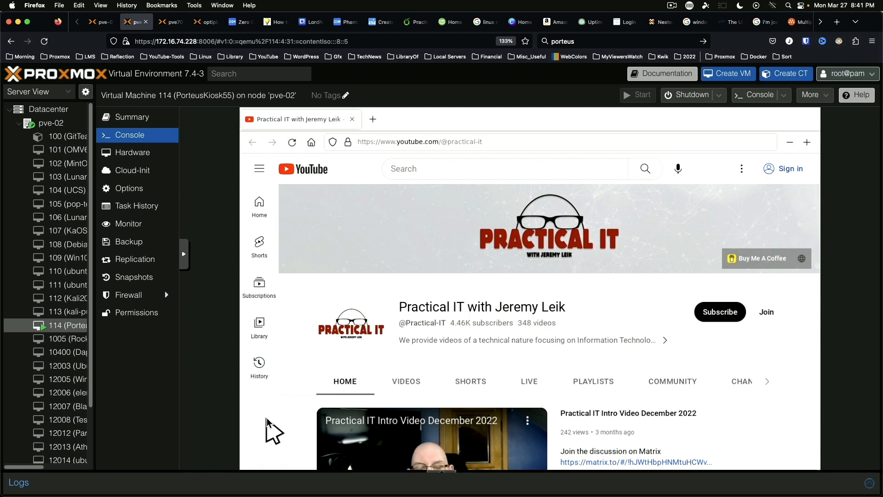